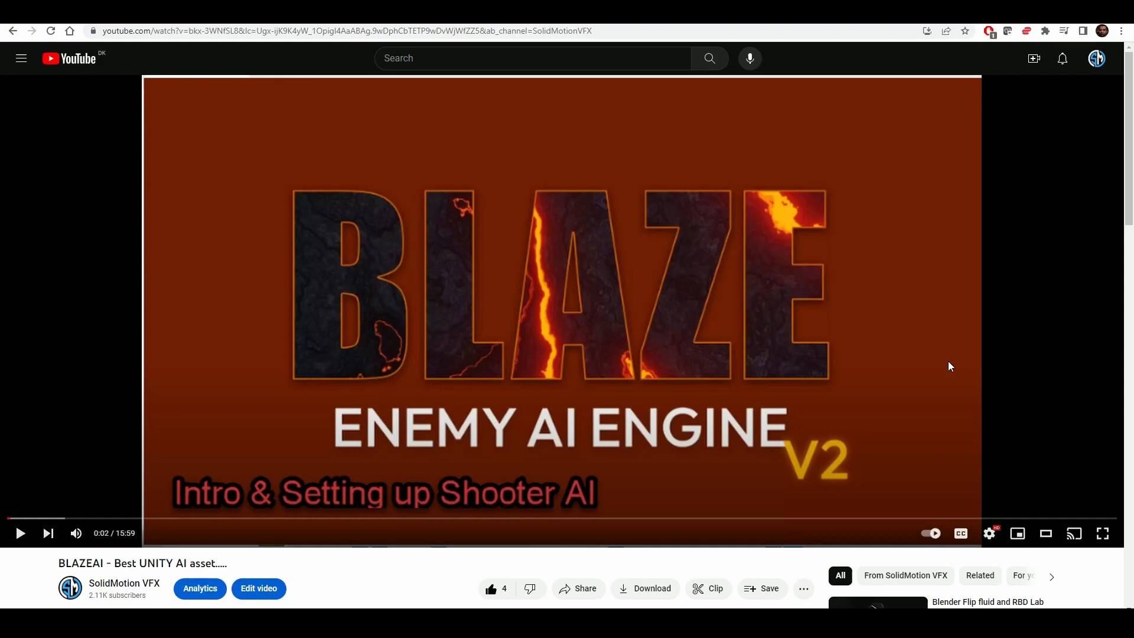
{"action": "mouse_move", "coordinate": [955, 372]}
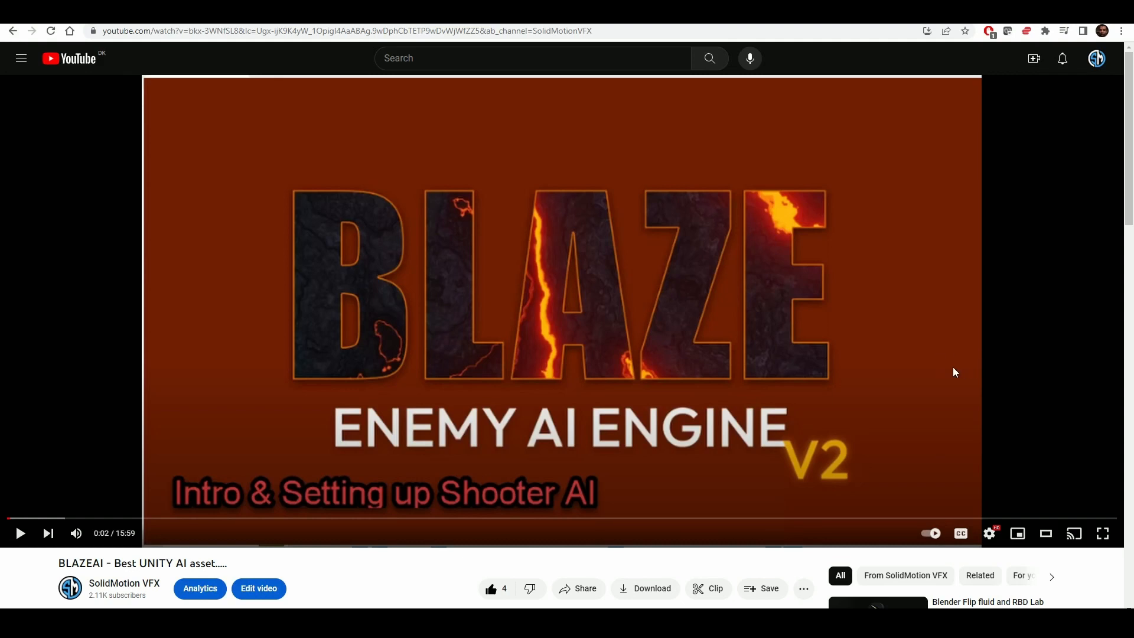
{"action": "mouse_move", "coordinate": [873, 366]}
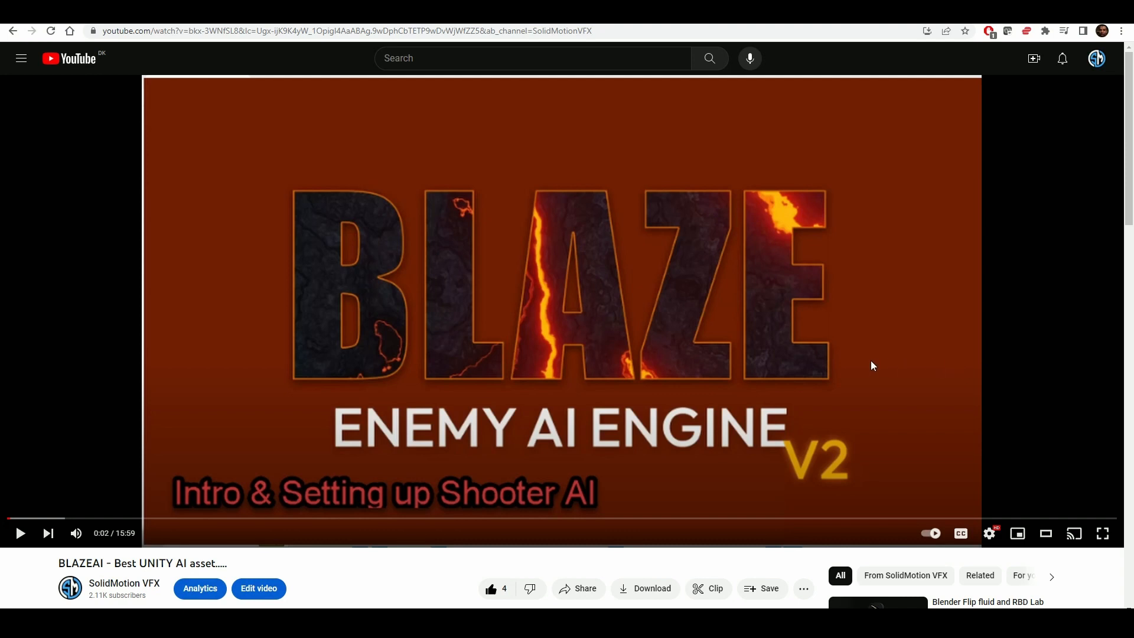
{"action": "mouse_move", "coordinate": [477, 503]}
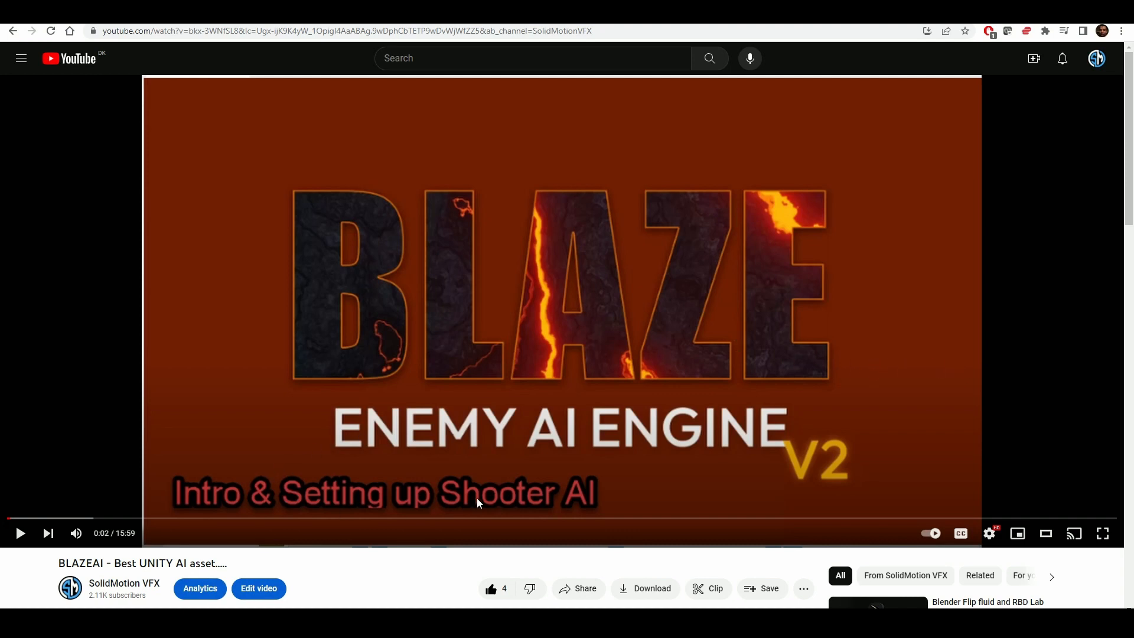
{"action": "mouse_move", "coordinate": [706, 425]}
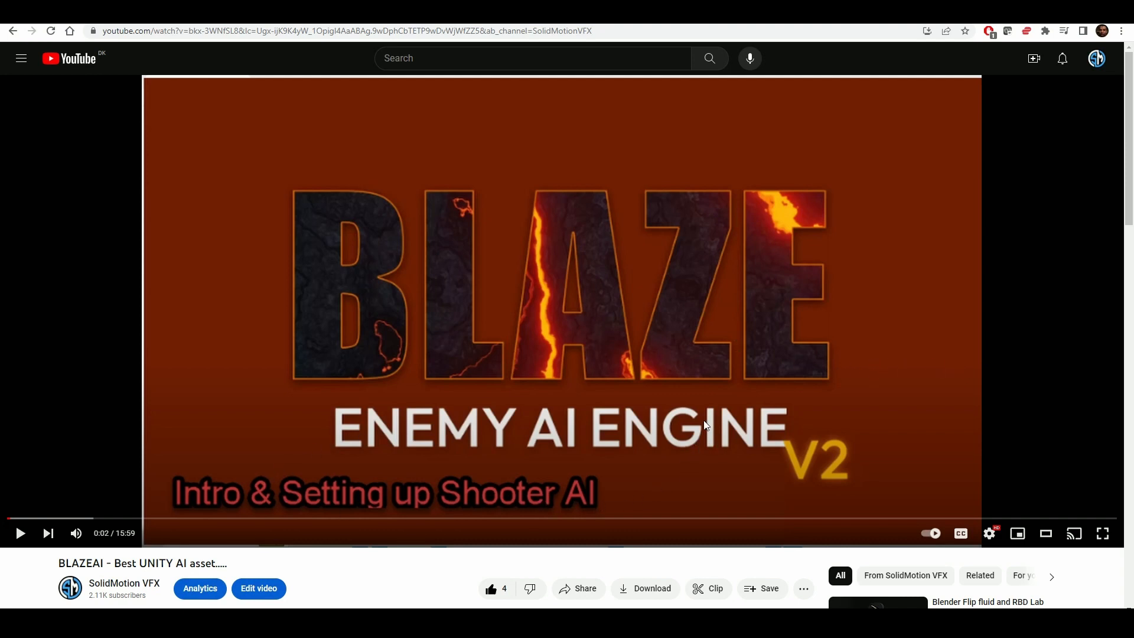
{"action": "mouse_move", "coordinate": [635, 340]}
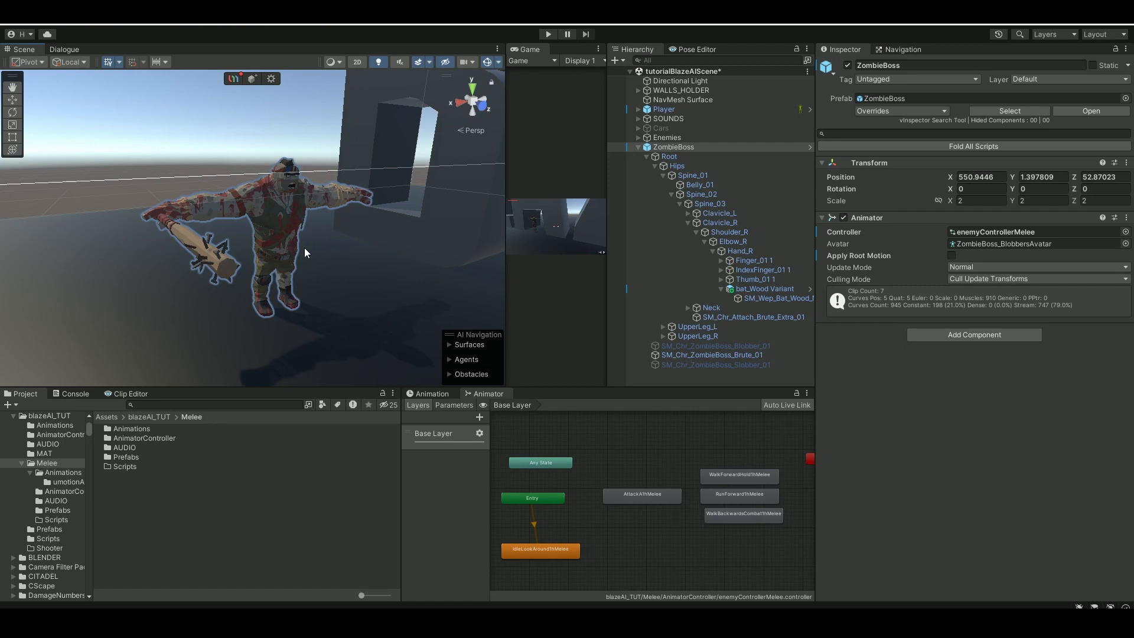
{"action": "mouse_move", "coordinate": [202, 256]}
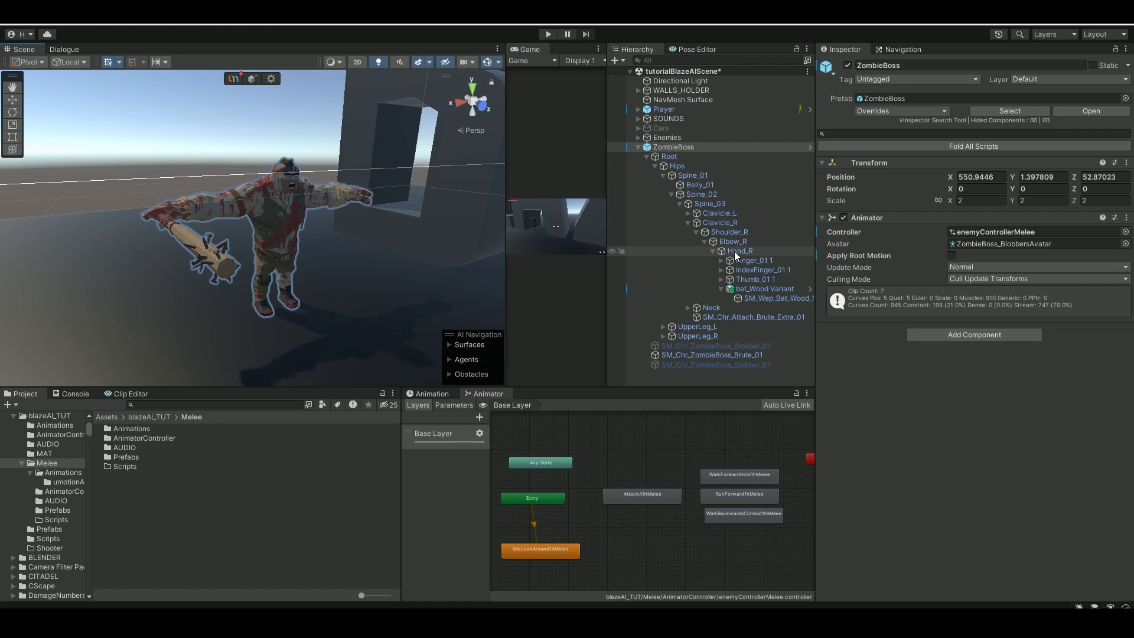
- Add a trigger Box Collider to the bat_Wood Variant held in the zombie's Hand_R
{"action": "left_click", "coordinate": [737, 250]}
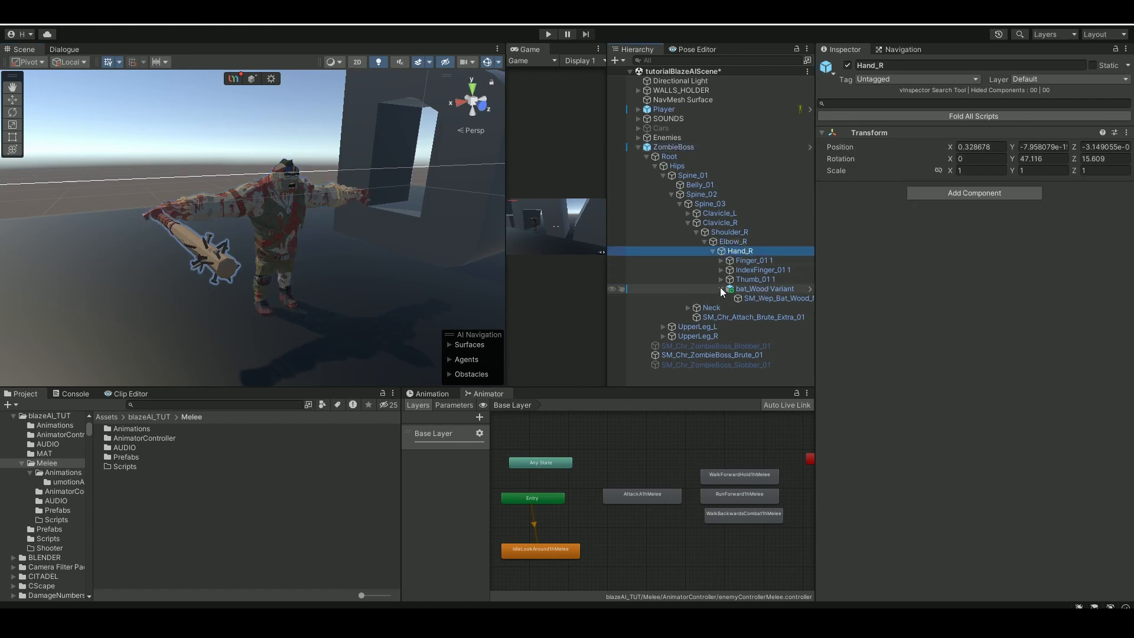
{"action": "left_click", "coordinate": [764, 288]}
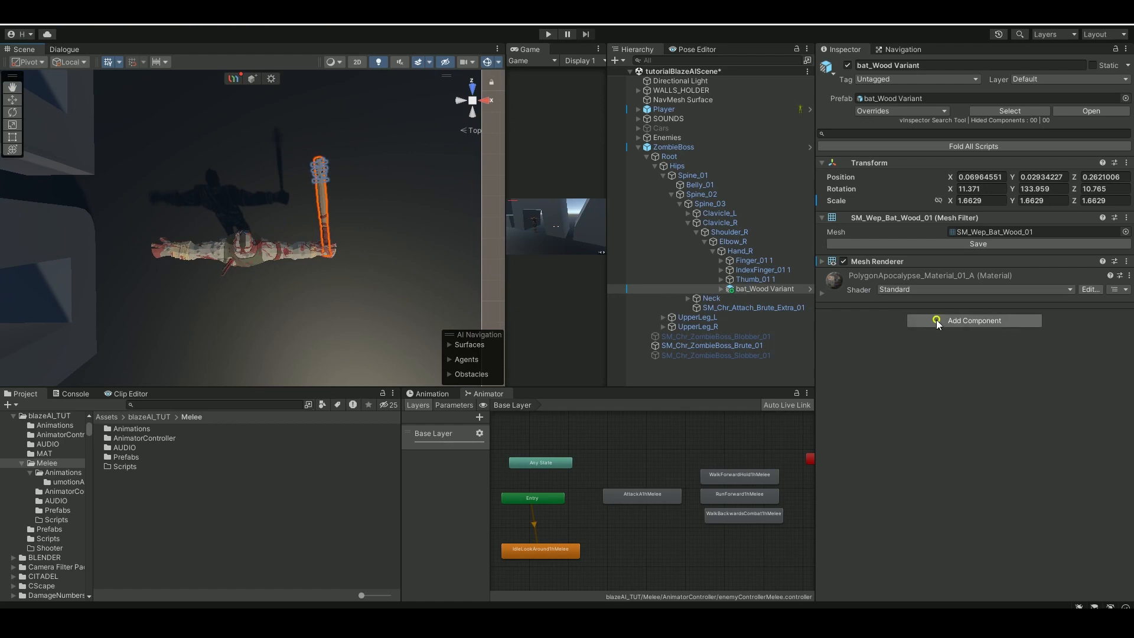
{"action": "left_click", "coordinate": [975, 320]}
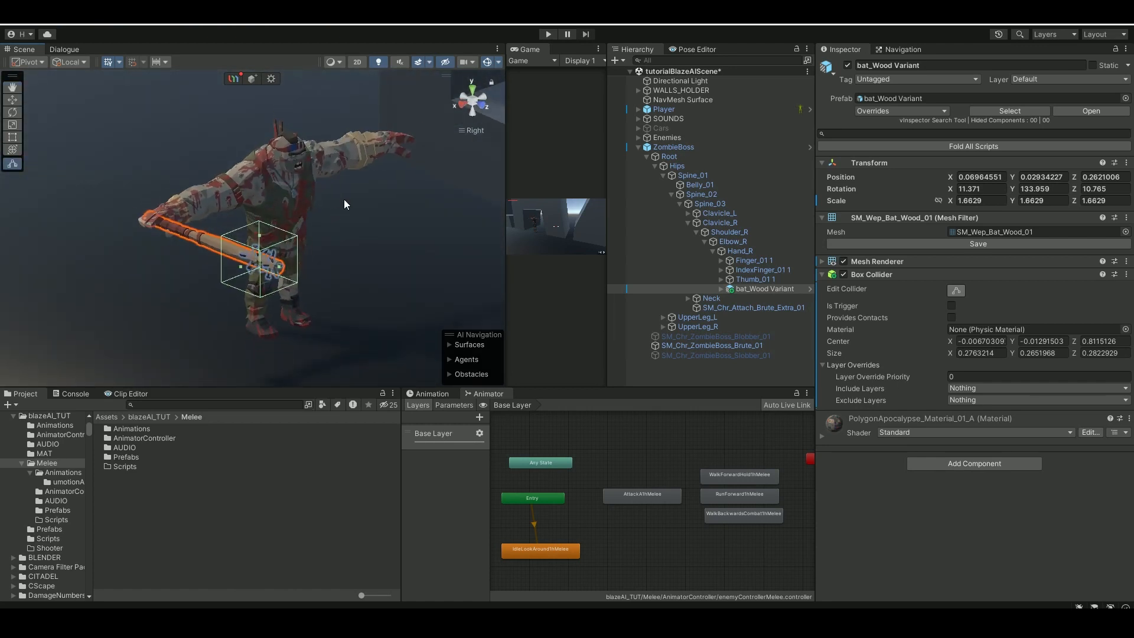
{"action": "mouse_move", "coordinate": [305, 259]}
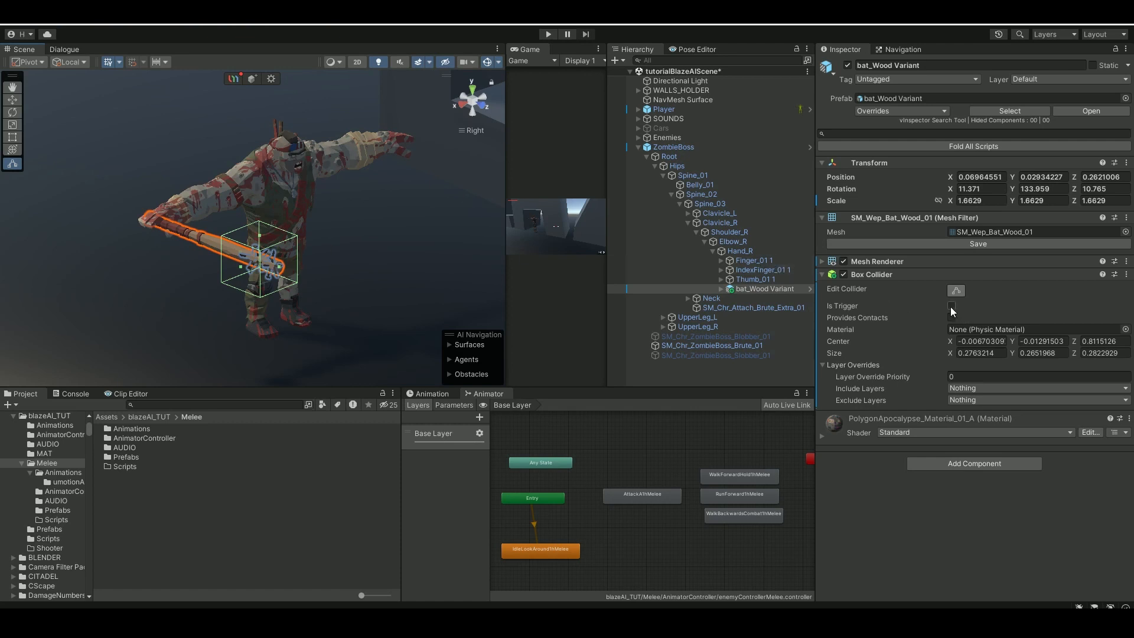
{"action": "left_click", "coordinate": [953, 304]}
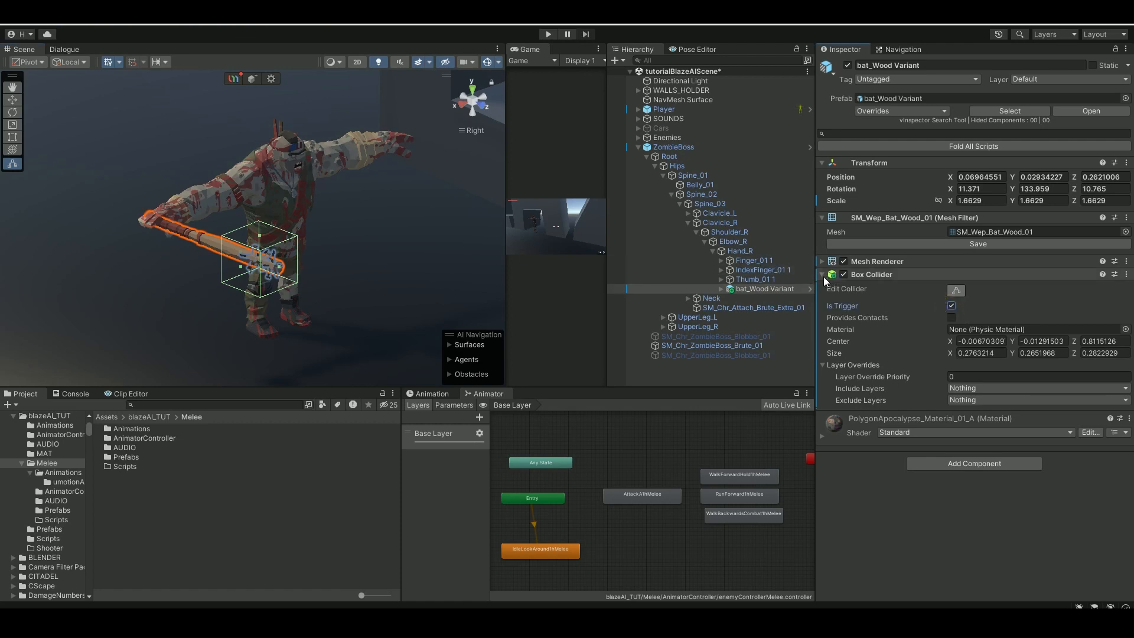
{"action": "left_click", "coordinate": [822, 274]}
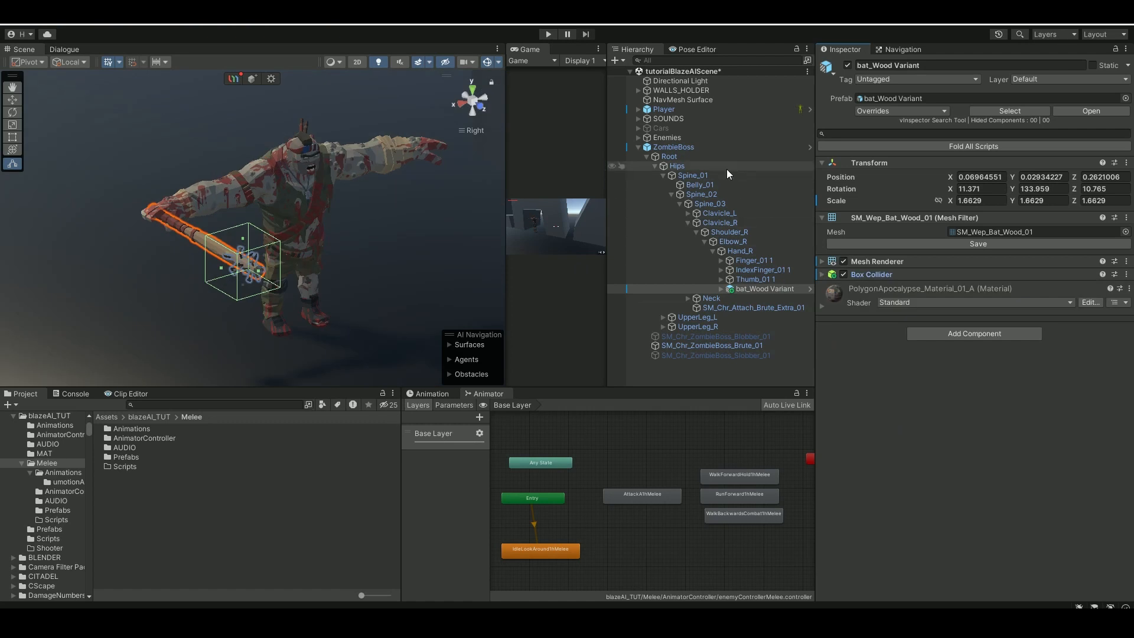
- Set ZombieBoss vision to detect Player and Enemy layers, with Player layer and tag hostile
{"action": "left_click", "coordinate": [672, 147]}
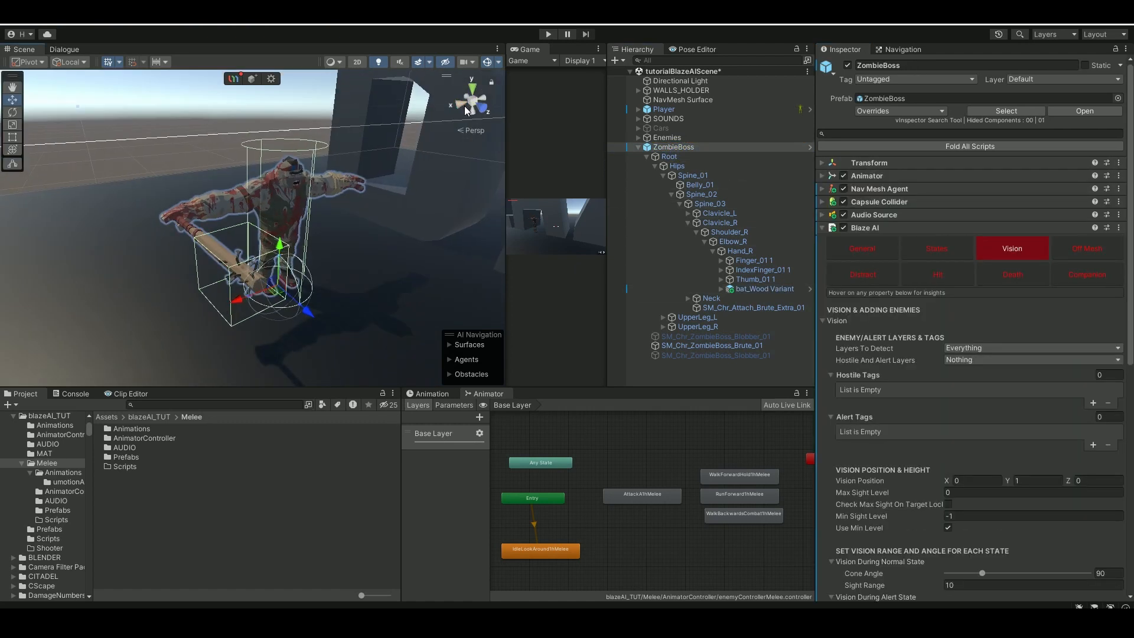
{"action": "left_click", "coordinate": [489, 99]}
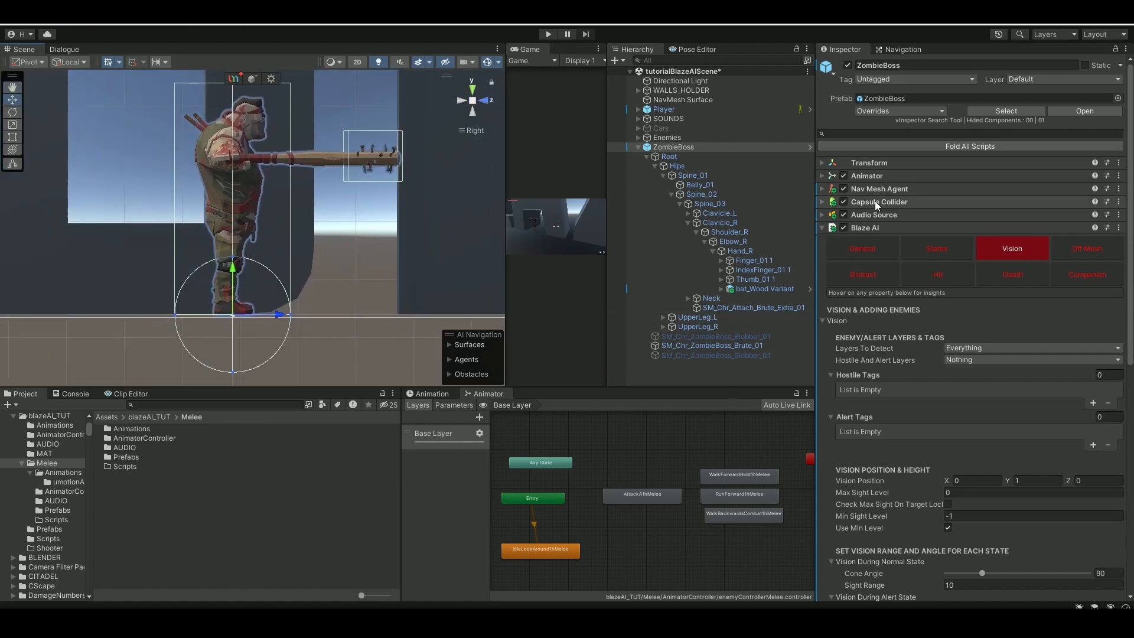
{"action": "left_click", "coordinate": [822, 201]}
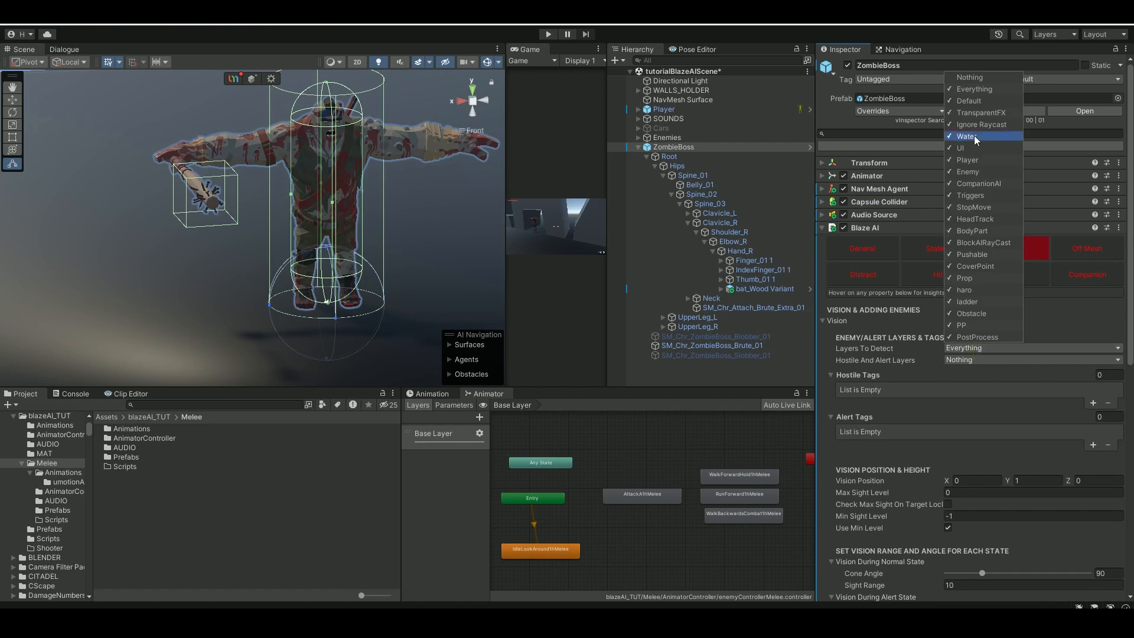
{"action": "mouse_move", "coordinate": [967, 159]}
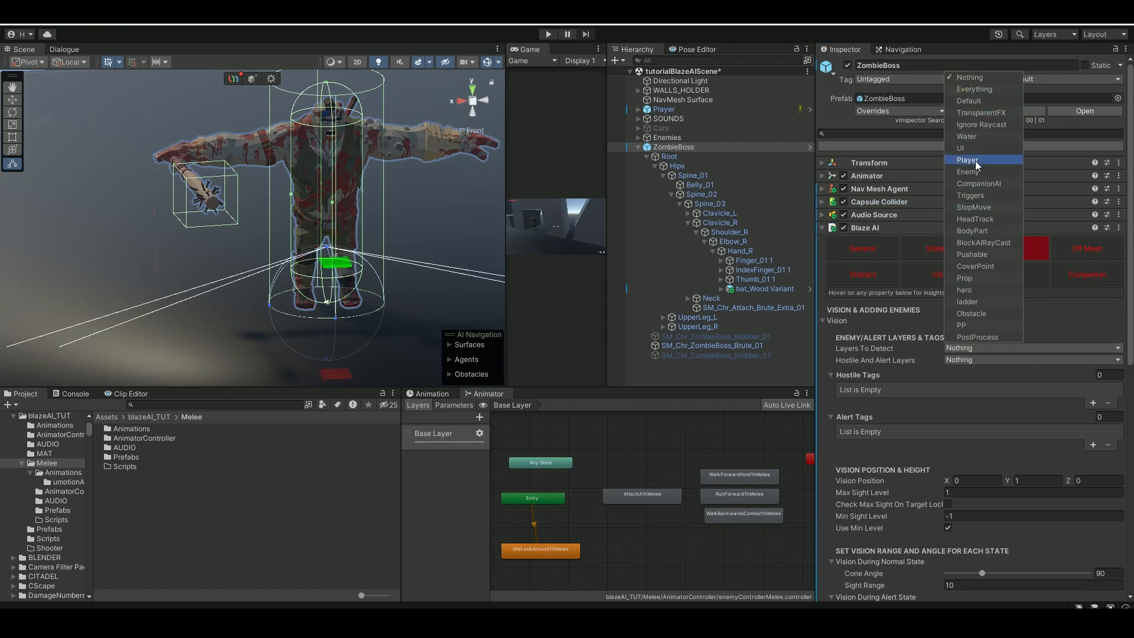
{"action": "left_click", "coordinate": [967, 171]}
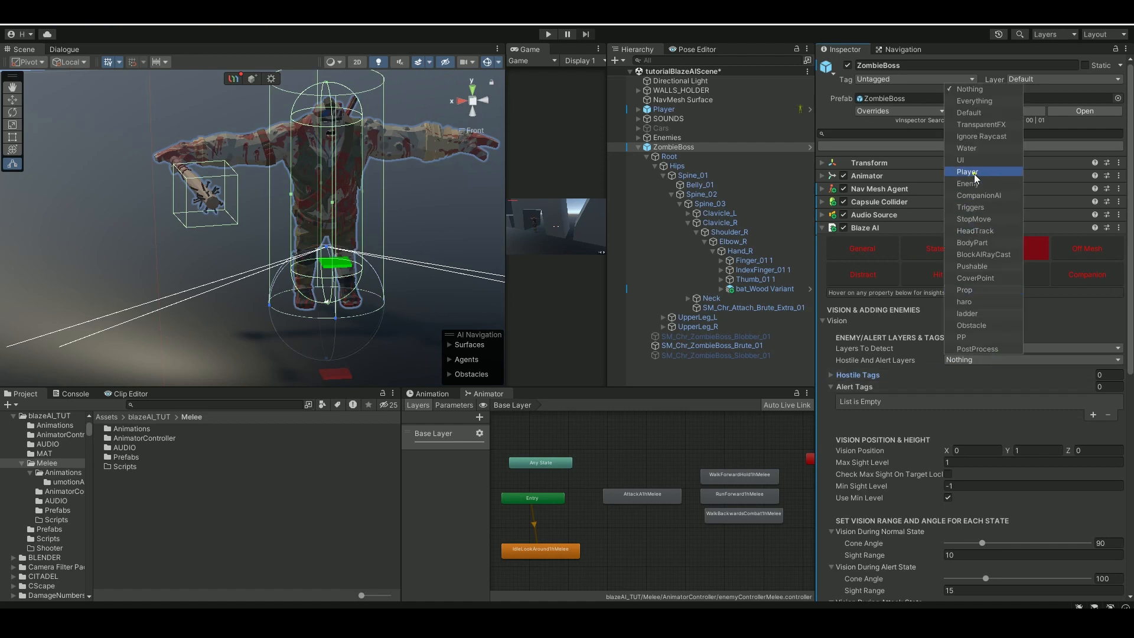
{"action": "left_click", "coordinate": [967, 171]}
{"action": "type", "text": "P"}
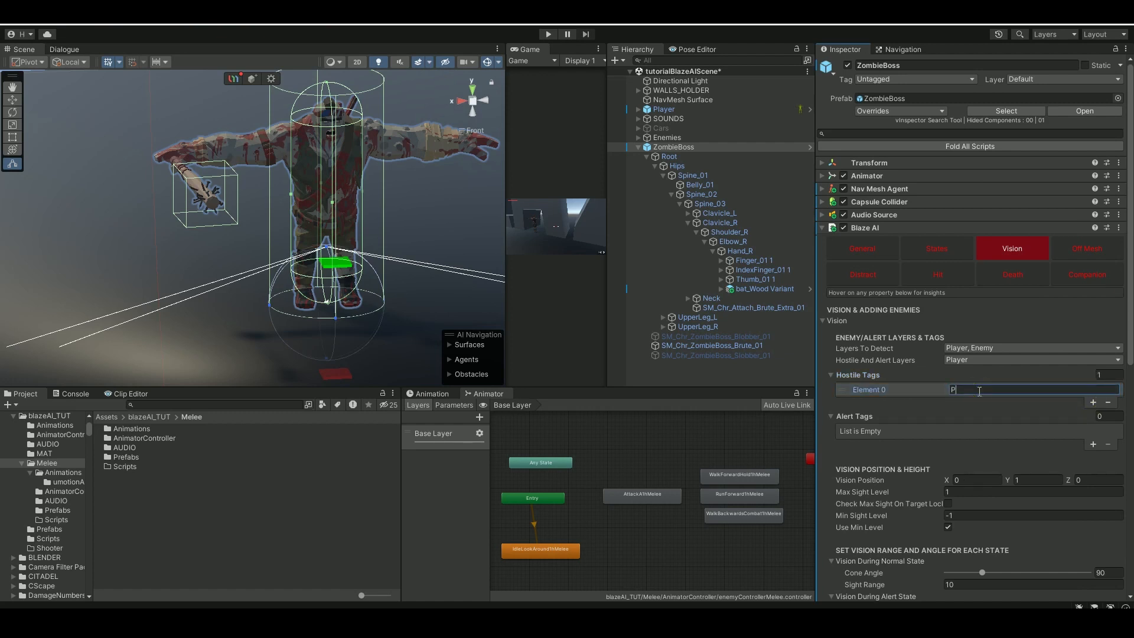
{"action": "type", "text": "layer"}
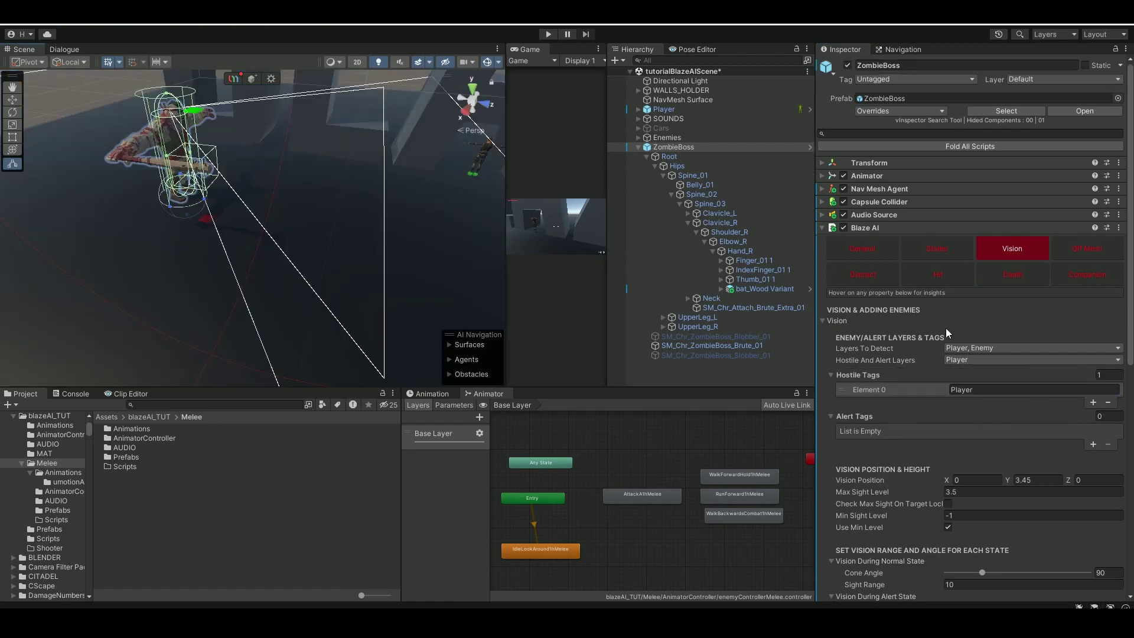
- Remove the attack sound from BlazeAudioEnemyMelee and assign it as ZombieBoss's audio scriptable
{"action": "left_click", "coordinate": [862, 248]}
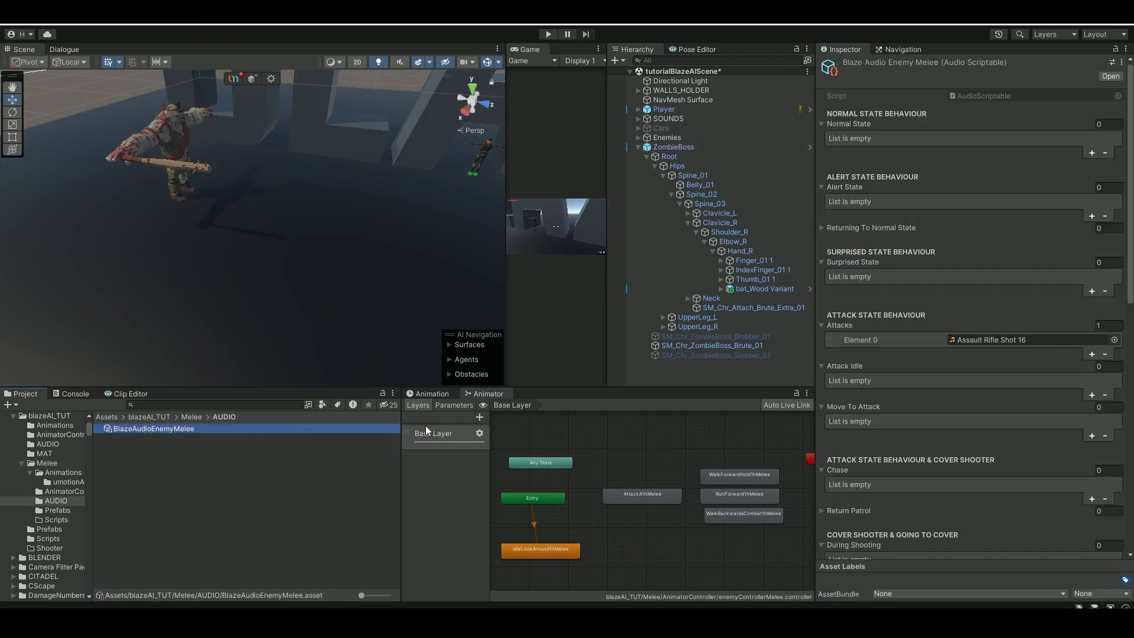
{"action": "left_click", "coordinate": [1104, 353]}
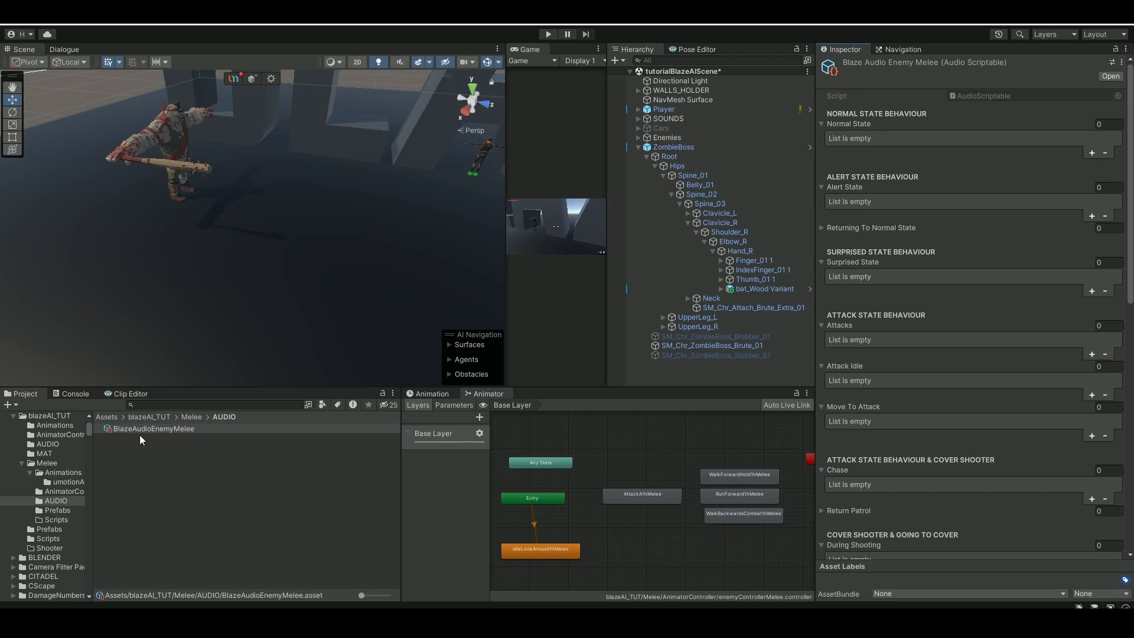
{"action": "right_click", "coordinate": [144, 434]}
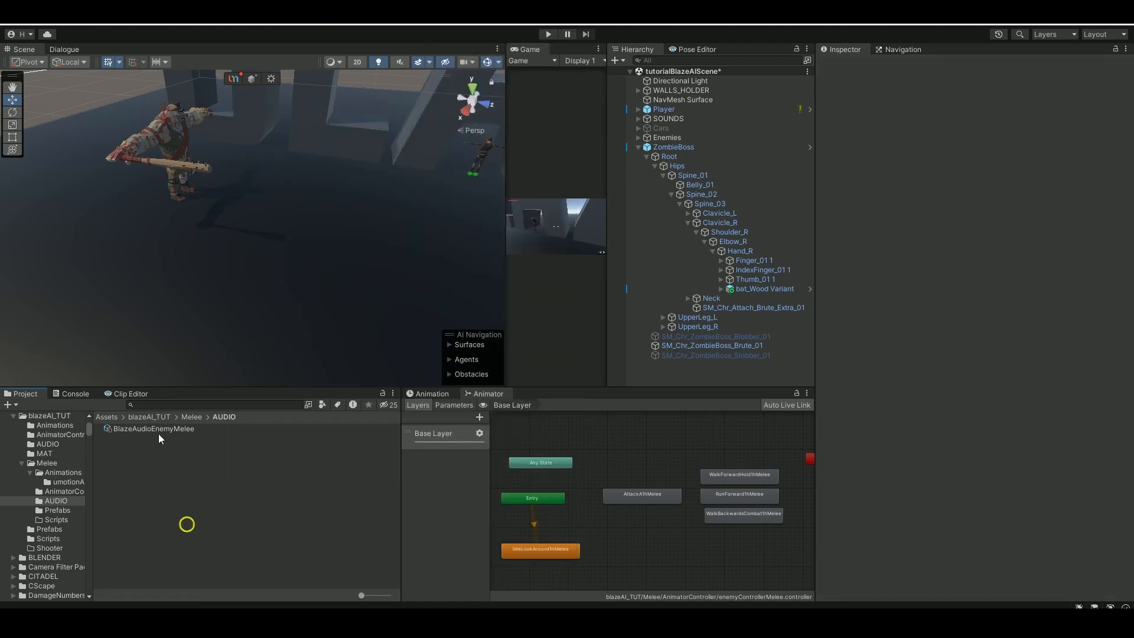
{"action": "left_click", "coordinate": [672, 146]}
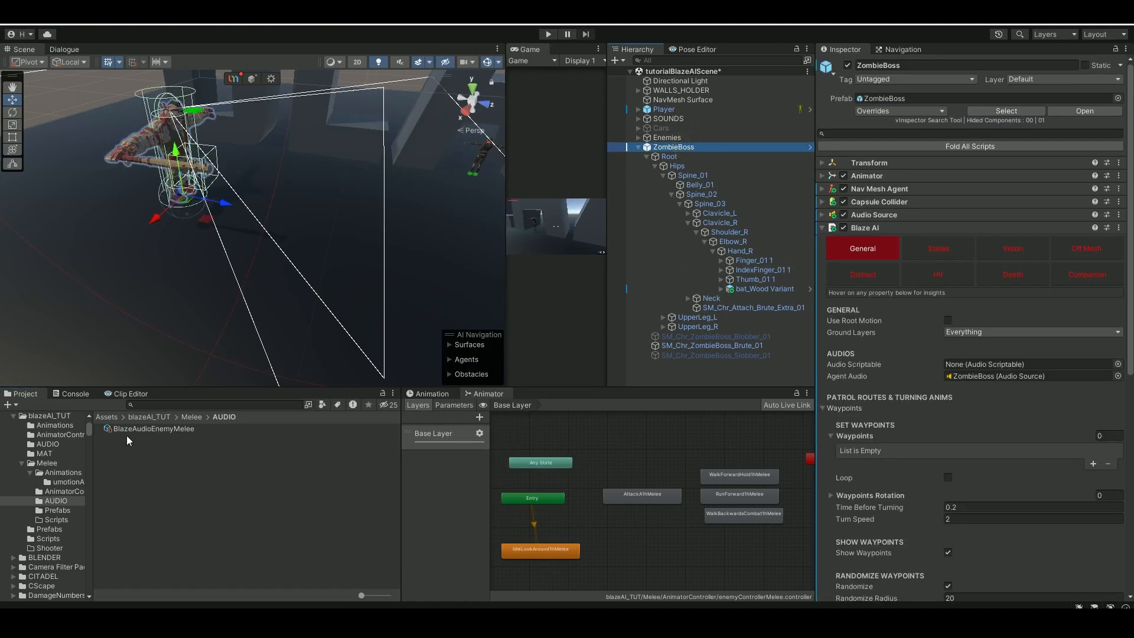
{"action": "mouse_move", "coordinate": [175, 433]}
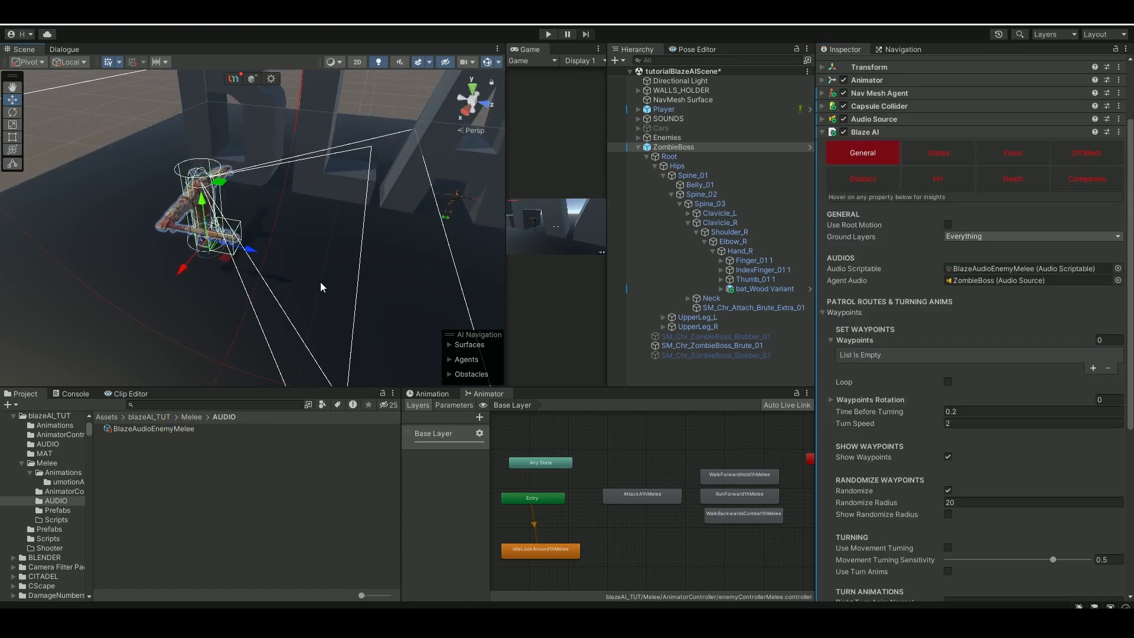
{"action": "mouse_move", "coordinate": [343, 262]}
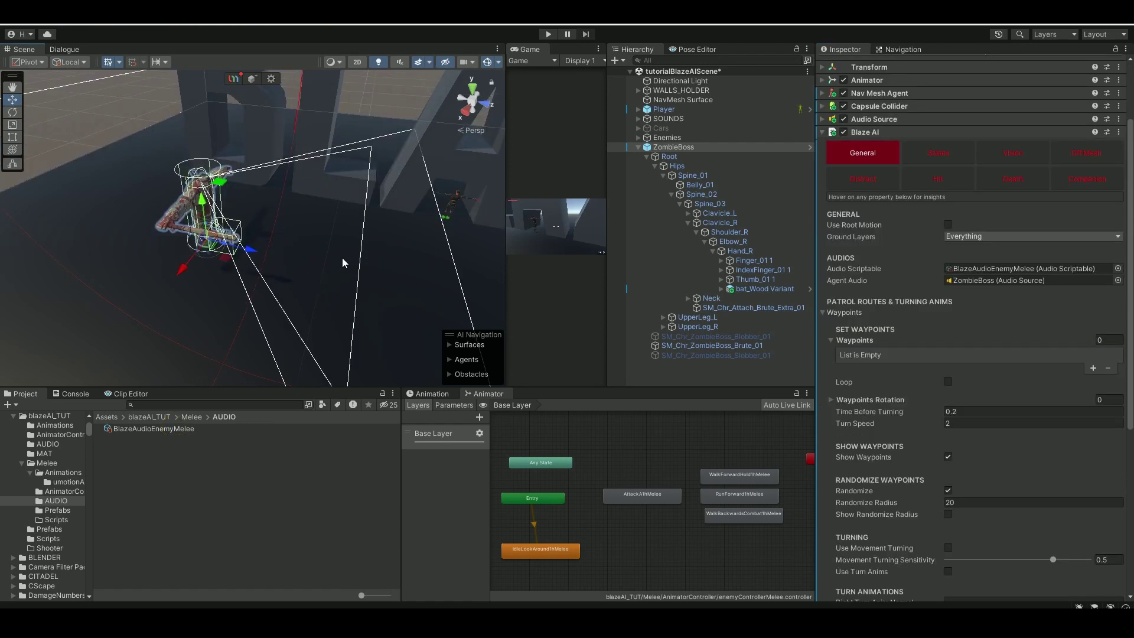
{"action": "scroll", "scroll_direction": "down", "scroll_amount": 3}
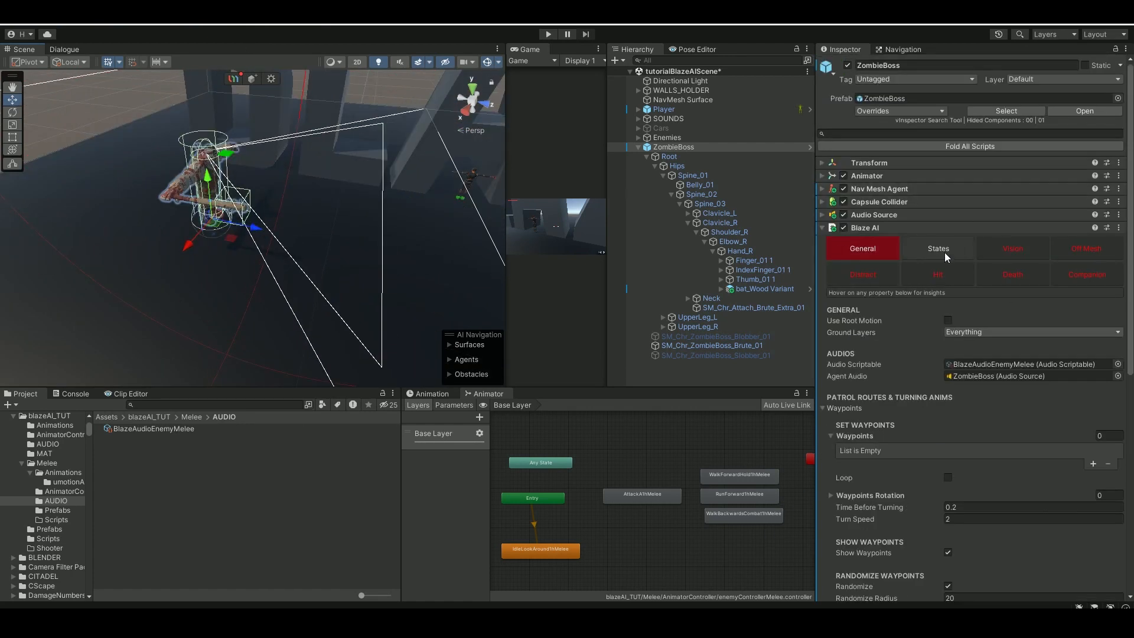
- Add the default state behaviours to ZombieBoss and assign its Hit State Behaviour
{"action": "left_click", "coordinate": [939, 248]}
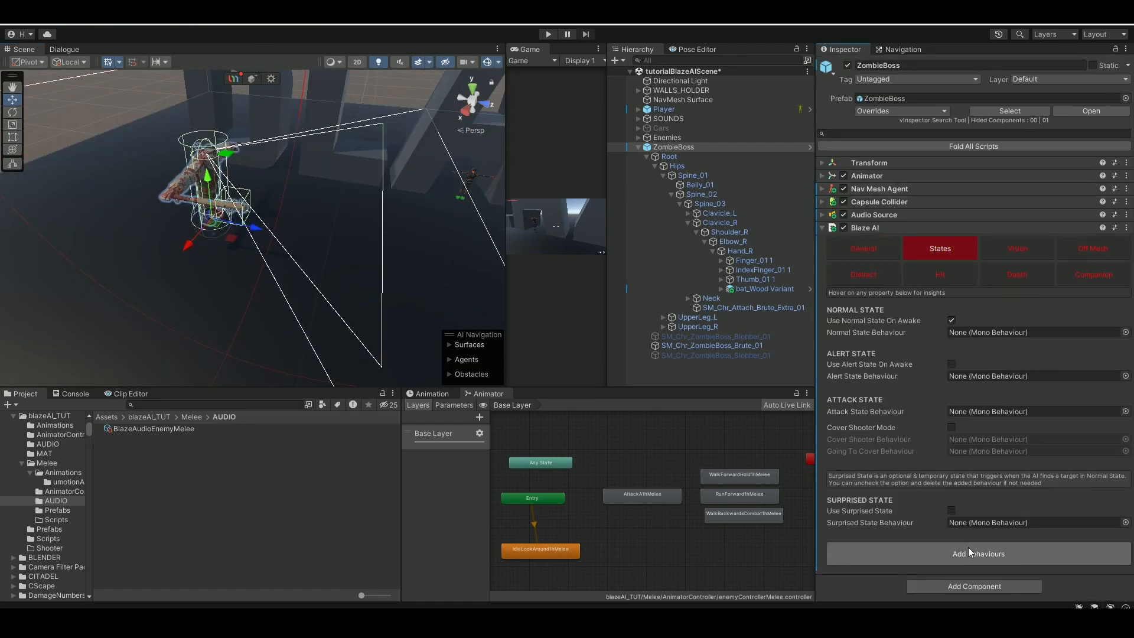
{"action": "left_click", "coordinate": [974, 553]}
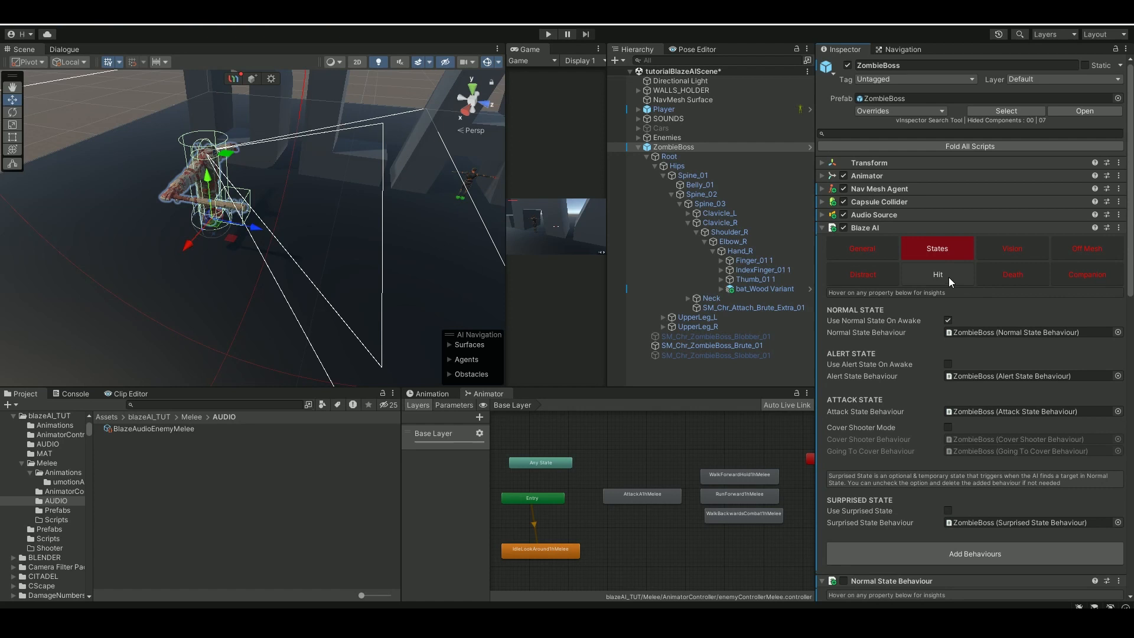
{"action": "left_click", "coordinate": [936, 274]}
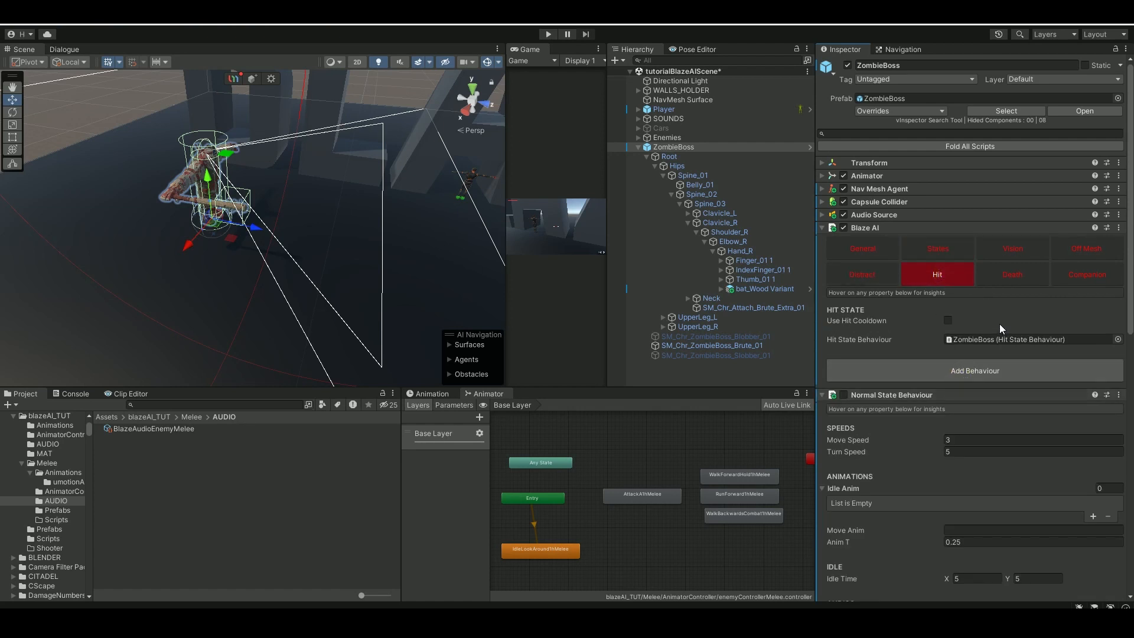
{"action": "left_click", "coordinate": [1011, 274]}
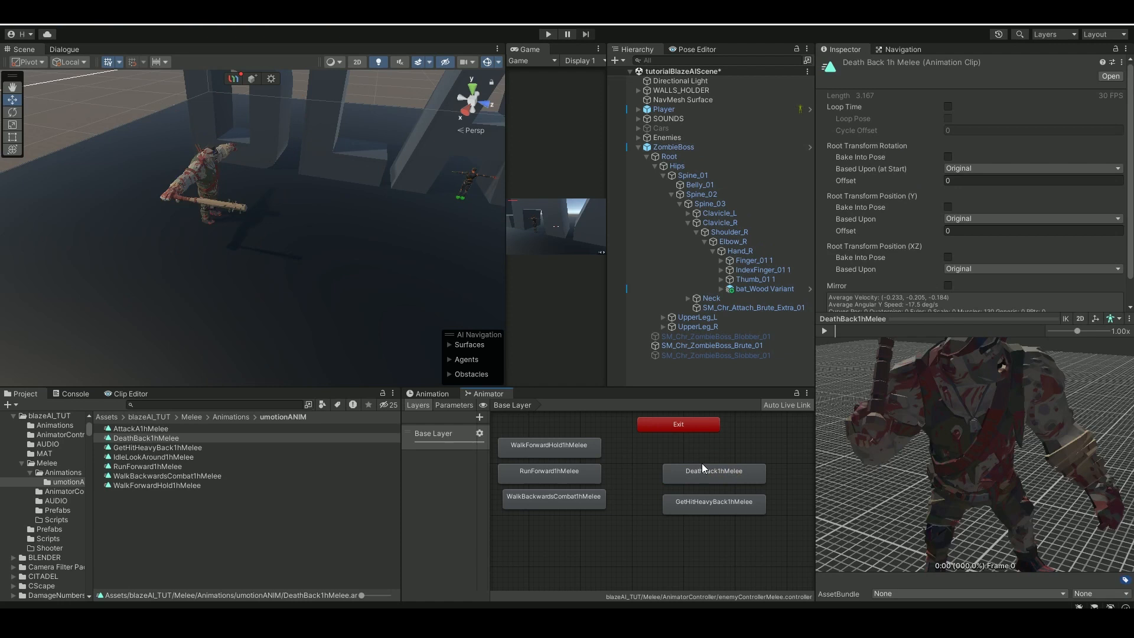
- Set the Blaze AI death animation to DeathBack1hMelee and pick up the IdleLookAround1hMelee name
{"action": "left_click", "coordinate": [713, 470]}
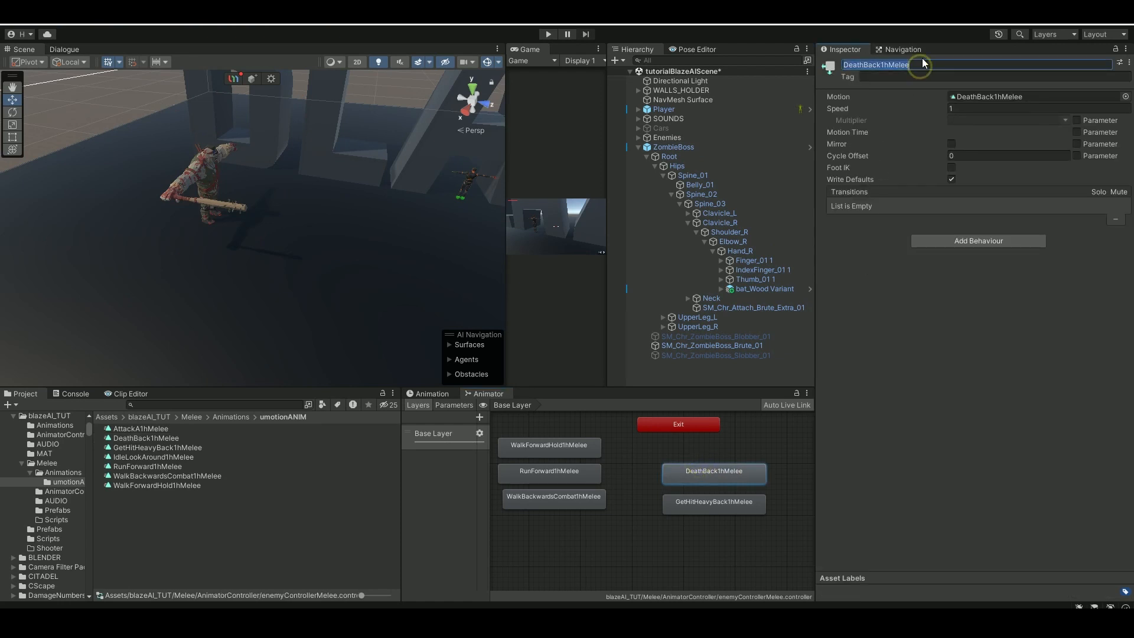
{"action": "left_click", "coordinate": [672, 147]}
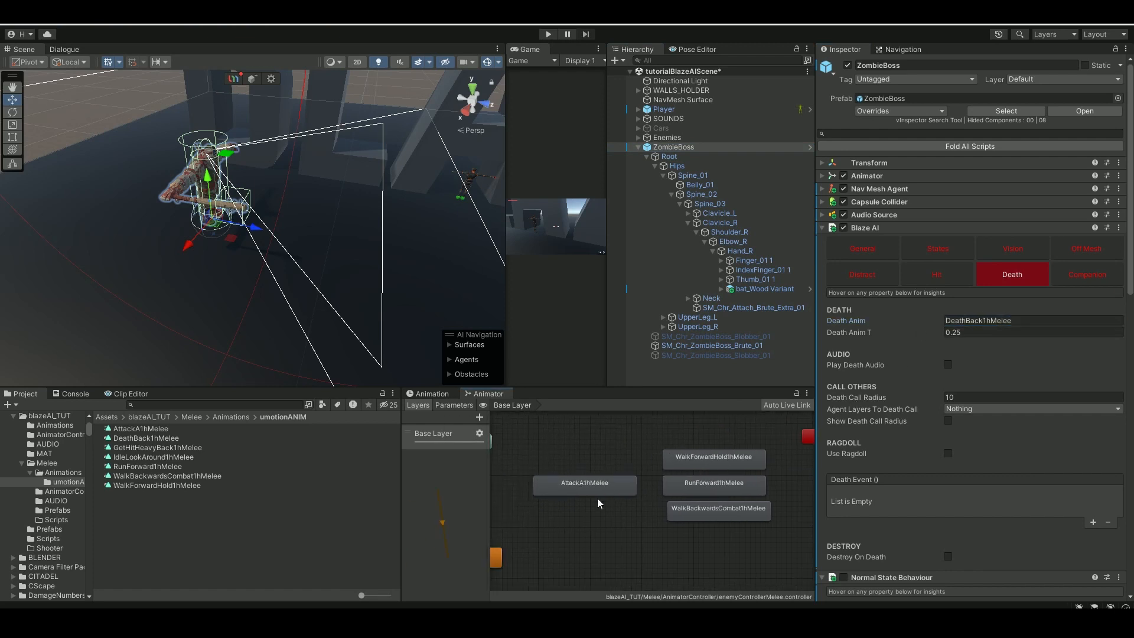
{"action": "left_click", "coordinate": [151, 456]}
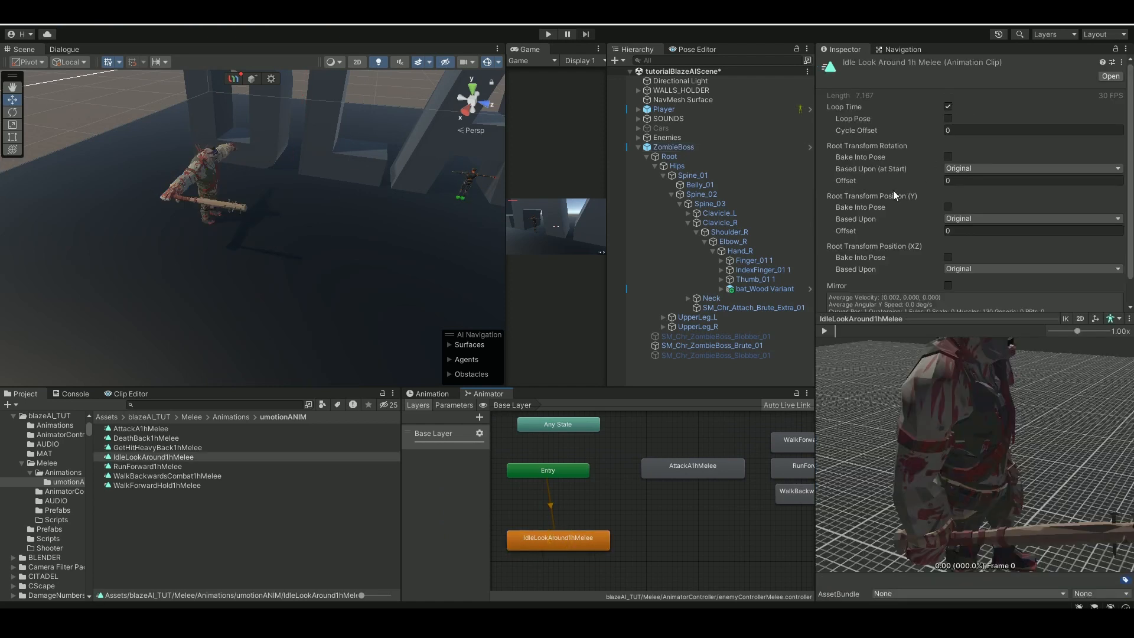
{"action": "left_click", "coordinate": [556, 538]}
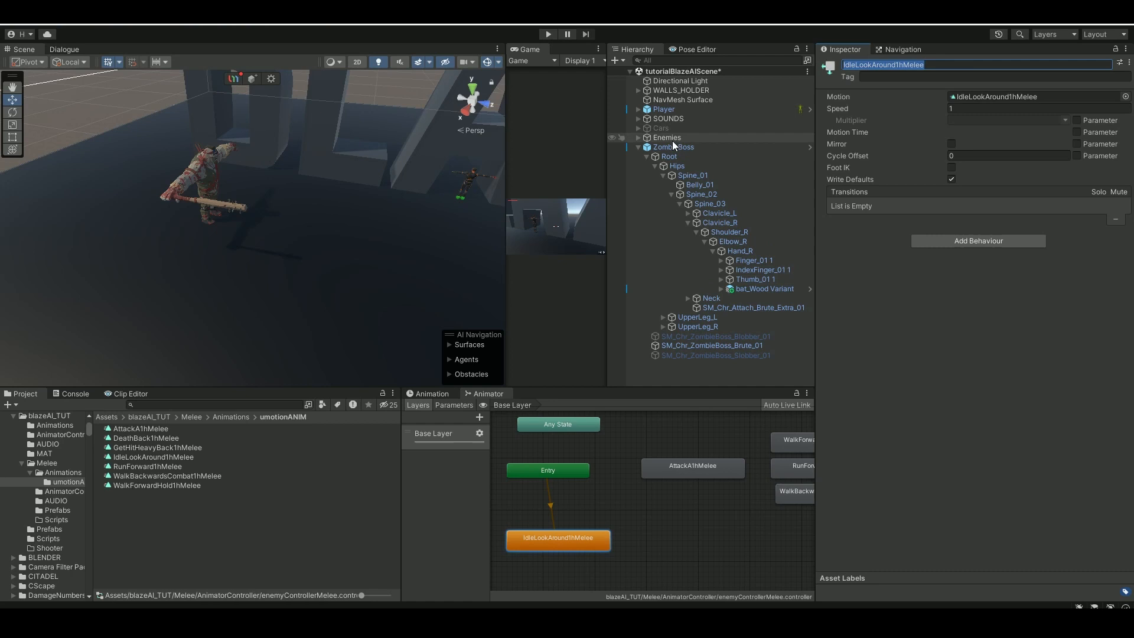
{"action": "left_click", "coordinate": [672, 147]}
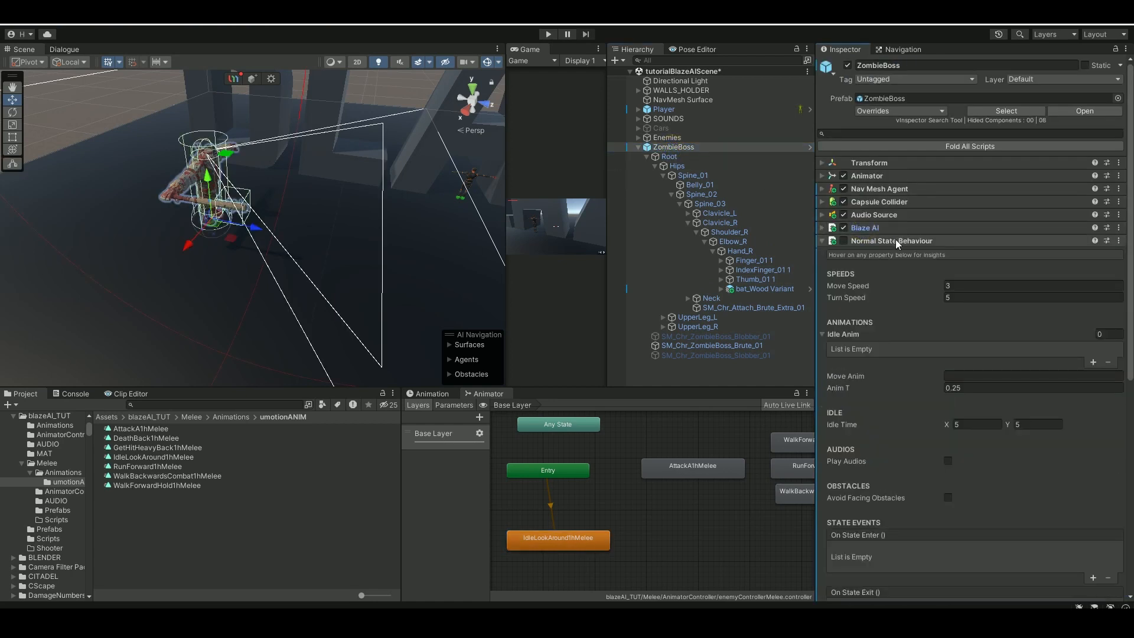
- Set the attack state's idle animation to IdleLookAround1hMelee
{"action": "left_click", "coordinate": [1093, 363]}
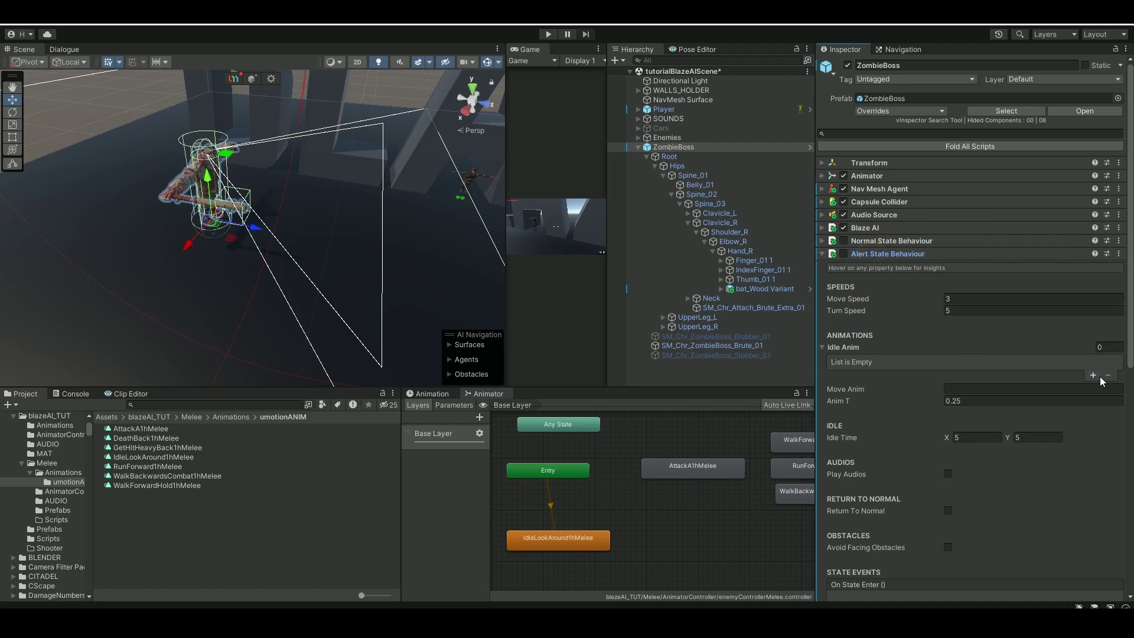
{"action": "left_click", "coordinate": [1093, 375]}
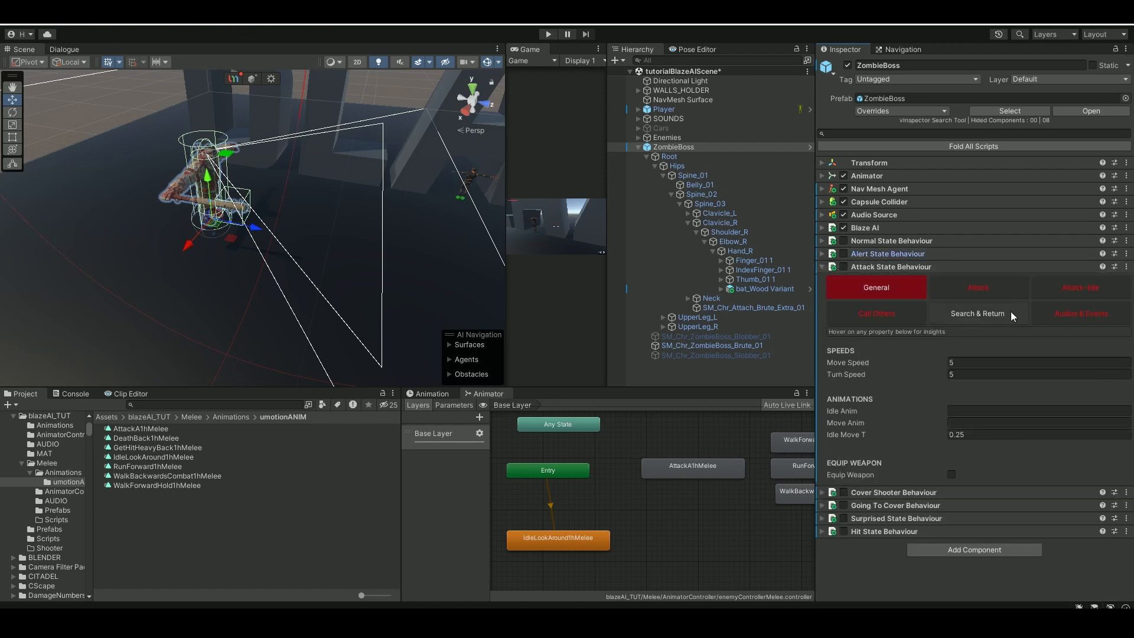
{"action": "mouse_move", "coordinate": [893, 270]}
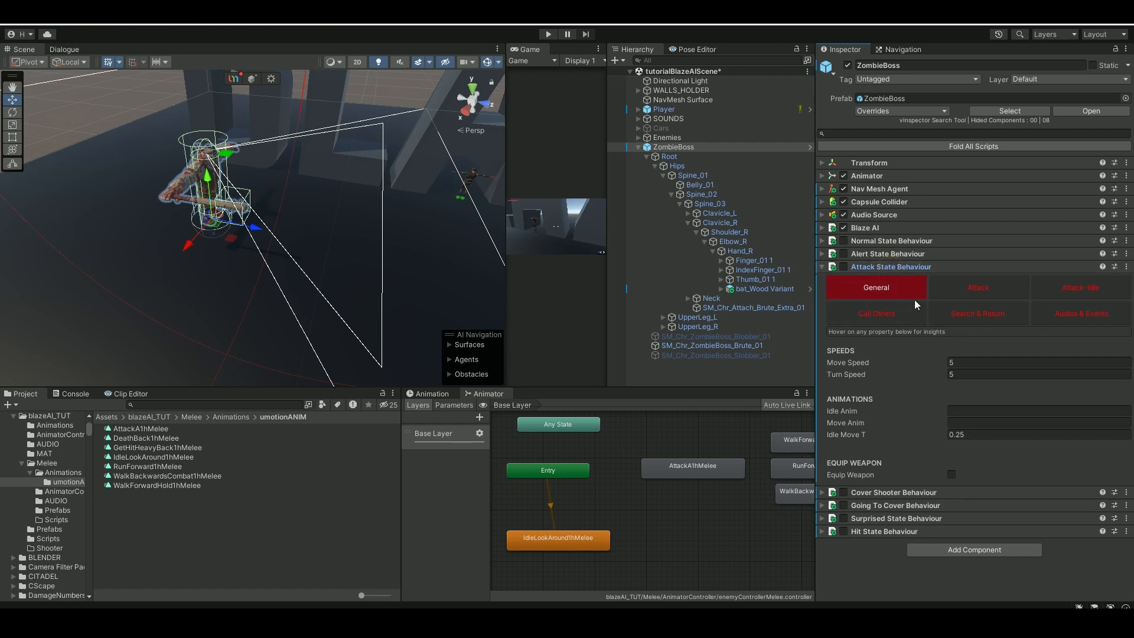
{"action": "left_click", "coordinate": [1037, 411]}
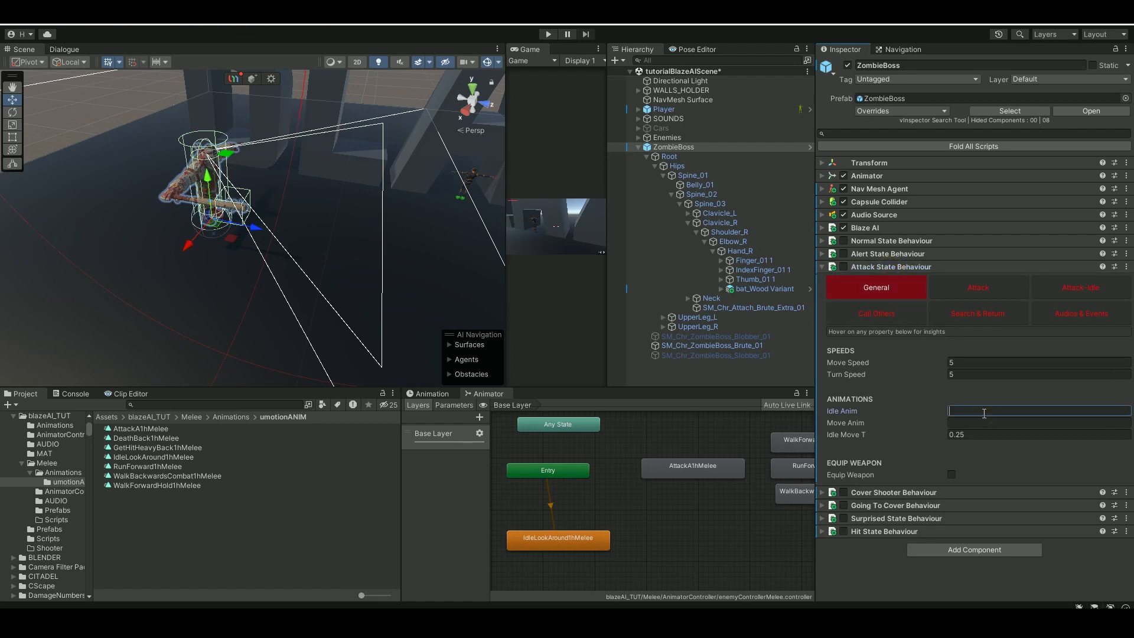
{"action": "left_click", "coordinate": [821, 266]}
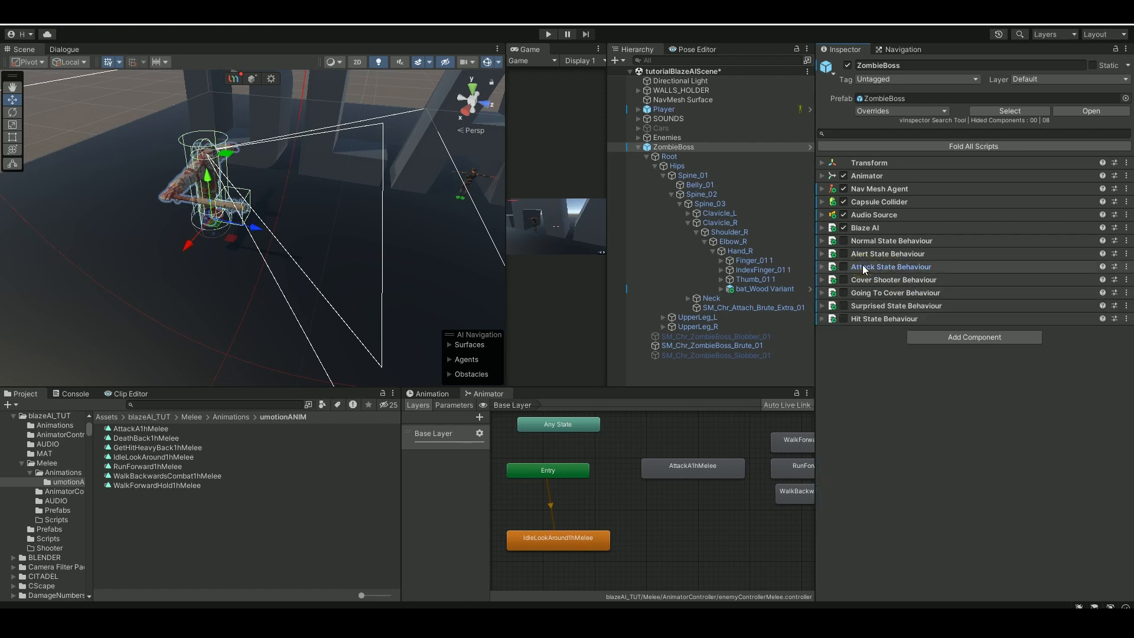
{"action": "mouse_move", "coordinate": [920, 303]}
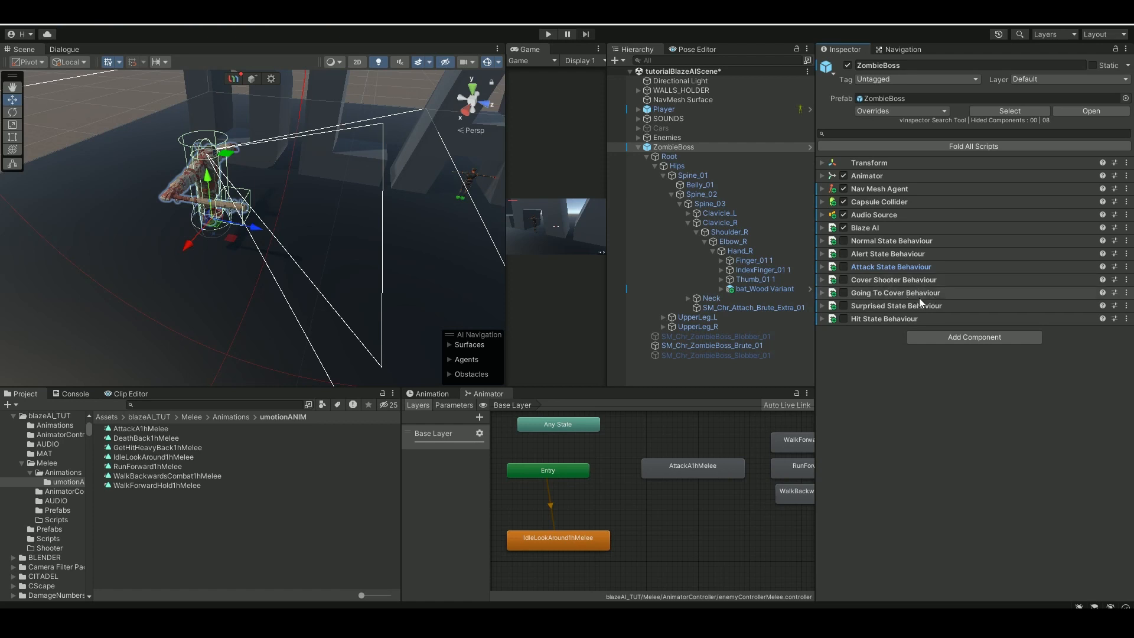
{"action": "mouse_move", "coordinate": [609, 456]}
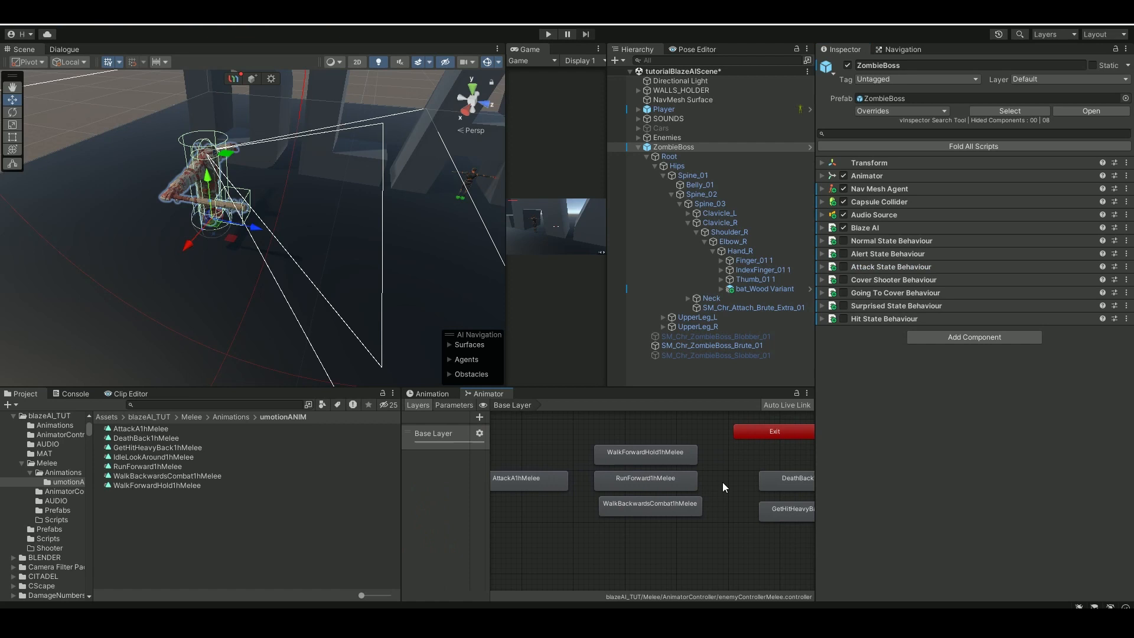
- Give the normal state IdleLookAround1hMelee idle and WalkForwardHold1hMelee move animations
{"action": "left_click", "coordinate": [672, 147]}
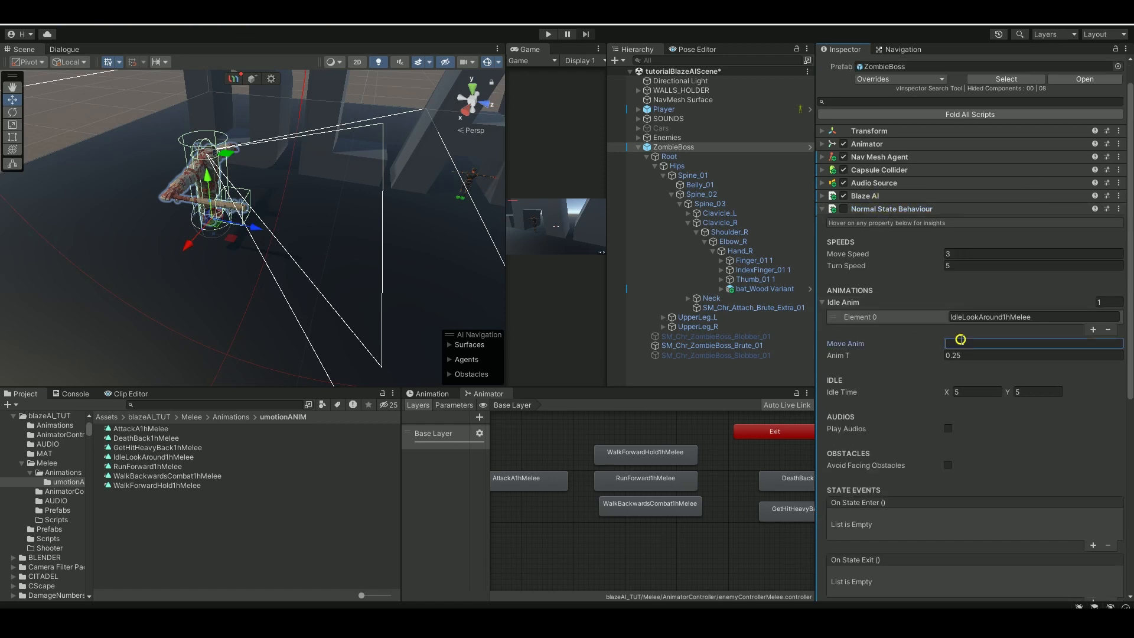
{"action": "type", "text": "WalkForwardHold1hMelee"}
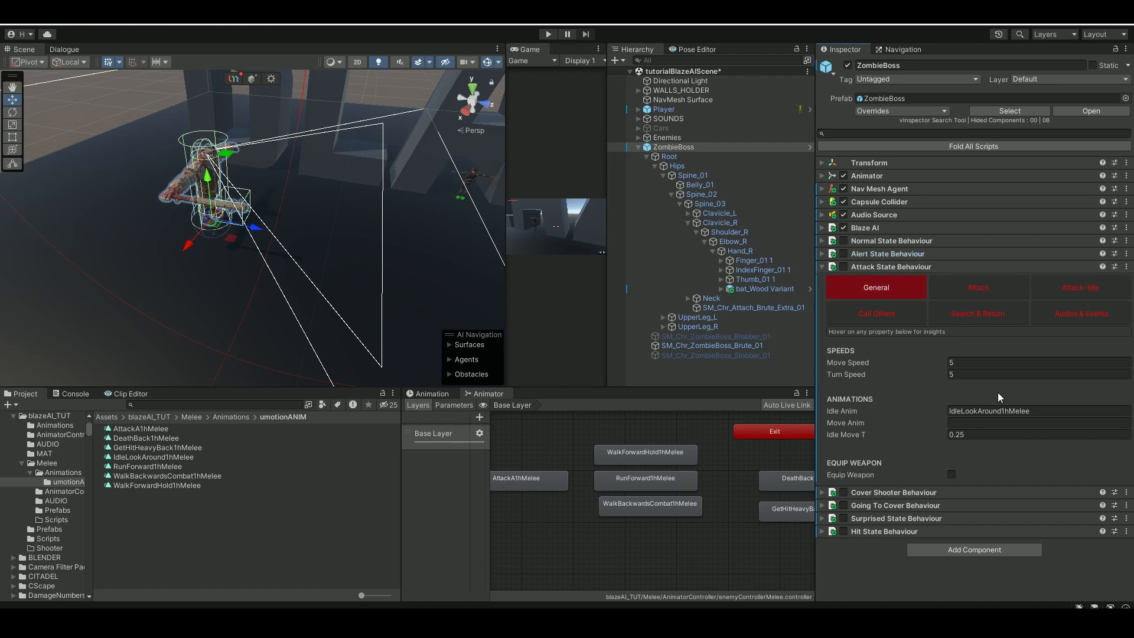
- Set the attack state's move animation to RunForward1hMelee with move speed 3
{"action": "left_click", "coordinate": [974, 287]}
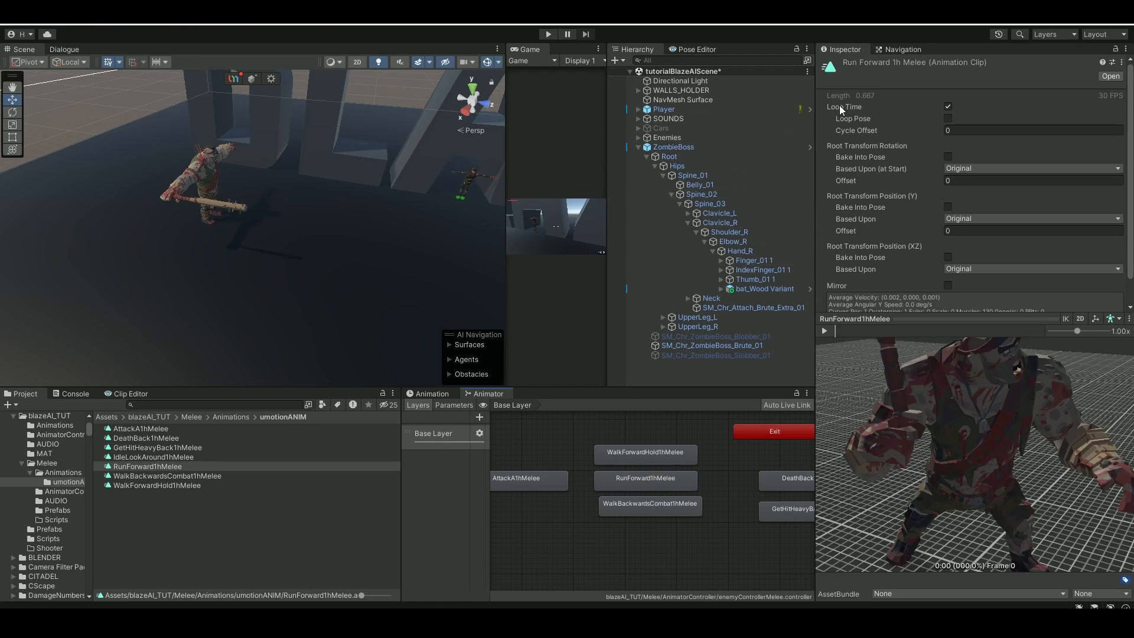
{"action": "left_click", "coordinate": [644, 479]}
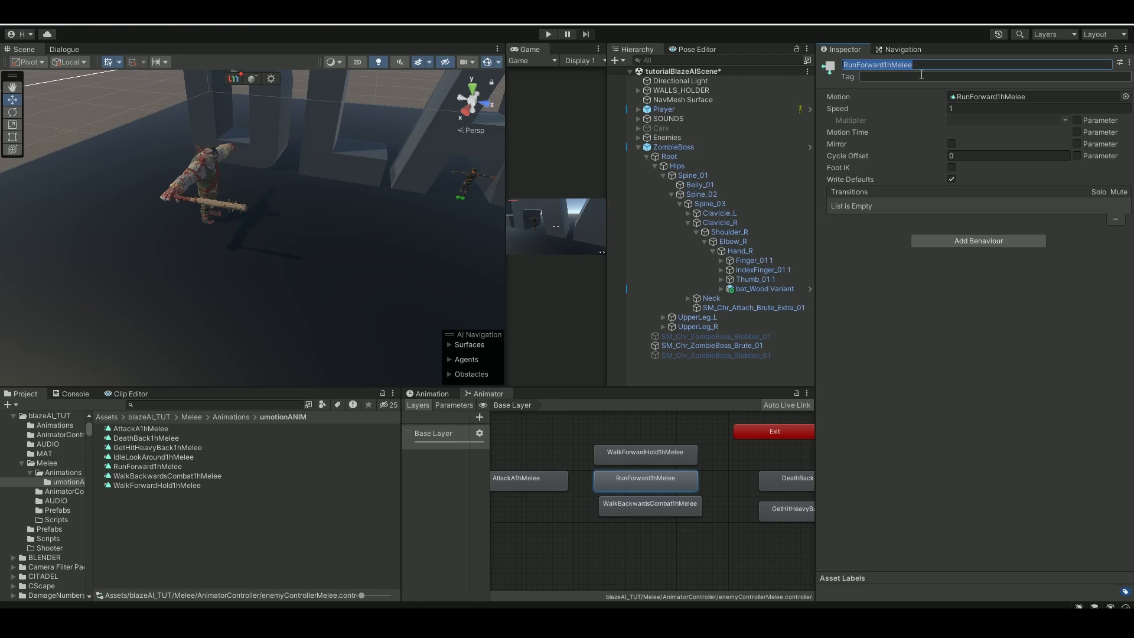
{"action": "left_click", "coordinate": [672, 147]}
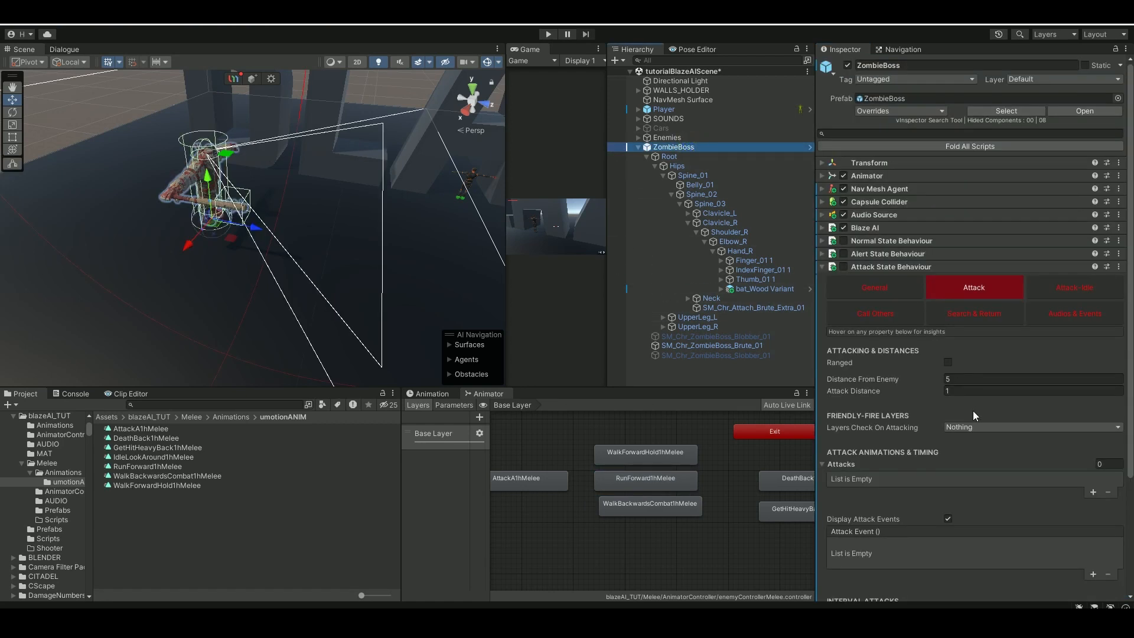
{"action": "mouse_move", "coordinate": [952, 440]}
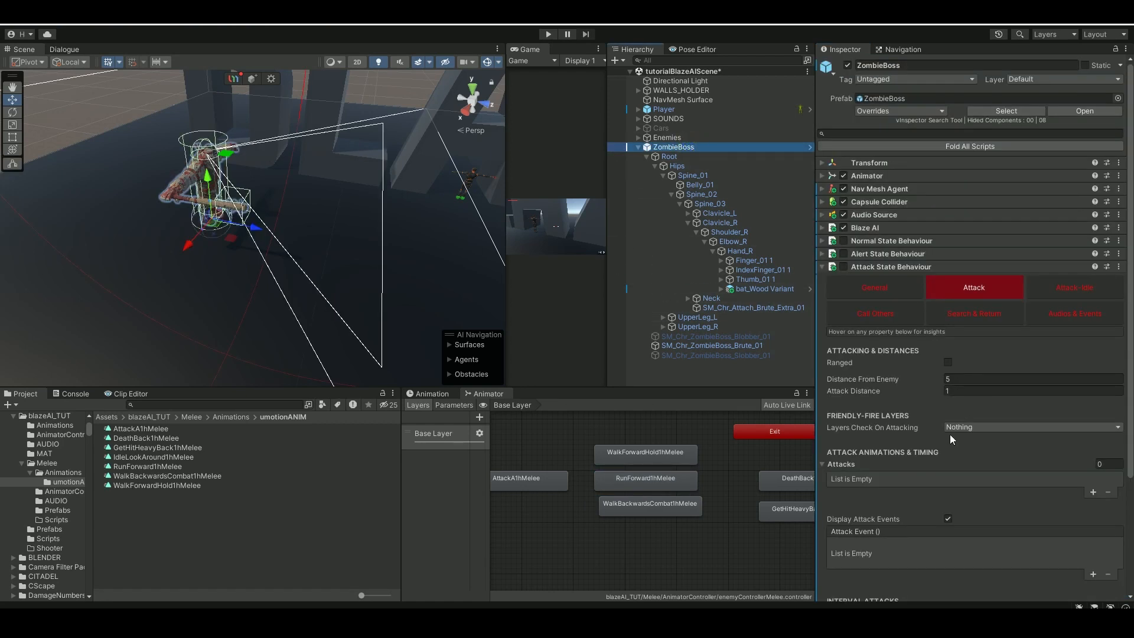
{"action": "scroll", "scroll_direction": "down", "scroll_amount": 3}
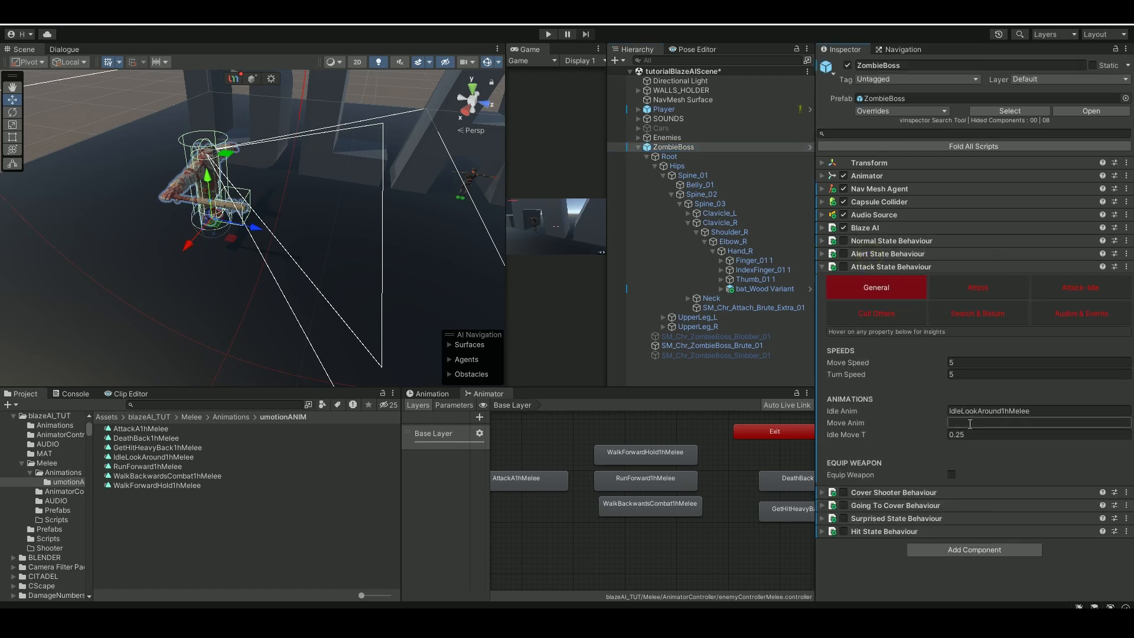
{"action": "type", "text": "RunForward1hMelee"}
{"action": "left_click", "coordinate": [1038, 361]}
{"action": "type", "text": "3"}
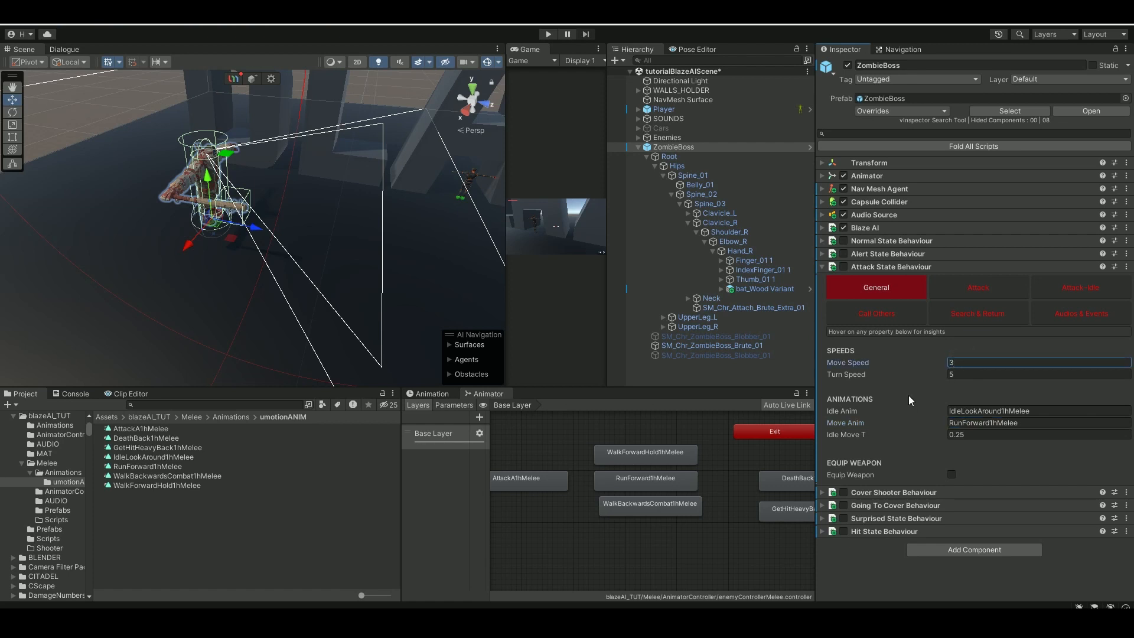
{"action": "left_click", "coordinate": [974, 287]}
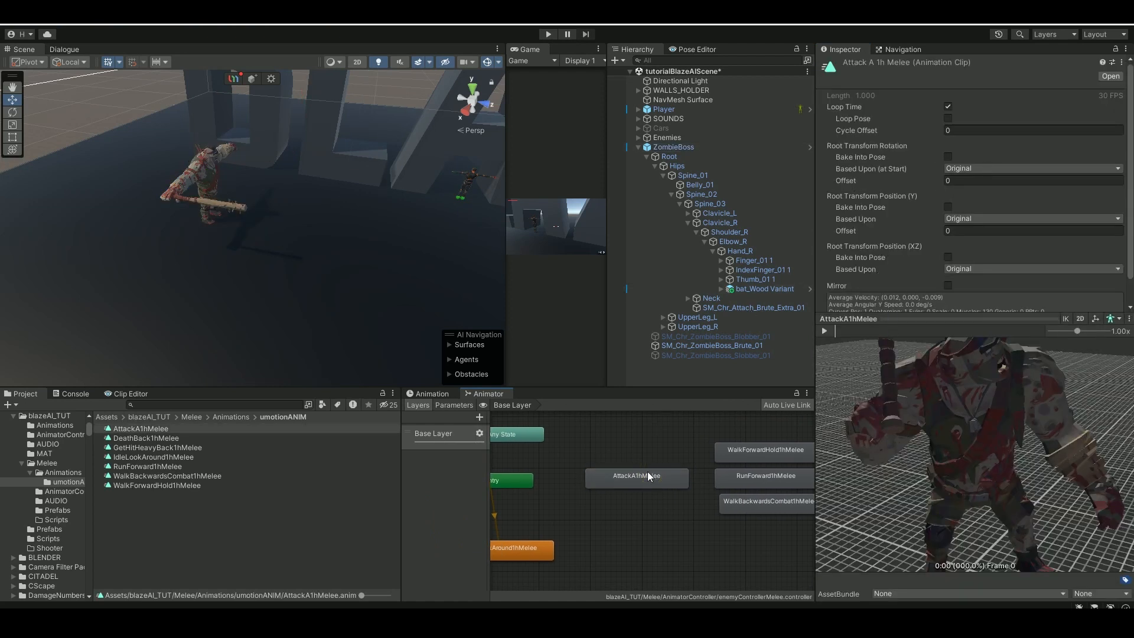
- Add an AttackA1hMelee attack entry with duration 1 and animation transition 0.35
{"action": "left_click", "coordinate": [635, 476]}
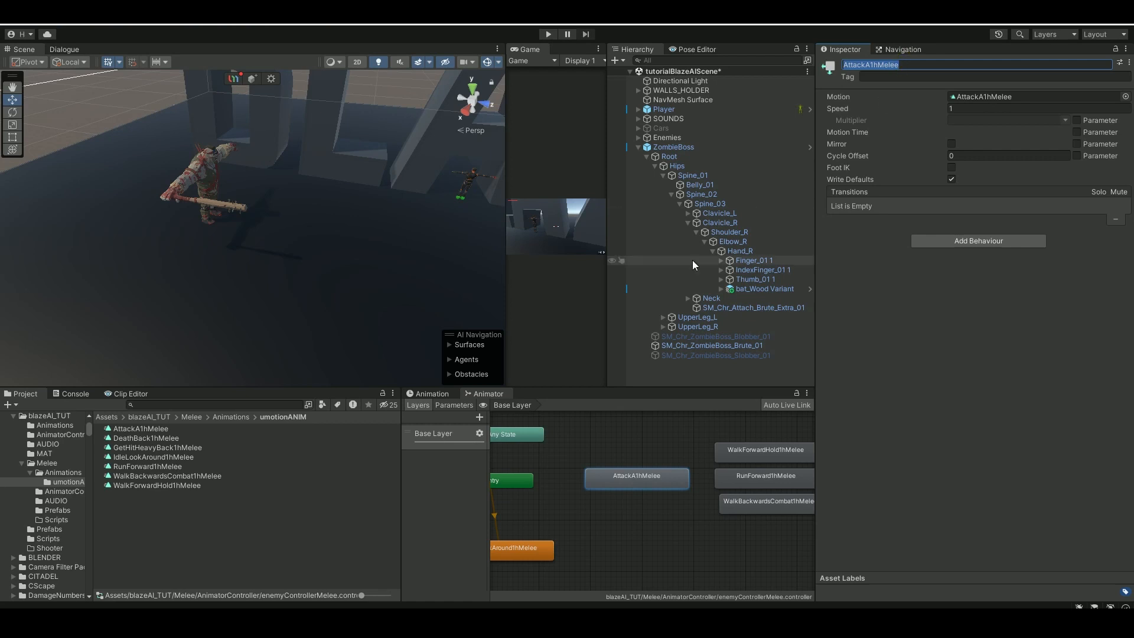
{"action": "left_click", "coordinate": [672, 147]}
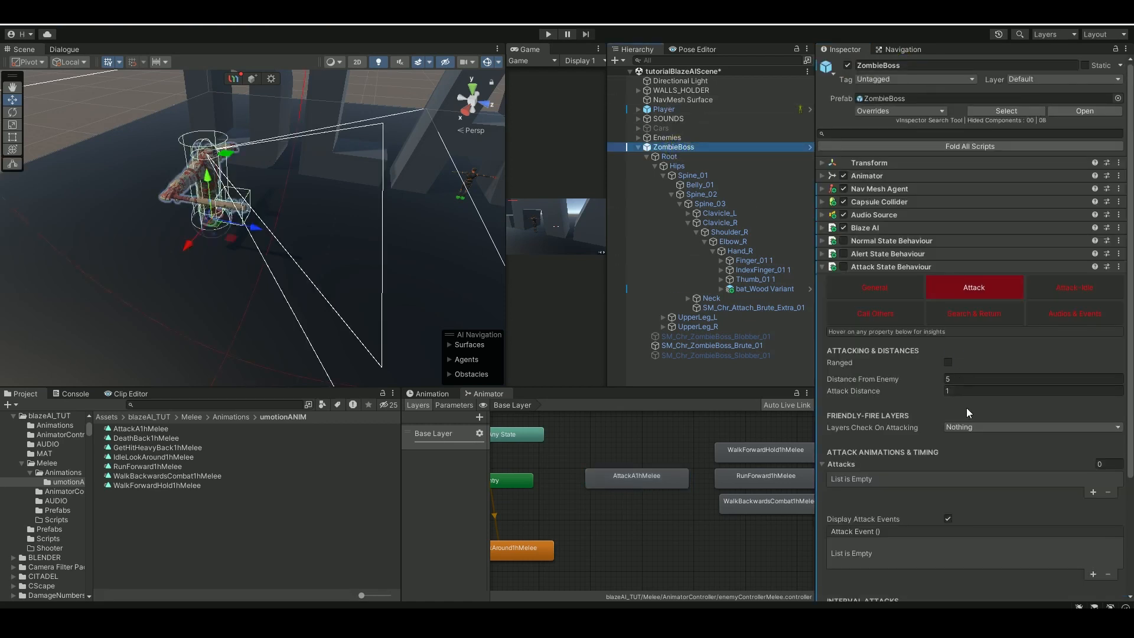
{"action": "mouse_move", "coordinate": [1101, 501]}
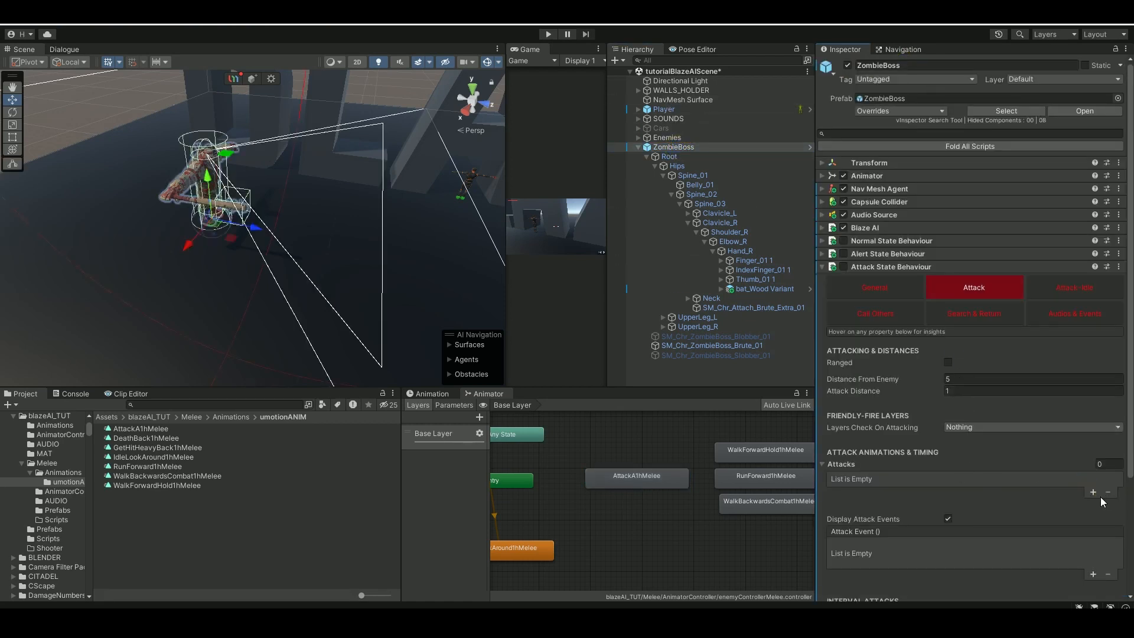
{"action": "left_click", "coordinate": [1094, 493]}
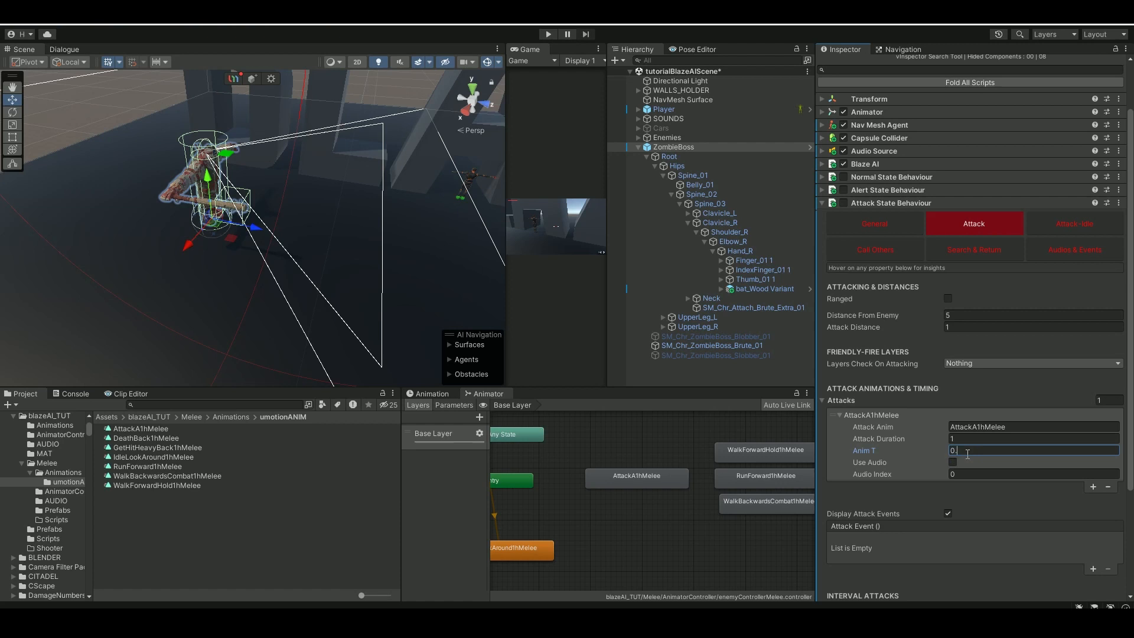
{"action": "type", "text": "0.35"}
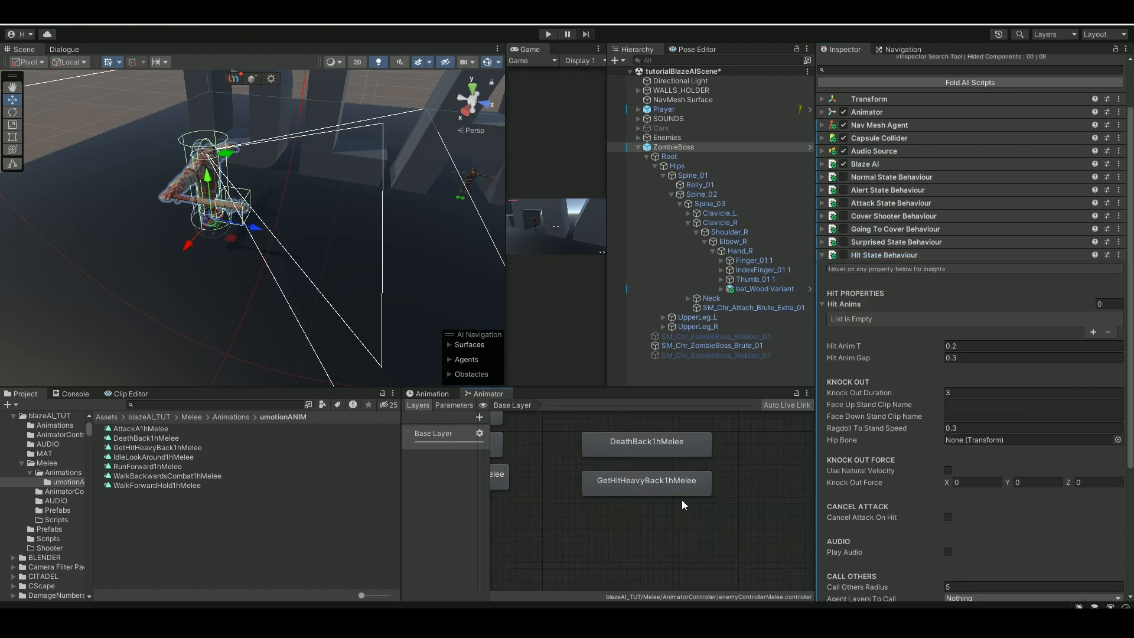
- Add GetHitHeavyBack1hMelee as the hit animation with duration 0.25
{"action": "left_click", "coordinate": [645, 481]}
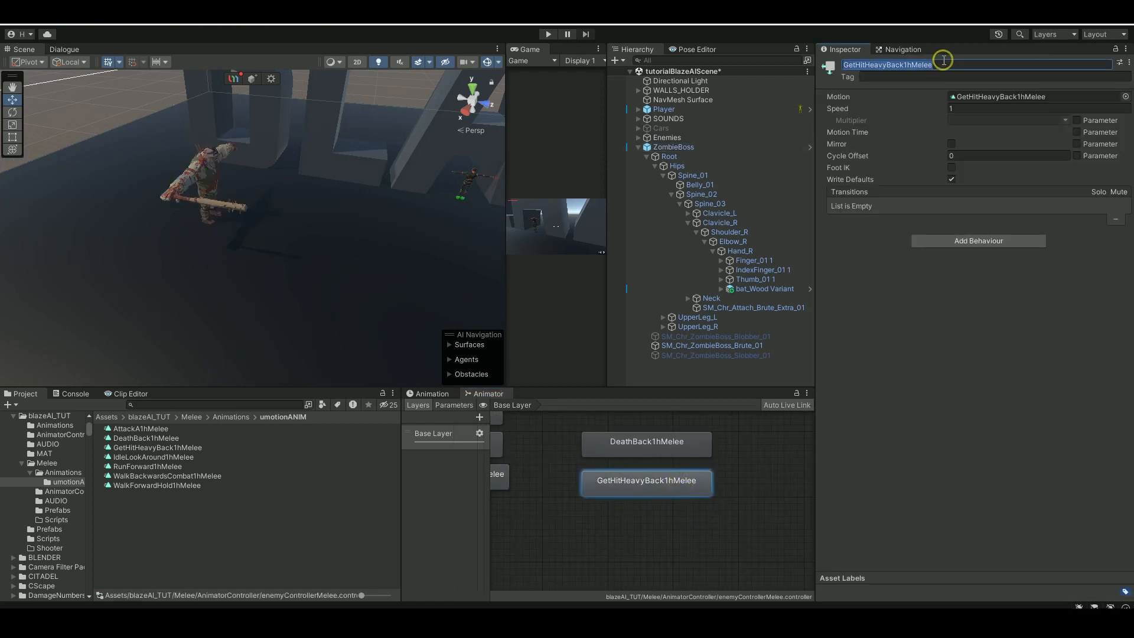
{"action": "left_click", "coordinate": [672, 147]}
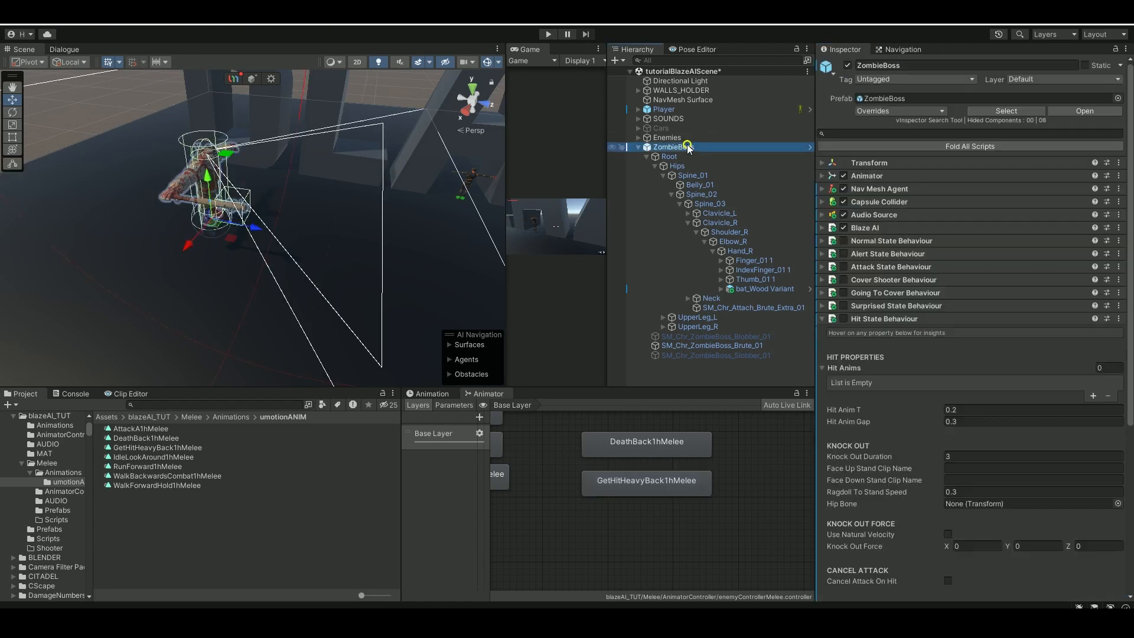
{"action": "scroll", "scroll_direction": "down", "scroll_amount": 3}
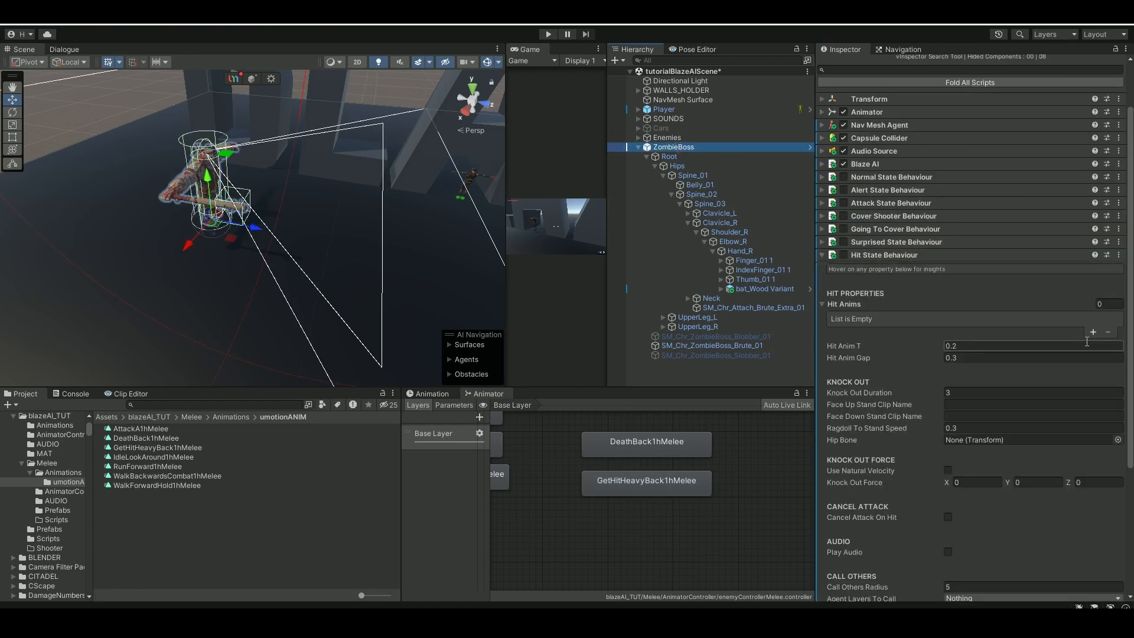
{"action": "left_click", "coordinate": [1091, 332]}
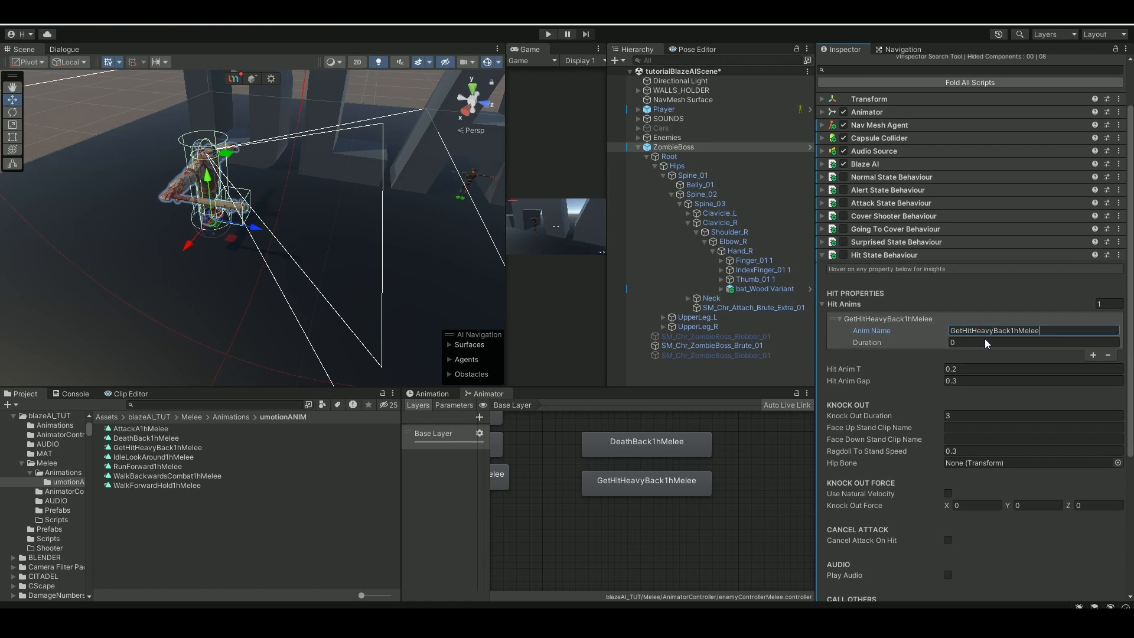
{"action": "left_click", "coordinate": [1013, 342]}
{"action": "type", "text": ".25"}
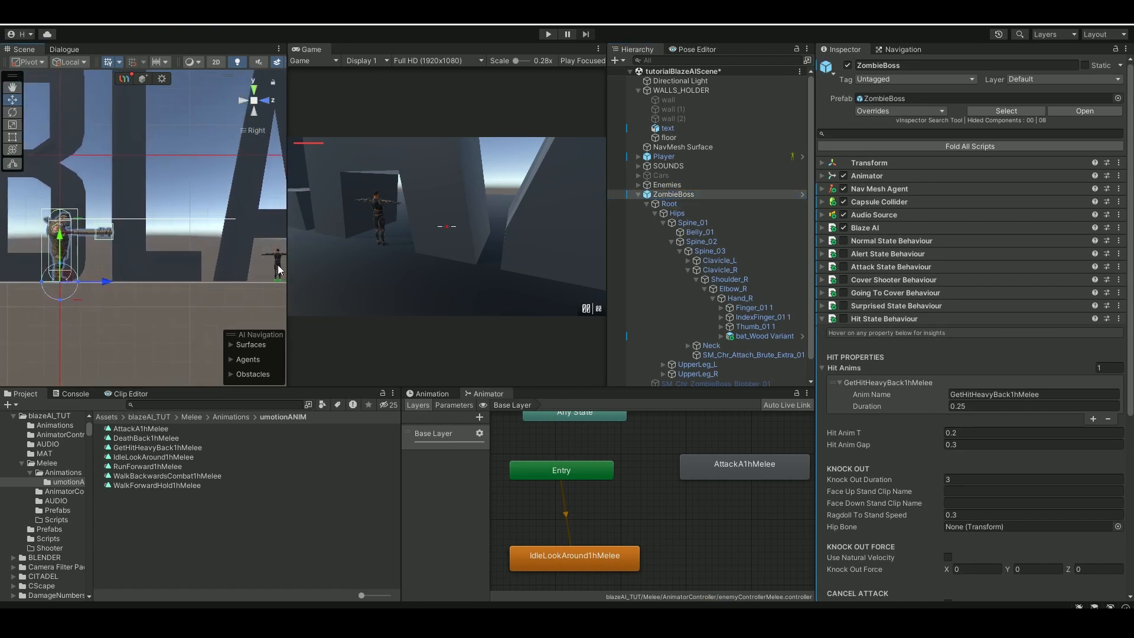
{"action": "mouse_move", "coordinate": [280, 228]}
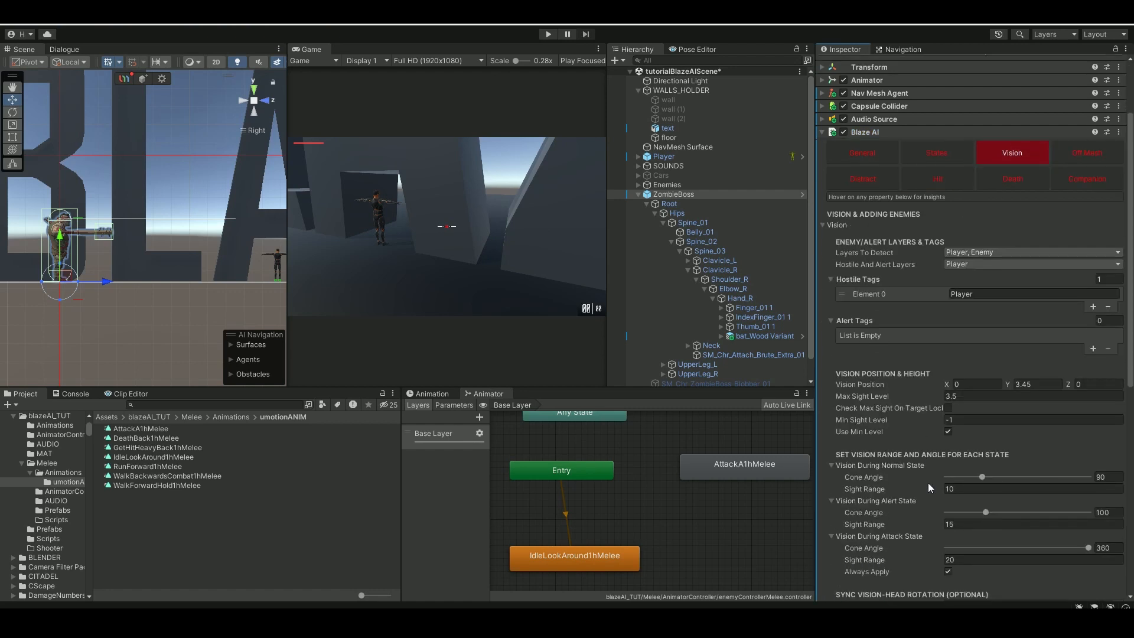
- Scroll to the Attack State Behaviour showing attack distance 1 and the AttackA1hMelee entry
{"action": "scroll", "scroll_direction": "down", "scroll_amount": 3}
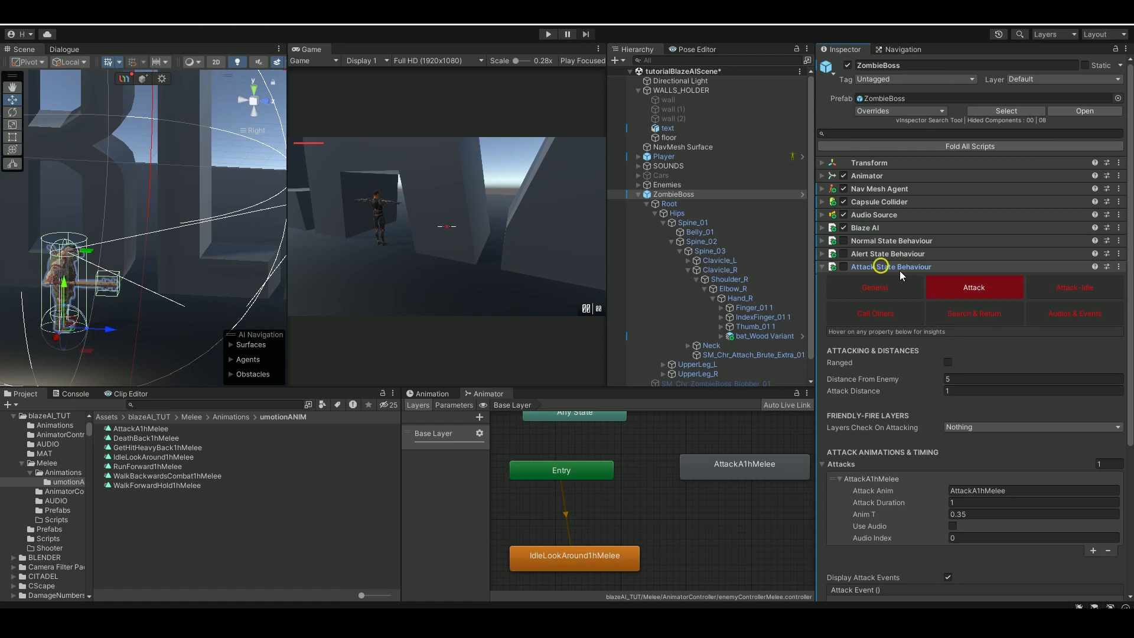
- Enable Attack In Intervals with a 0.2–0.2 time range and start Play mode to test
{"action": "scroll", "scroll_direction": "down", "scroll_amount": 3}
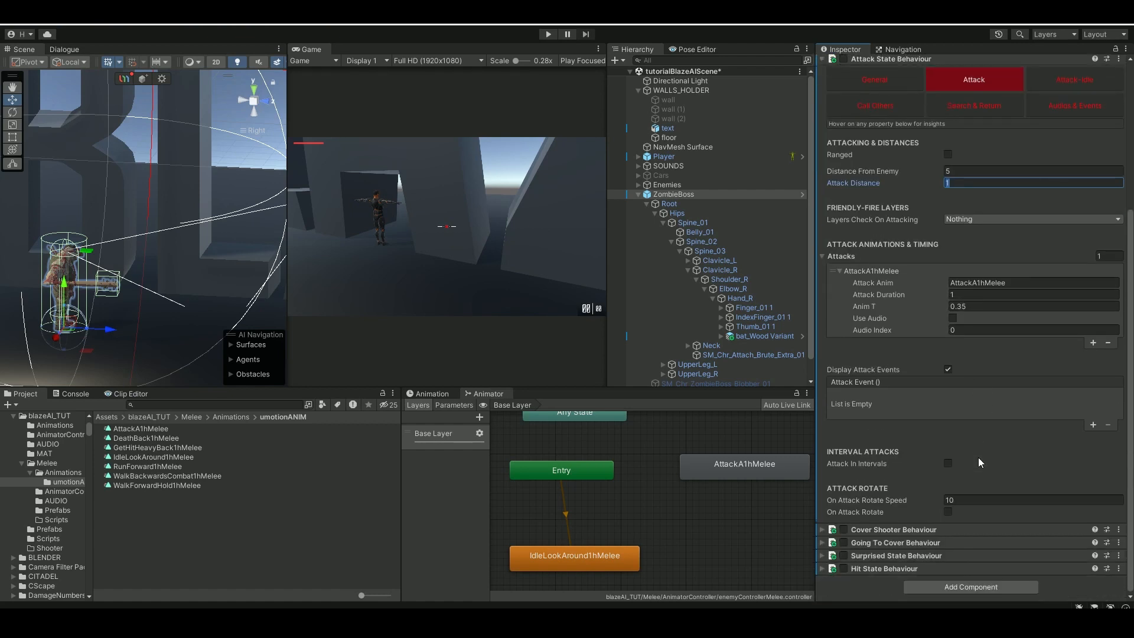
{"action": "left_click", "coordinate": [948, 452]}
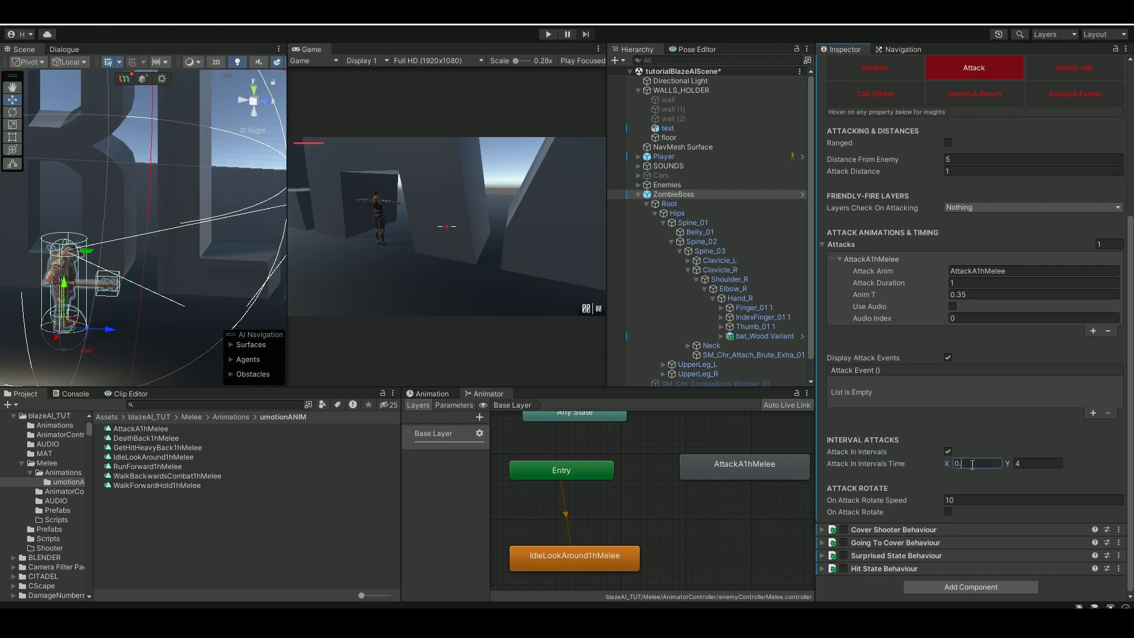
{"action": "left_click", "coordinate": [1039, 463]}
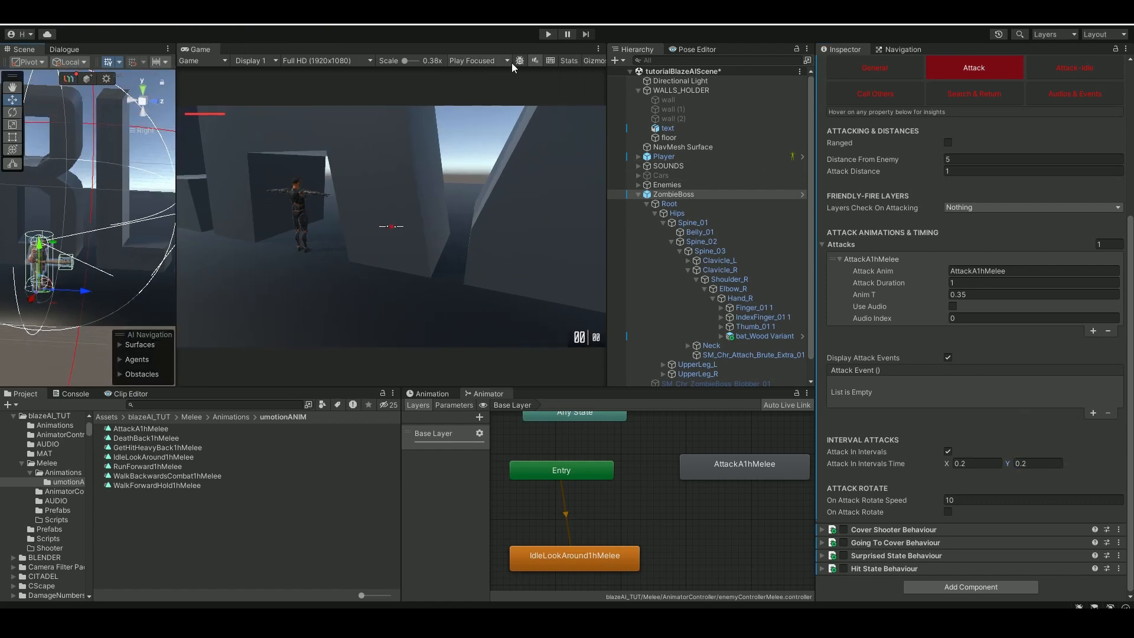
{"action": "left_click", "coordinate": [547, 35]}
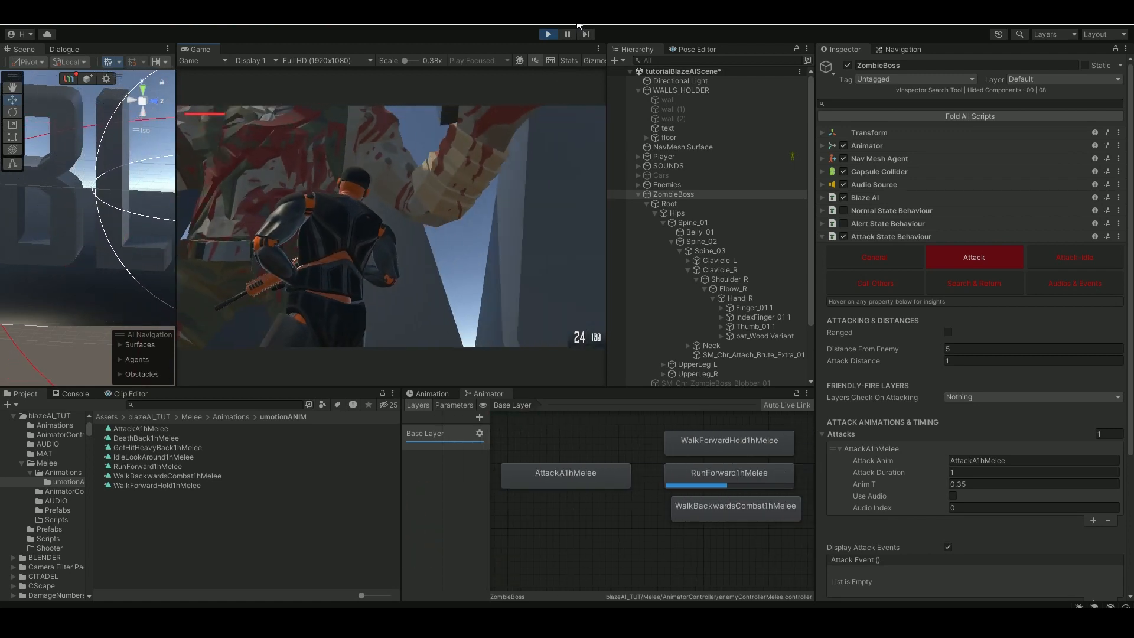
- Stop the play test after watching the zombie chase the player
{"action": "left_click", "coordinate": [547, 35]}
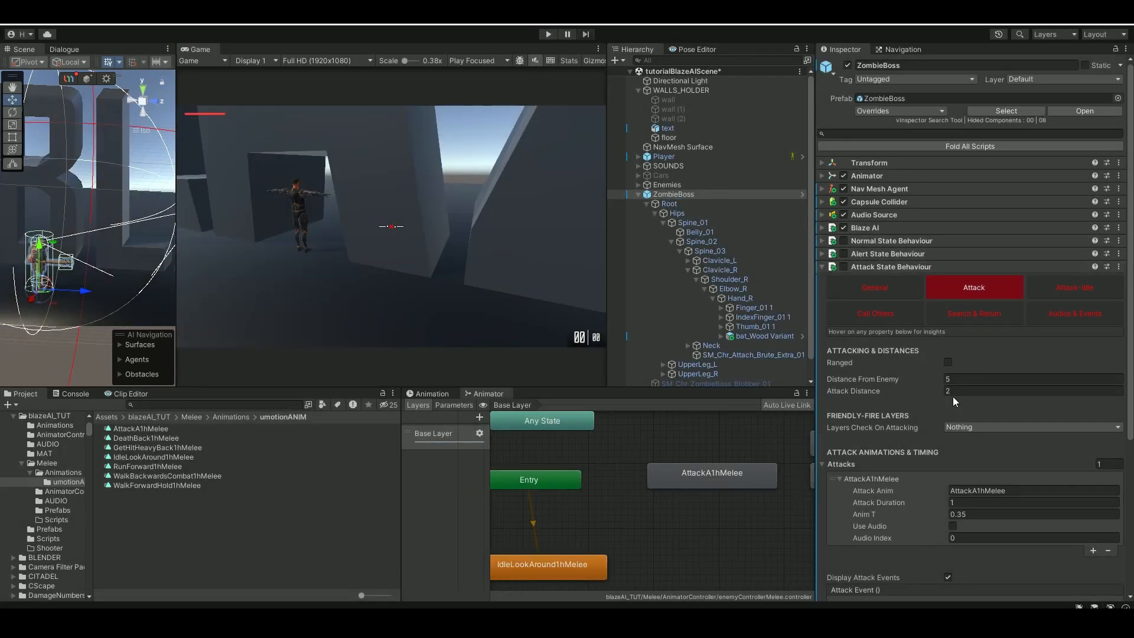
- Change Attack Distance to 2.3 and the AttackA1hMelee Anim T to 0.25
{"action": "left_click", "coordinate": [1027, 391]}
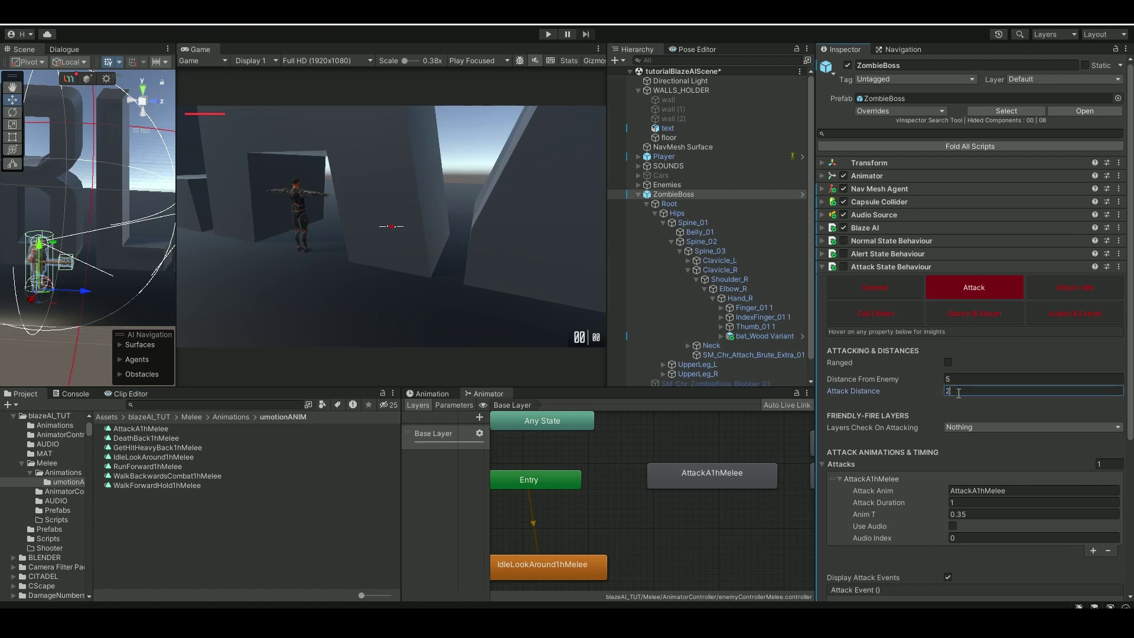
{"action": "type", "text": ".3"}
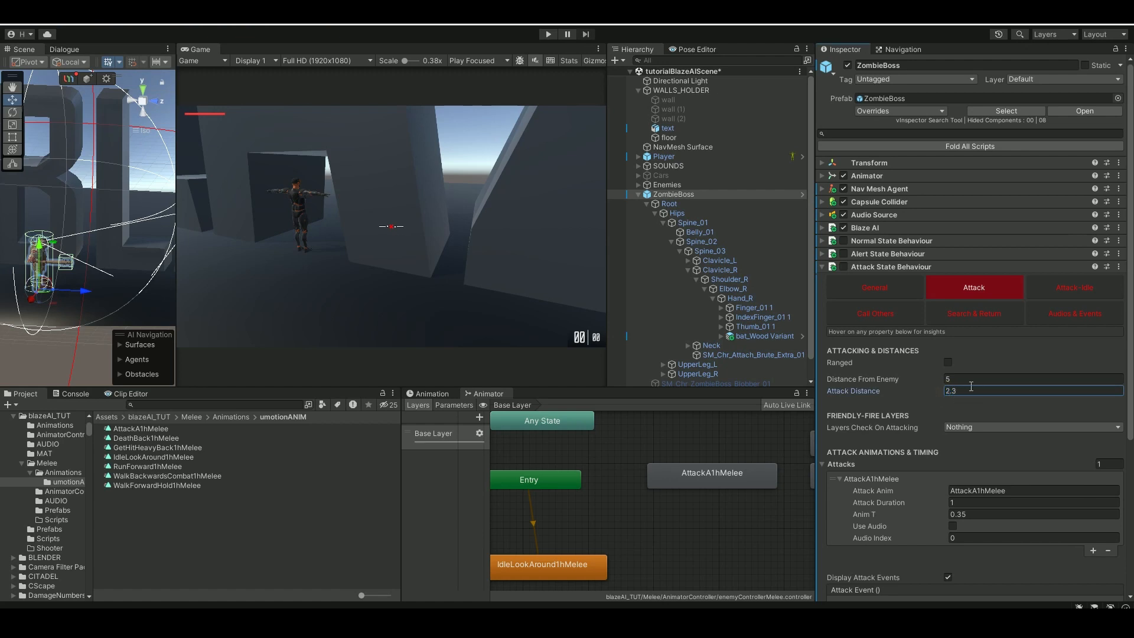
{"action": "mouse_move", "coordinate": [926, 491]}
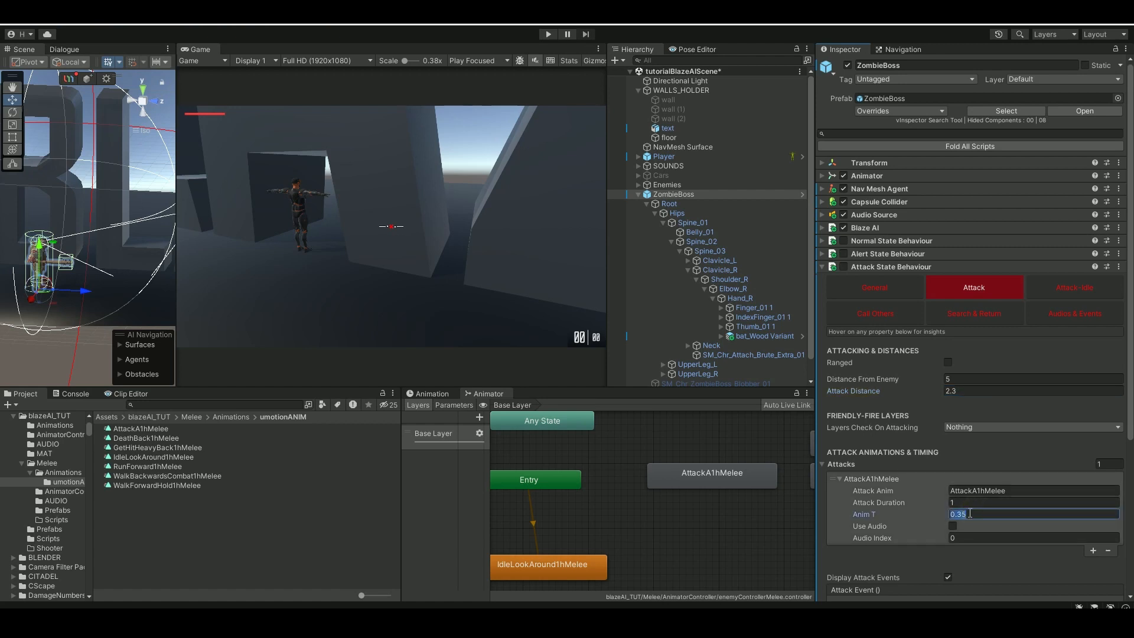
{"action": "type", "text": "0.2"}
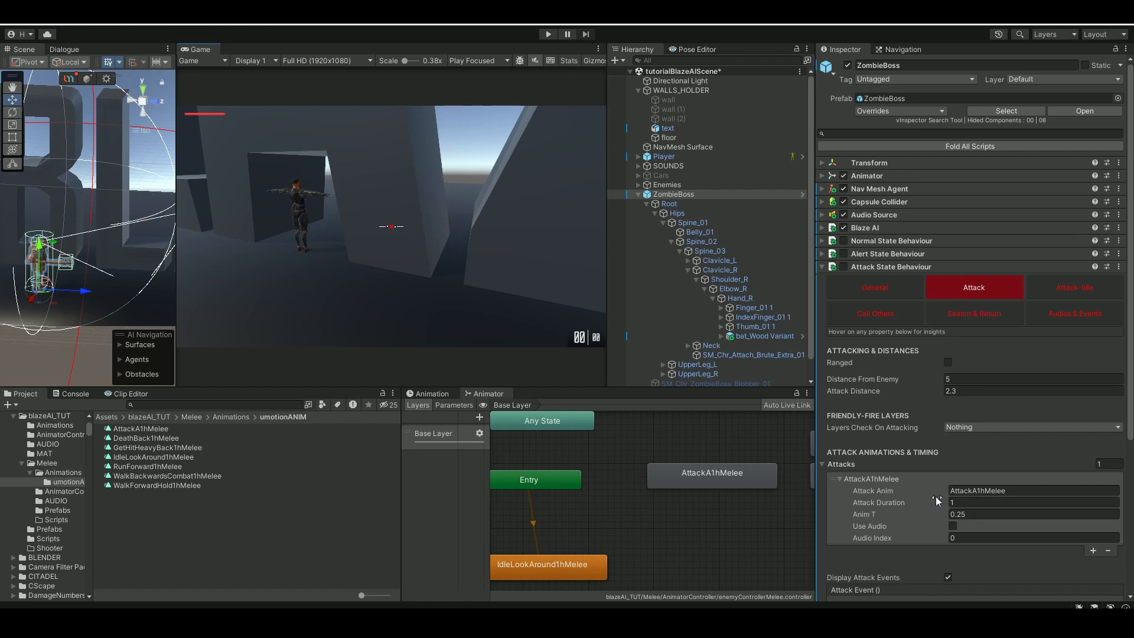
{"action": "mouse_move", "coordinate": [553, 401]}
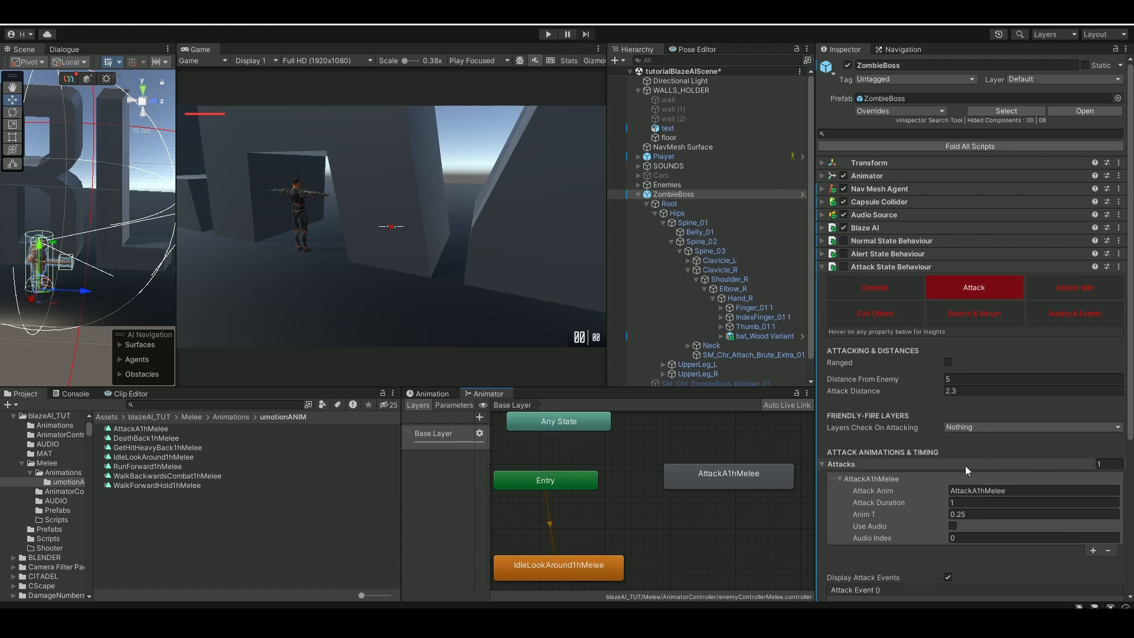
{"action": "mouse_move", "coordinate": [195, 292]}
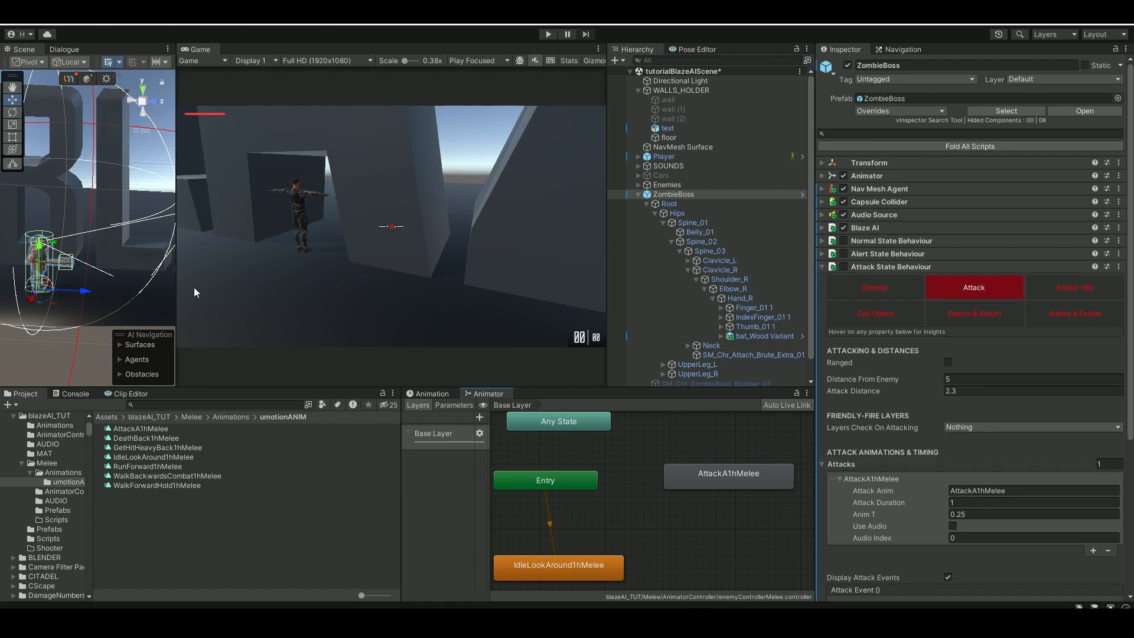
{"action": "mouse_move", "coordinate": [159, 430]}
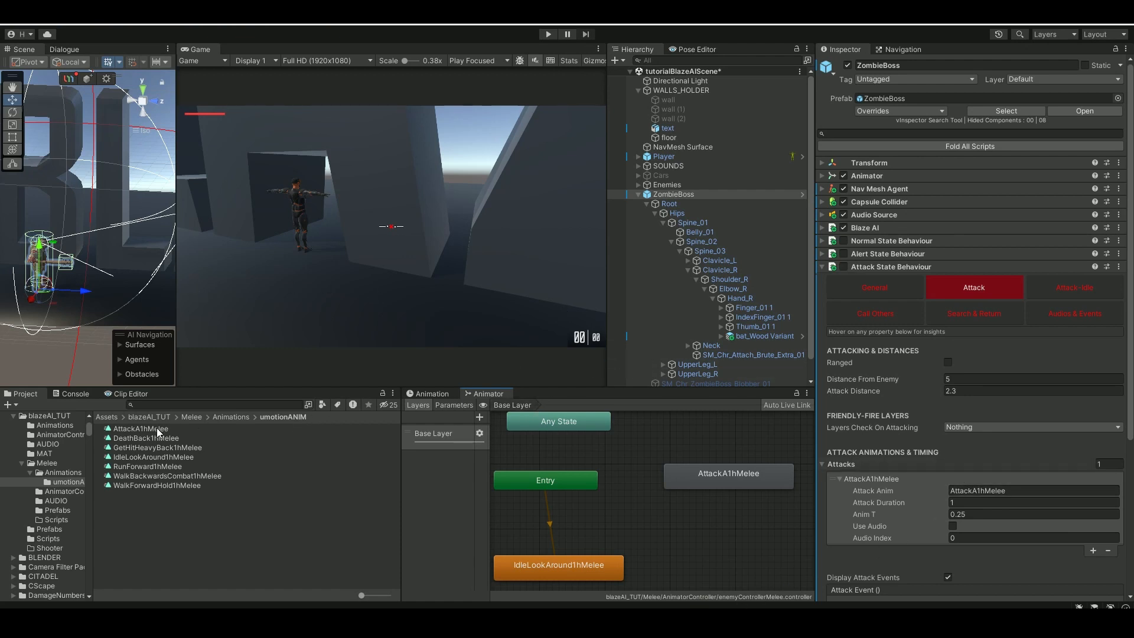
- Add a batHit animation event at frame 9 of the AttackA1hMelee clip
{"action": "left_click", "coordinate": [141, 428]}
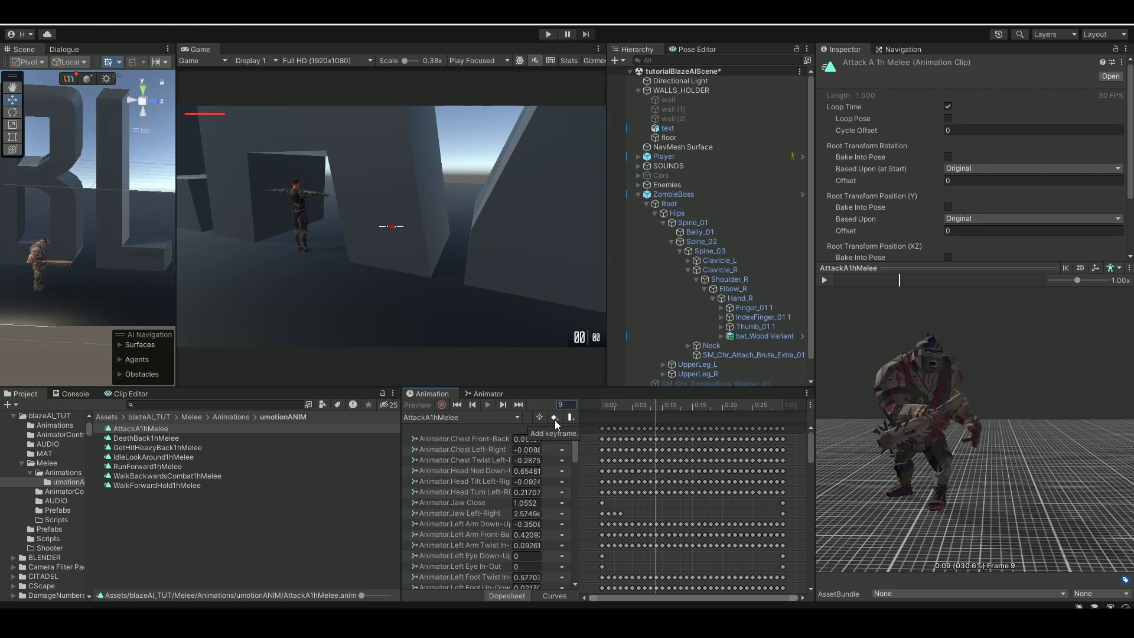
{"action": "left_click", "coordinate": [554, 417]}
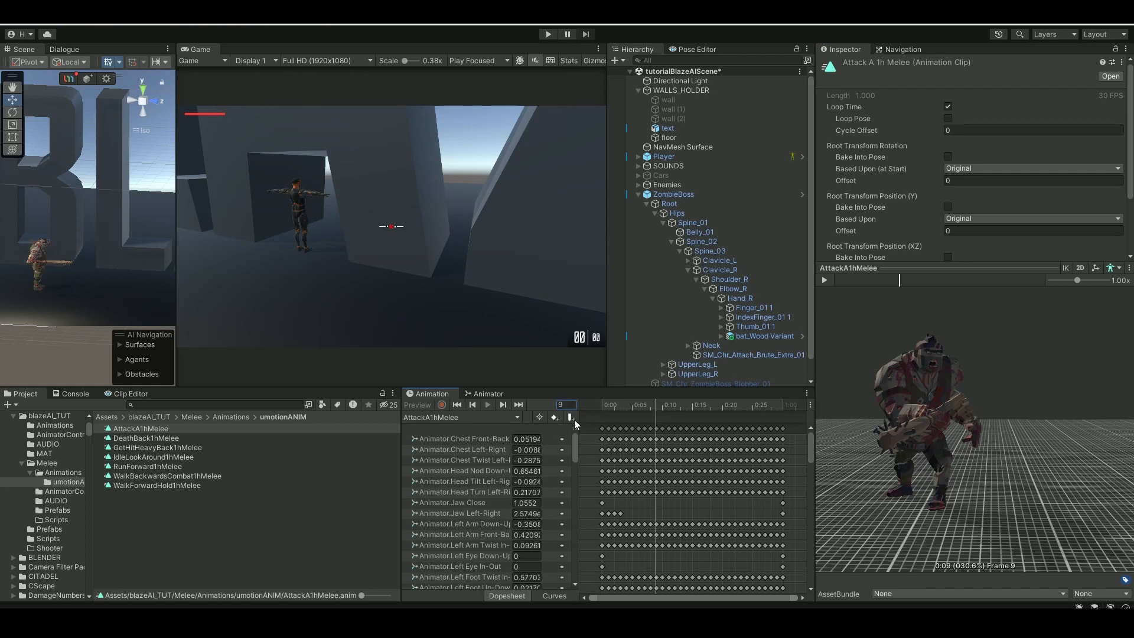
{"action": "mouse_move", "coordinate": [571, 419]}
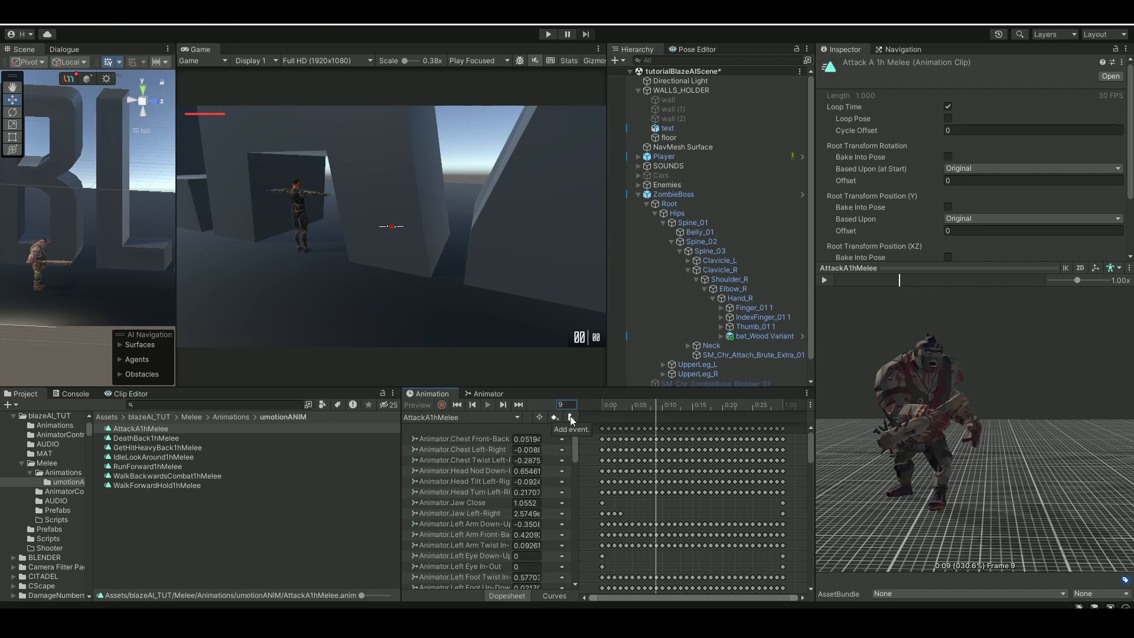
{"action": "left_click", "coordinate": [571, 417]}
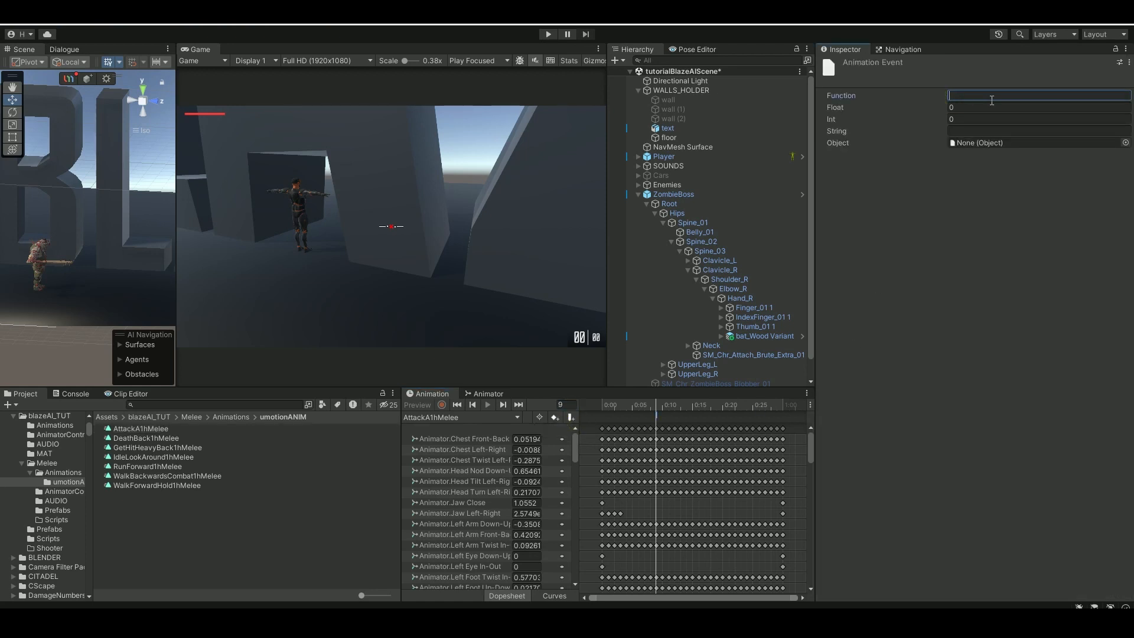
{"action": "type", "text": "batHi"}
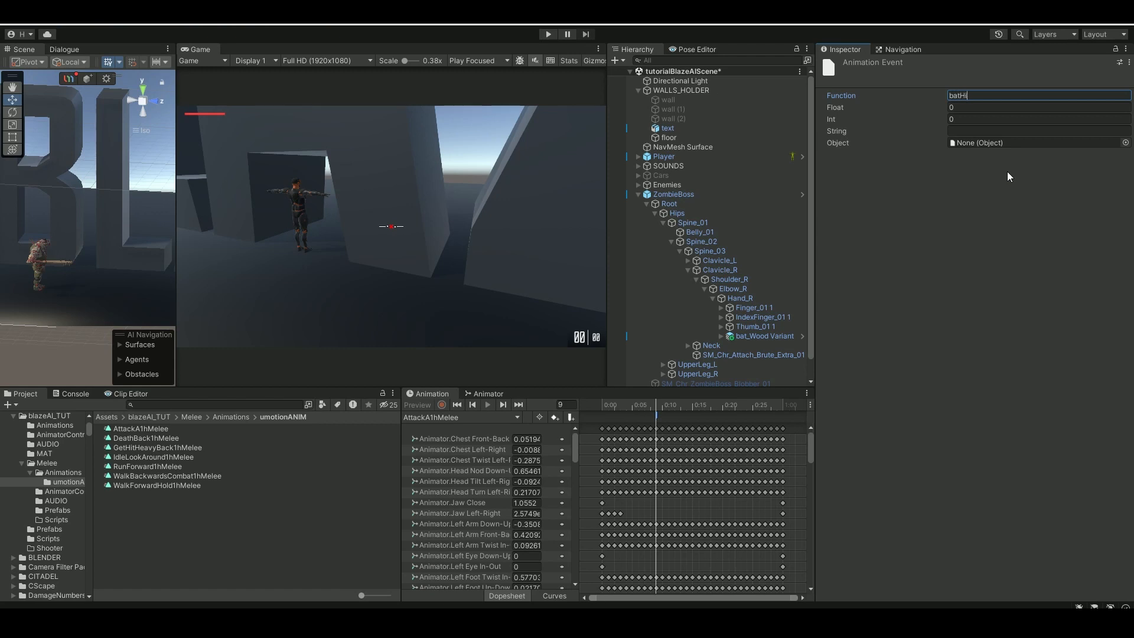
{"action": "left_click", "coordinate": [672, 194]}
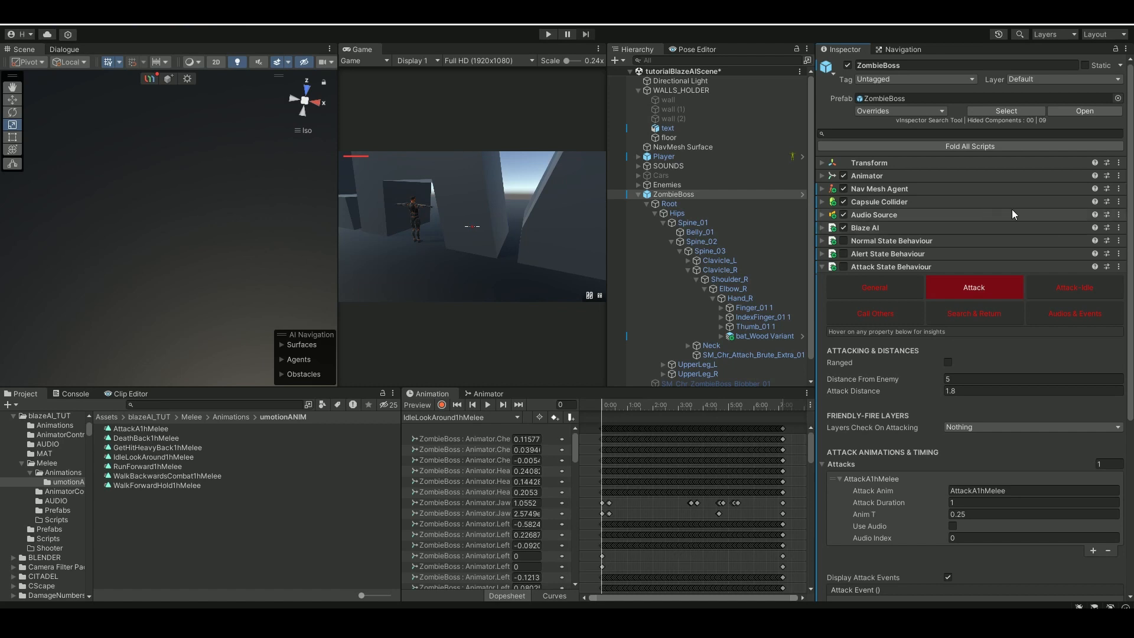
{"action": "mouse_move", "coordinate": [987, 283]}
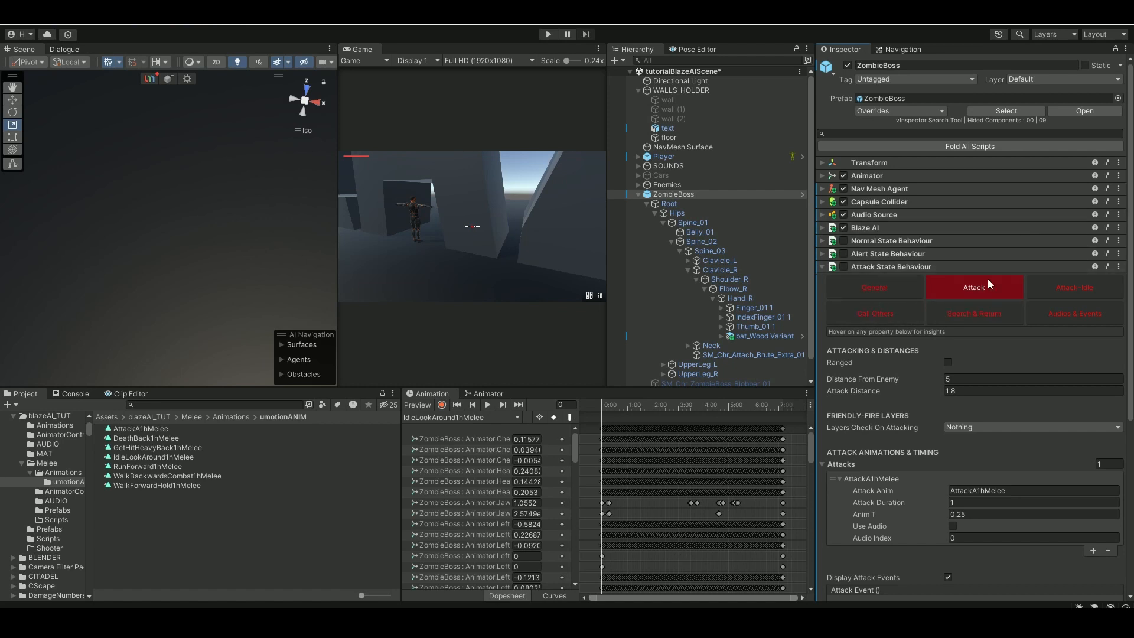
{"action": "left_click", "coordinate": [1012, 391]}
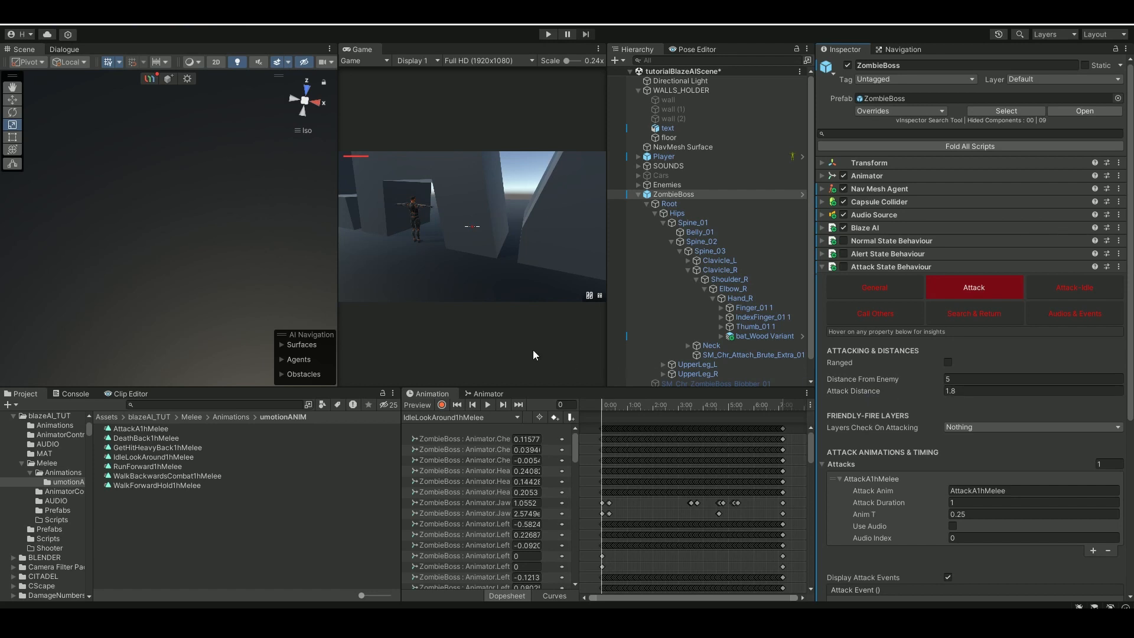
{"action": "mouse_move", "coordinate": [567, 311]}
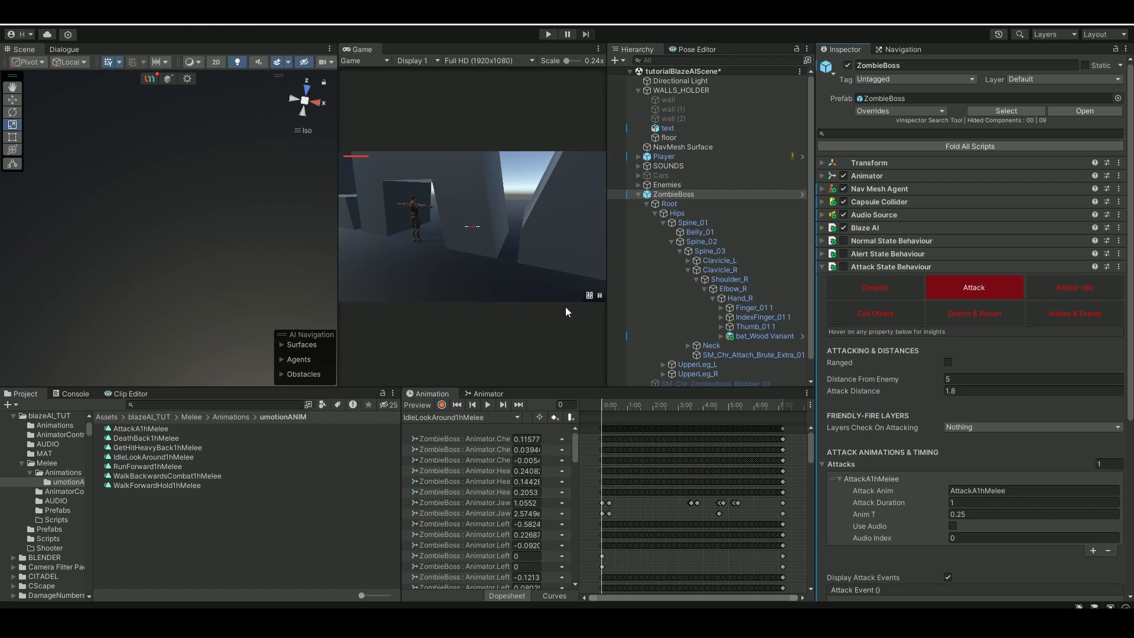
{"action": "mouse_move", "coordinate": [987, 413]}
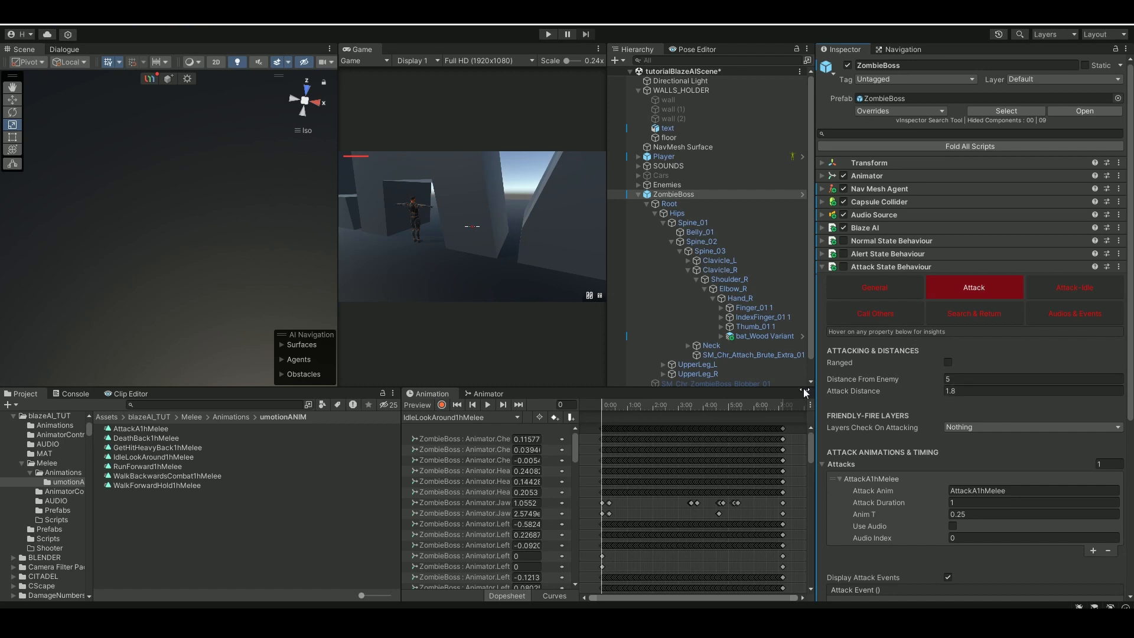
{"action": "left_click", "coordinate": [140, 428]}
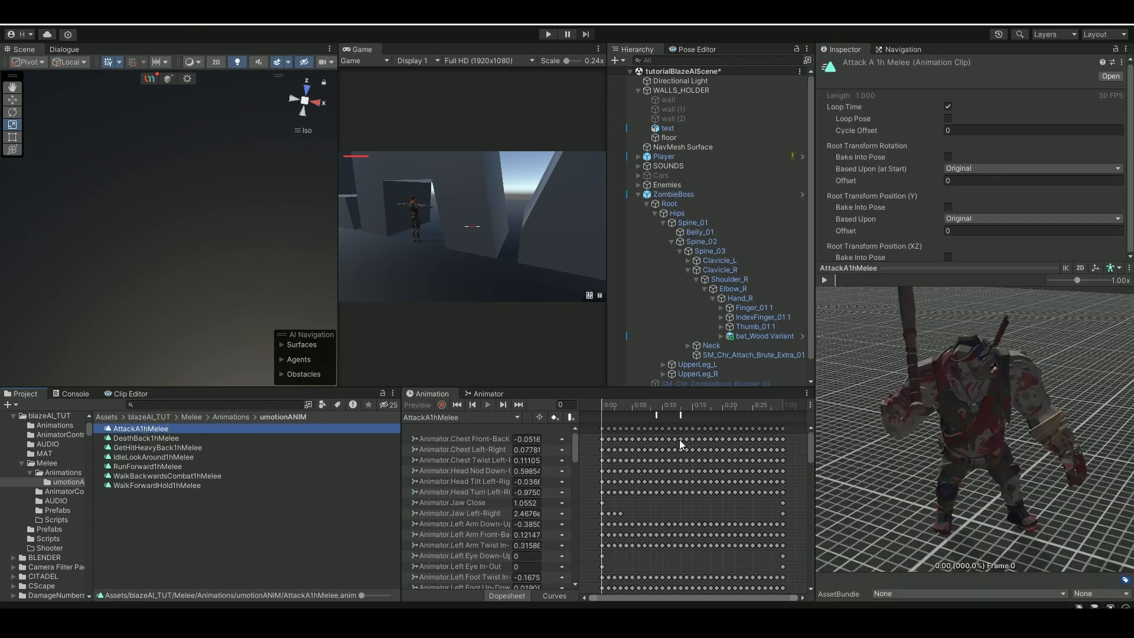
{"action": "left_click", "coordinate": [606, 406]}
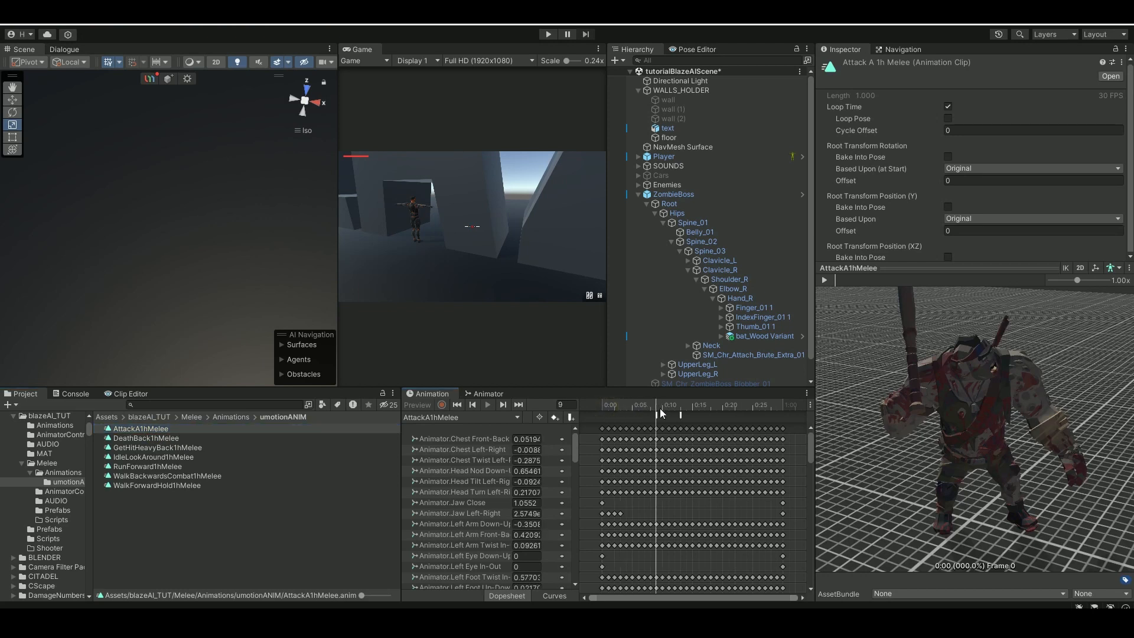
{"action": "mouse_move", "coordinate": [657, 416]}
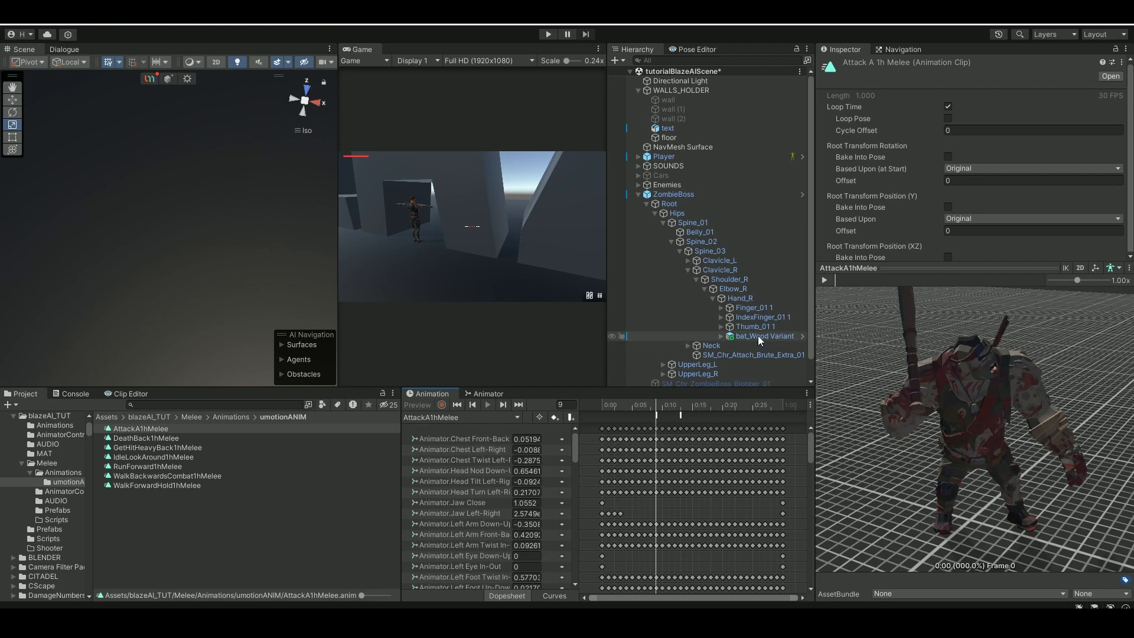
{"action": "mouse_move", "coordinate": [756, 344]}
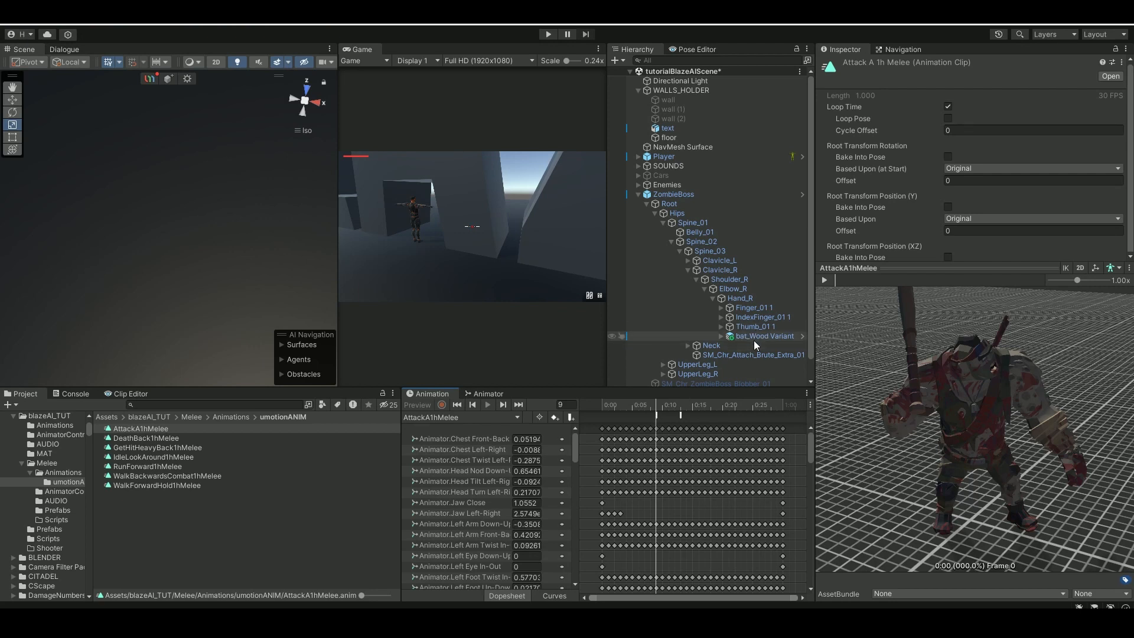
{"action": "mouse_move", "coordinate": [763, 342]}
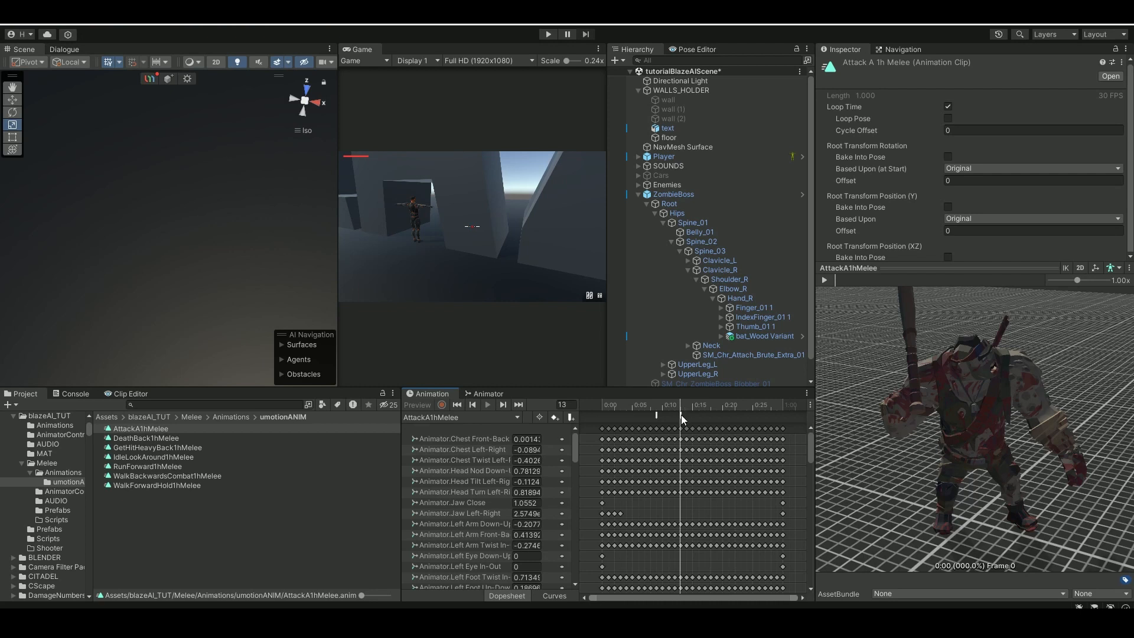
{"action": "mouse_move", "coordinate": [691, 420]}
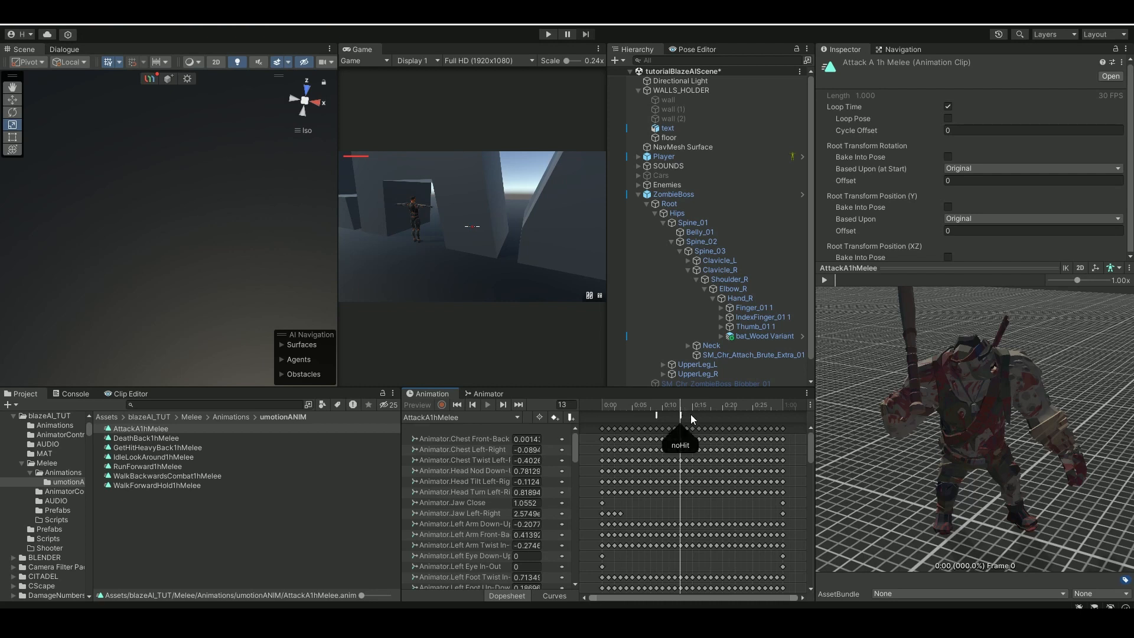
{"action": "mouse_move", "coordinate": [769, 326]}
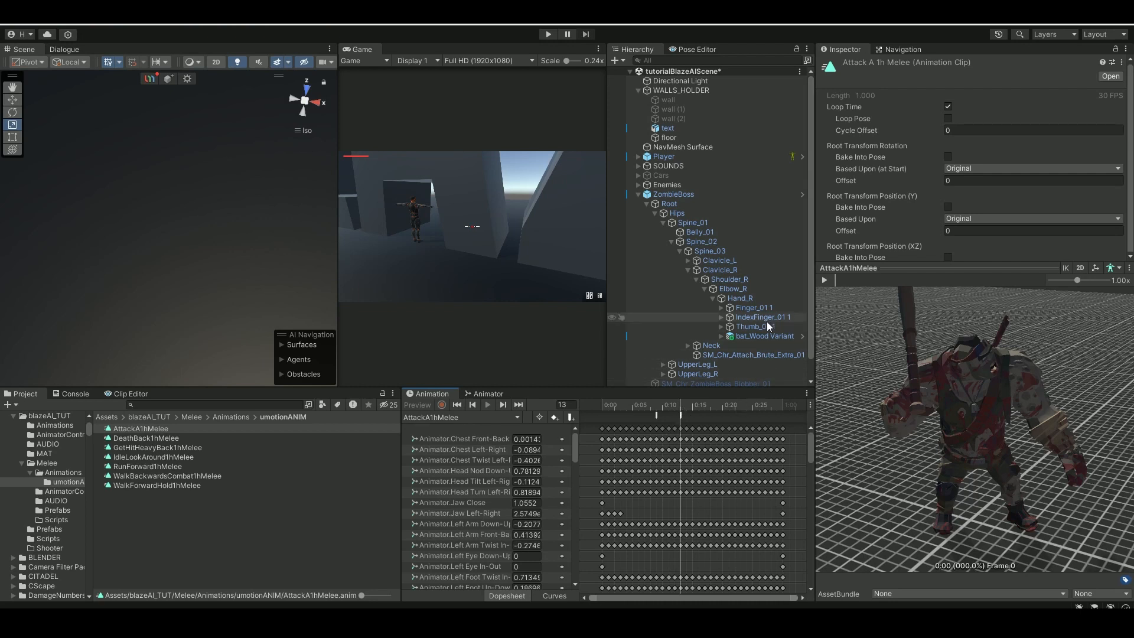
- Select bat_Wood Variant and review its trigger Box Collider and vObjectDamage targeting Player
{"action": "left_click", "coordinate": [765, 335]}
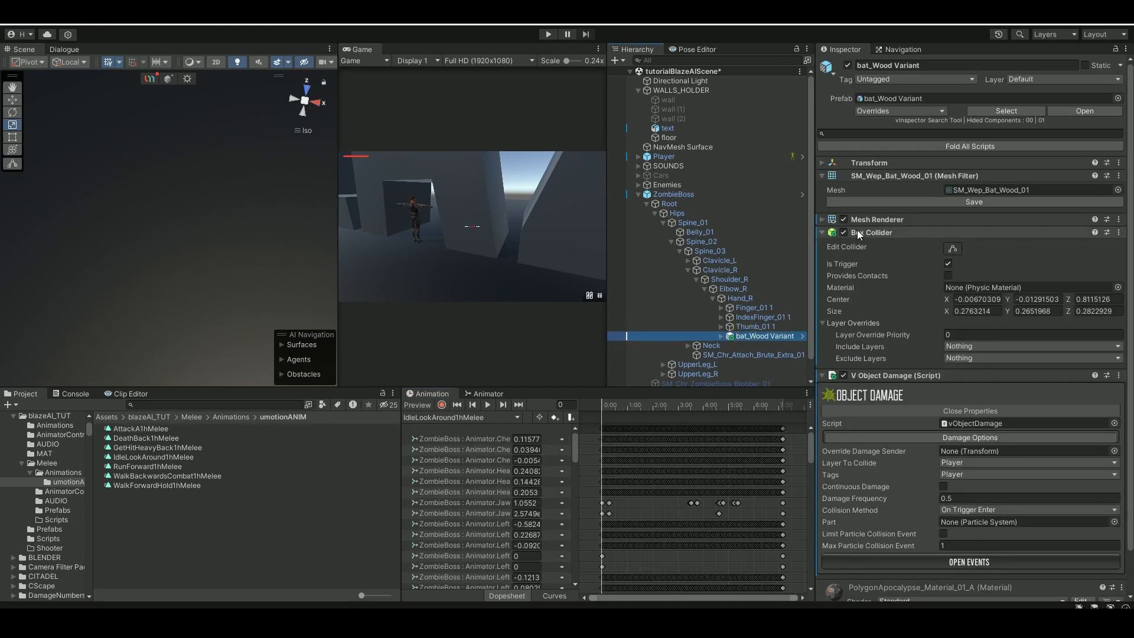
{"action": "scroll", "scroll_direction": "down", "scroll_amount": 3}
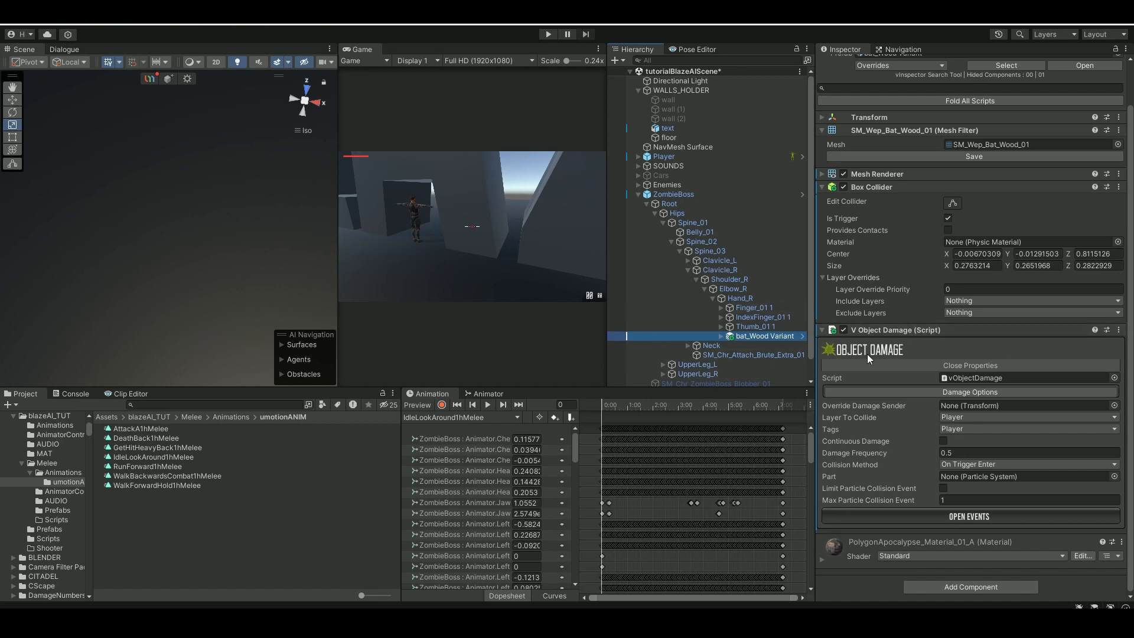
{"action": "mouse_move", "coordinate": [903, 330]}
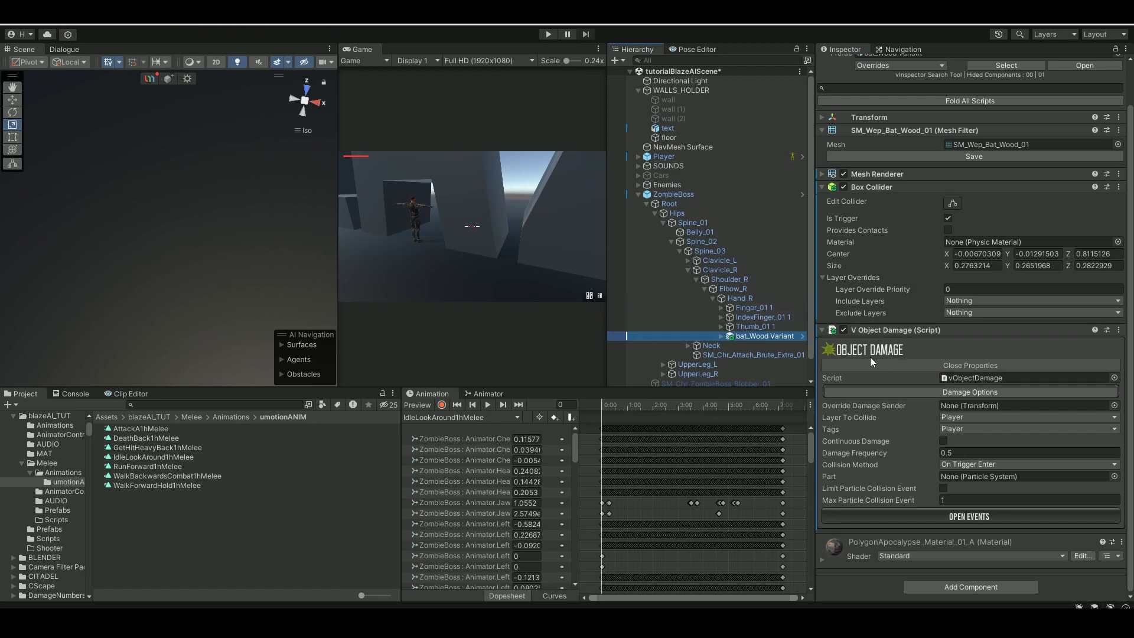
{"action": "mouse_move", "coordinate": [938, 372]}
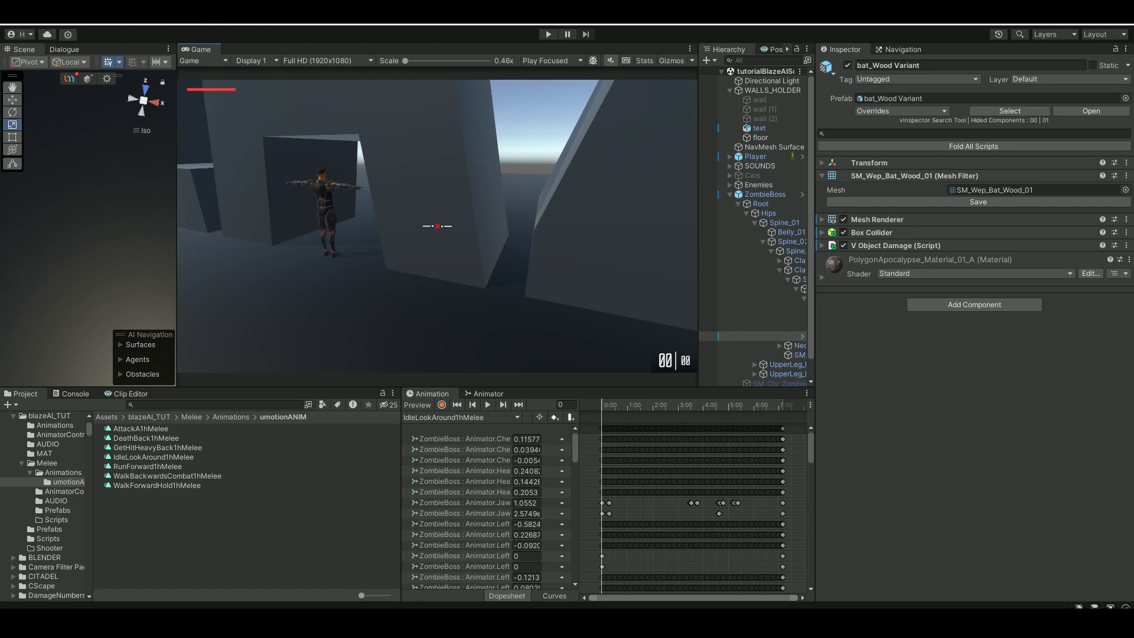
- Show zombieBatHit.cs, pointing out batHit enabling and noHit disabling the bat collider
{"action": "left_click", "coordinate": [766, 194]}
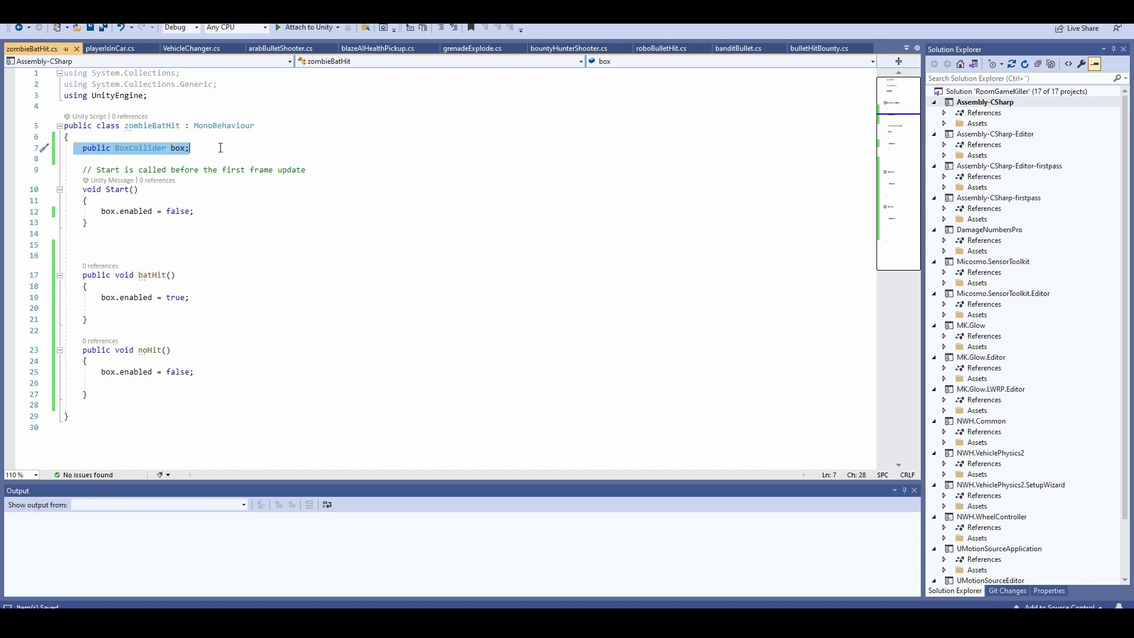
{"action": "mouse_move", "coordinate": [218, 215]}
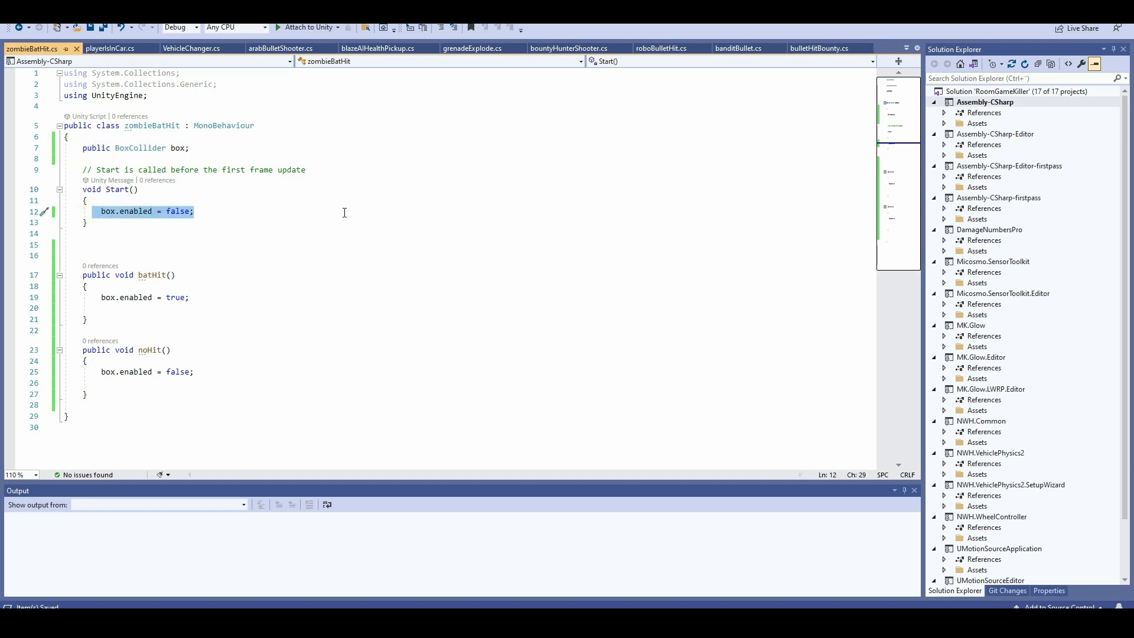
{"action": "mouse_move", "coordinate": [382, 233]}
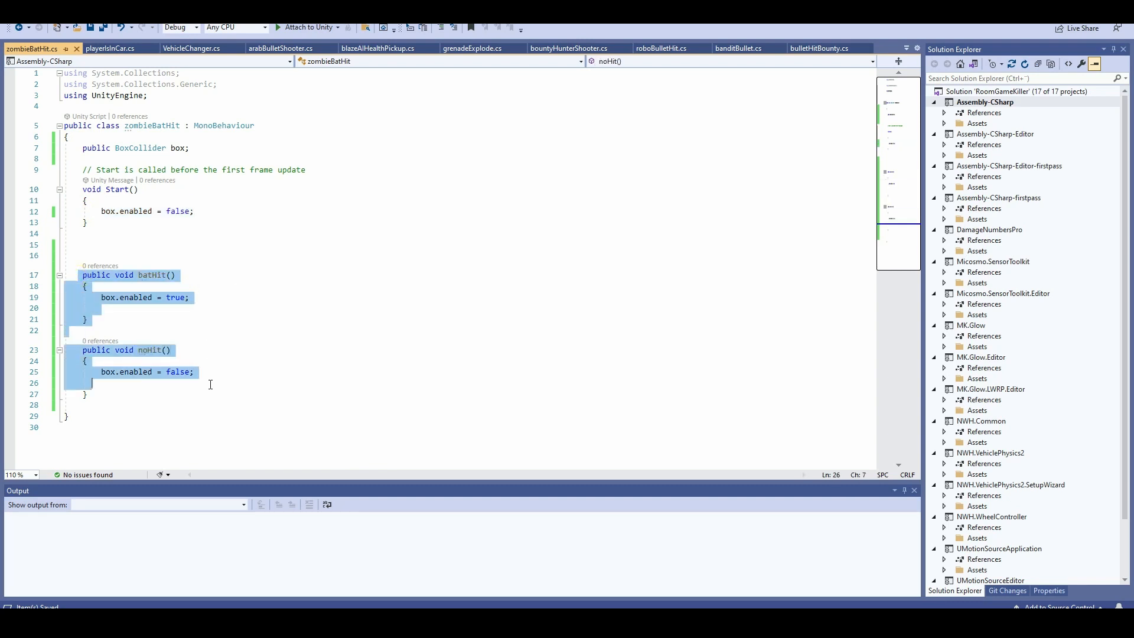
{"action": "left_click", "coordinate": [95, 319]}
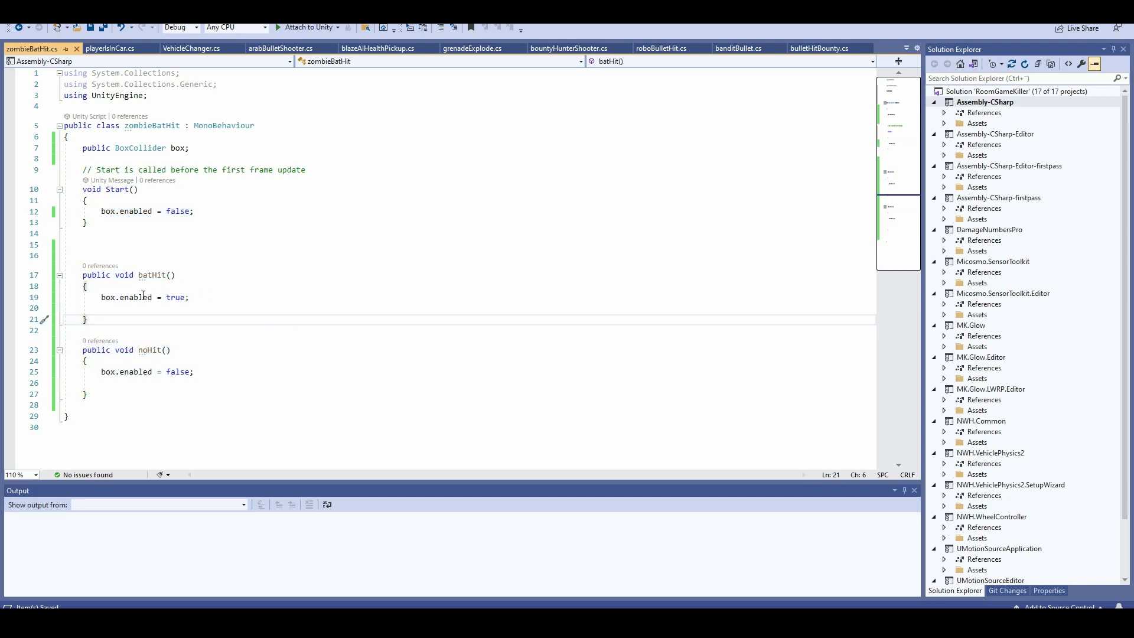
{"action": "left_click", "coordinate": [170, 350]}
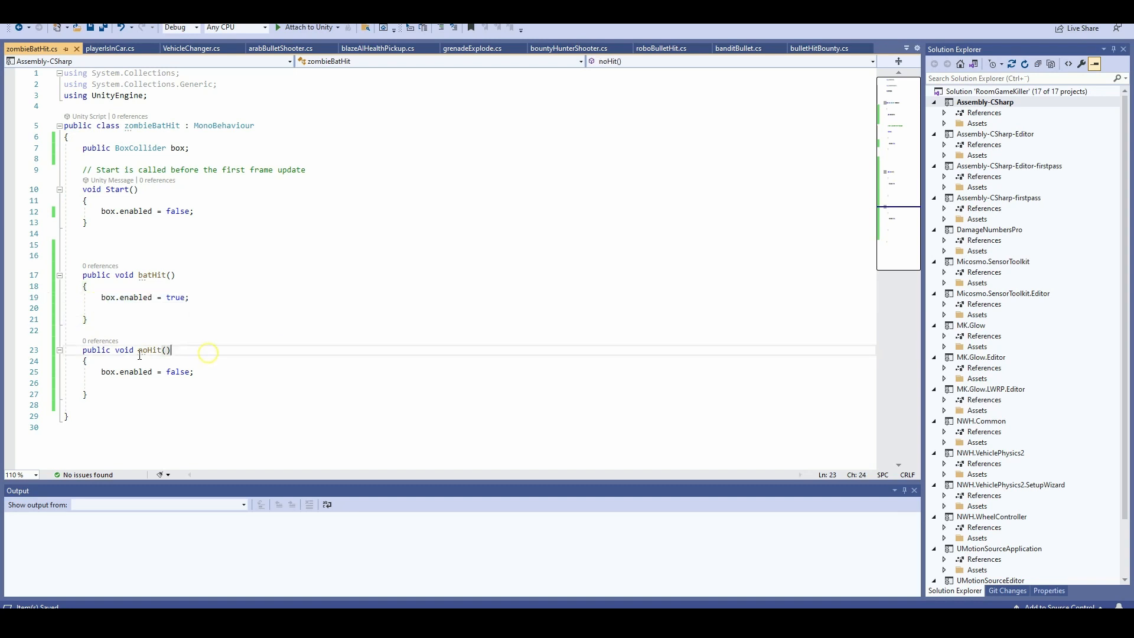
{"action": "mouse_move", "coordinate": [326, 347]}
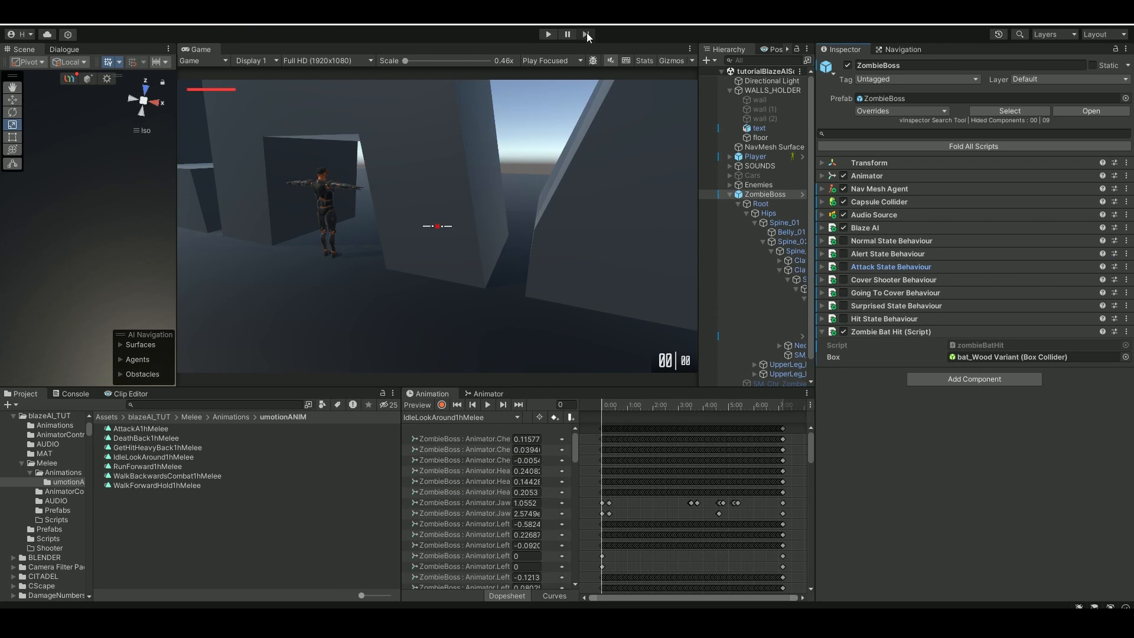
- Play the scene to watch the zombie boss chase the player, then stop Play mode
{"action": "left_click", "coordinate": [547, 34]}
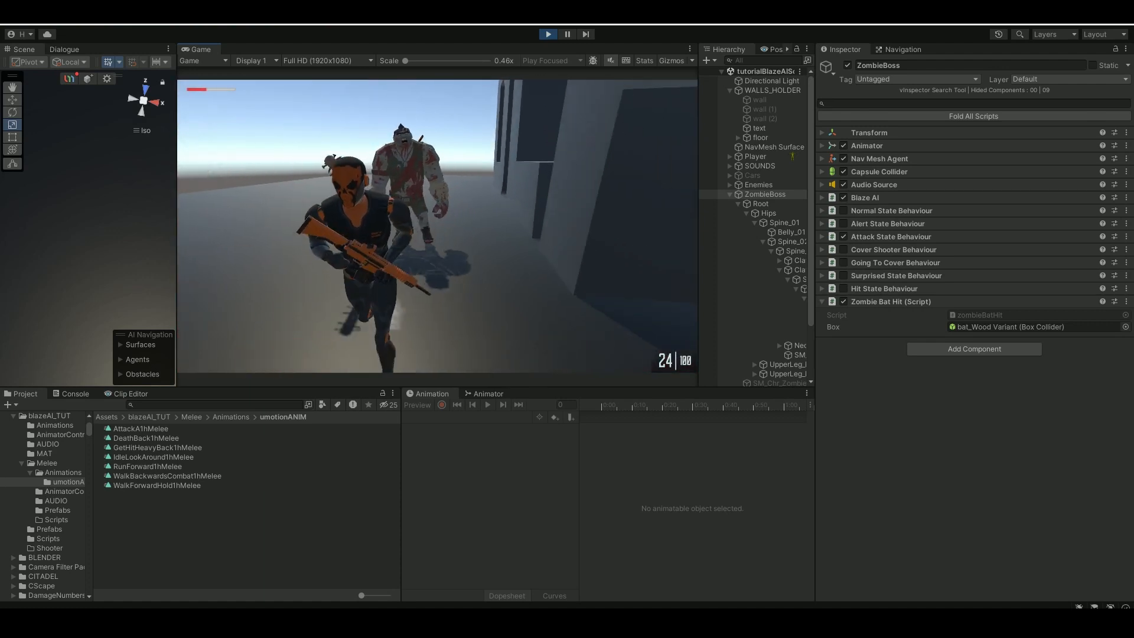
{"action": "left_click", "coordinate": [23, 48]}
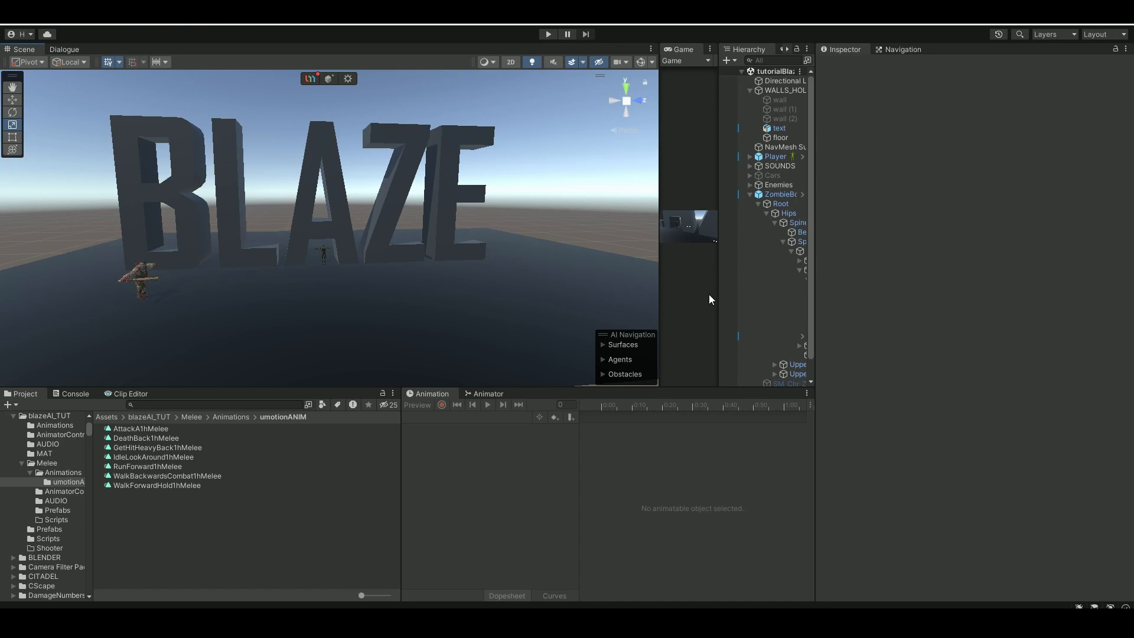
{"action": "mouse_move", "coordinate": [649, 254]}
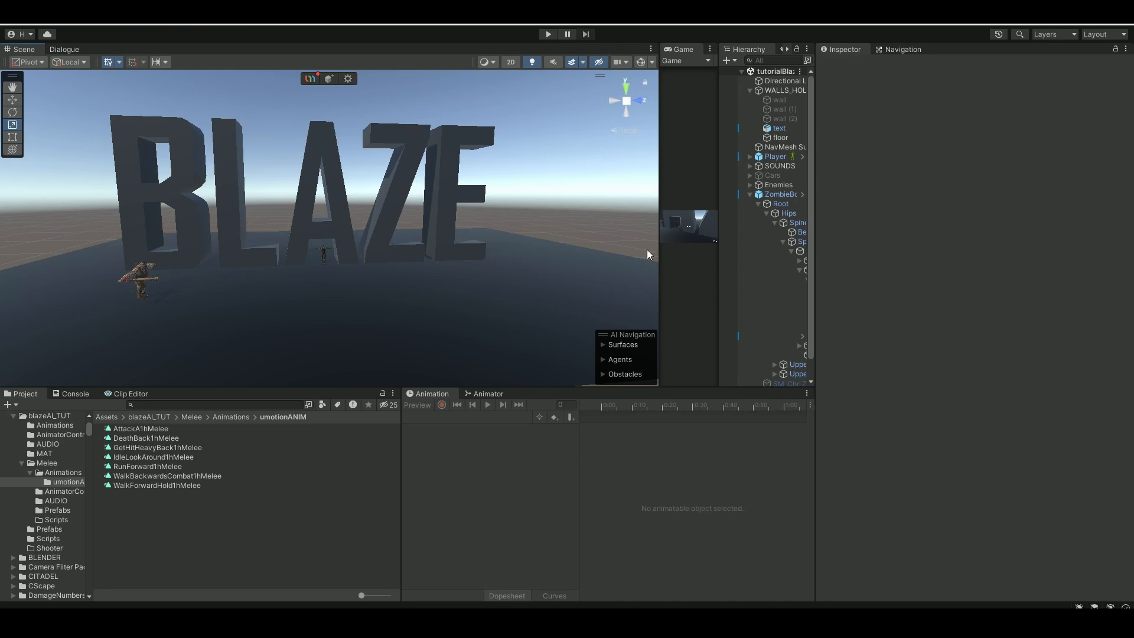
{"action": "mouse_move", "coordinate": [589, 190]}
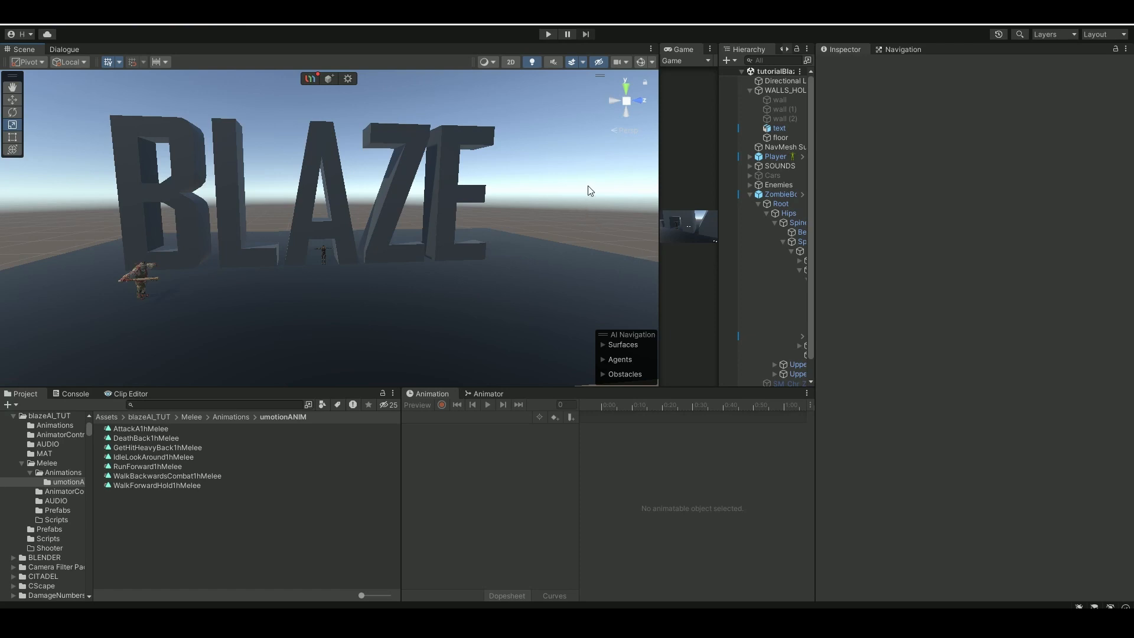
{"action": "mouse_move", "coordinate": [601, 178]}
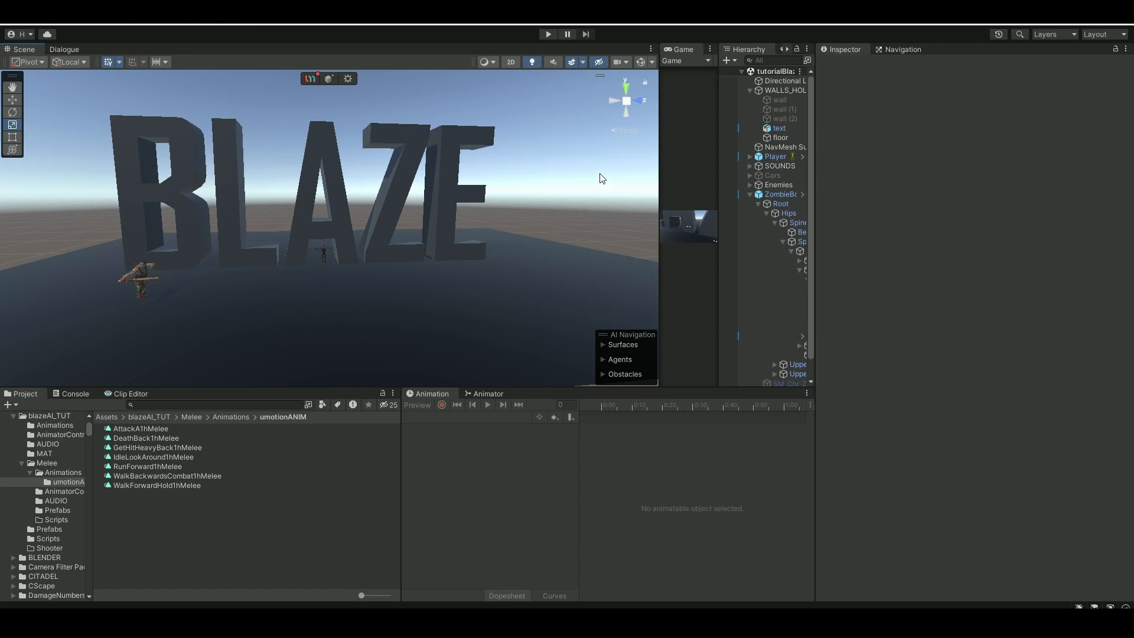
{"action": "mouse_move", "coordinate": [554, 169]}
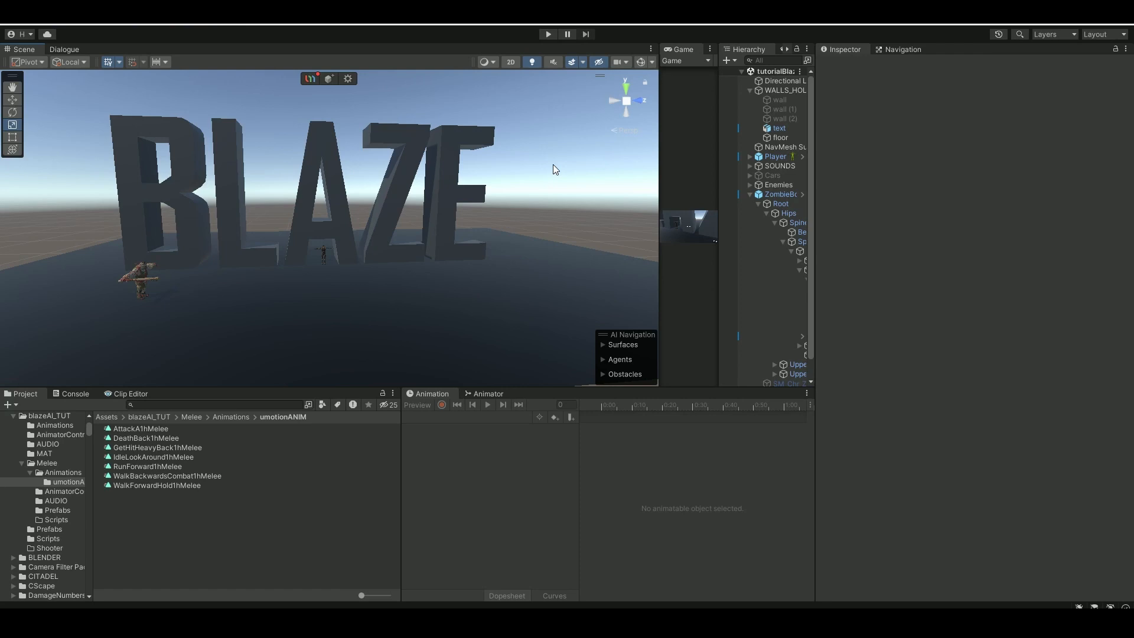
{"action": "mouse_move", "coordinate": [146, 285]}
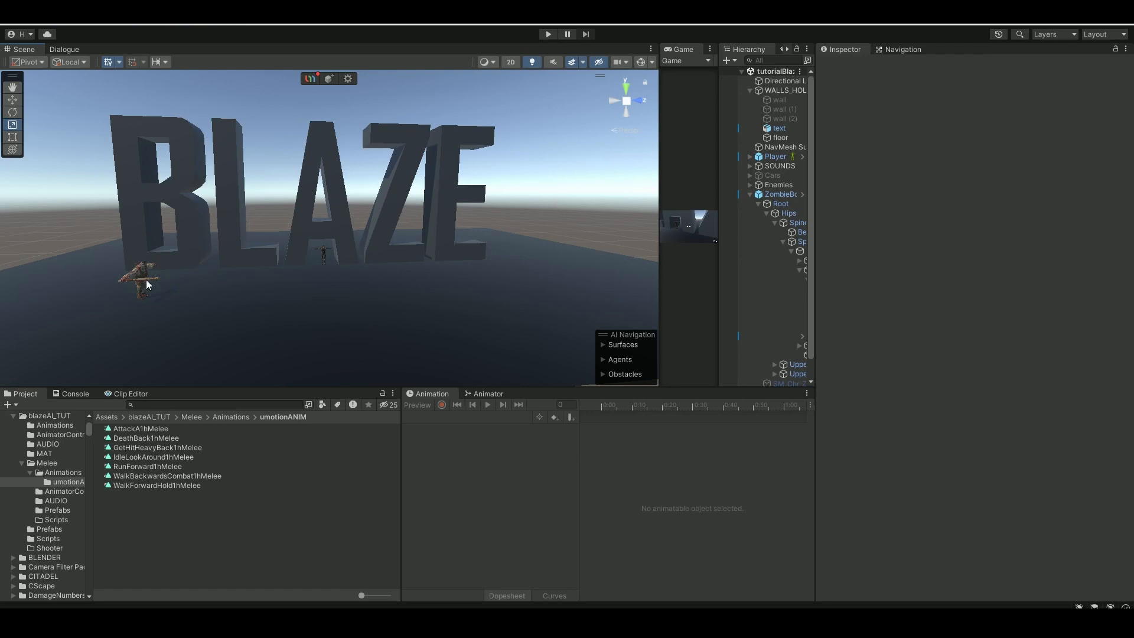
{"action": "mouse_move", "coordinate": [552, 247]}
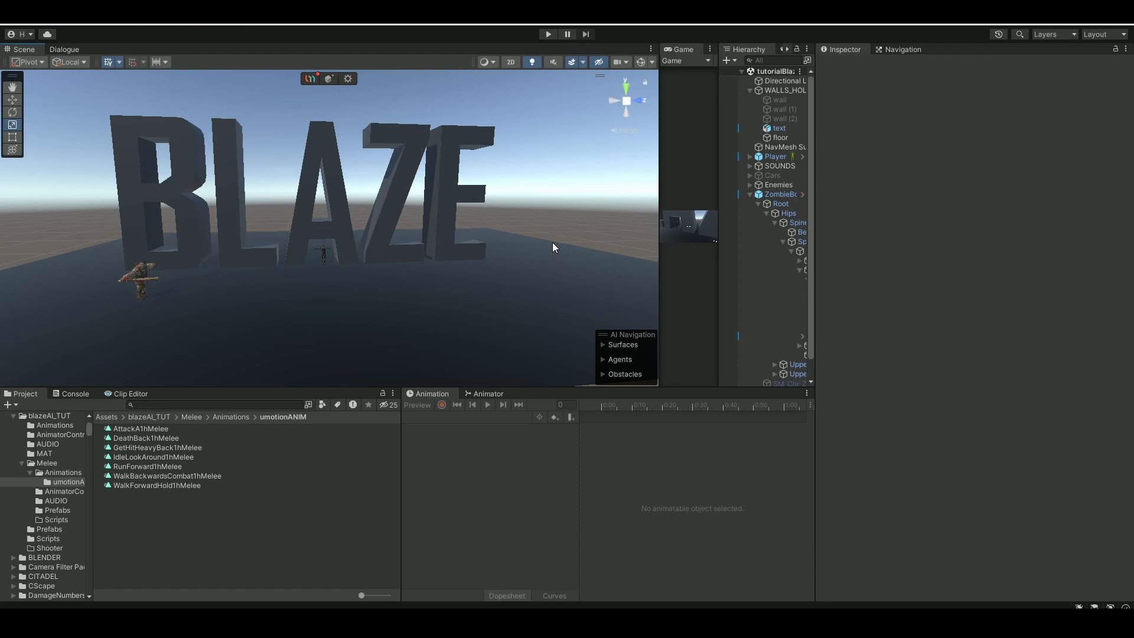
{"action": "mouse_move", "coordinate": [445, 263]}
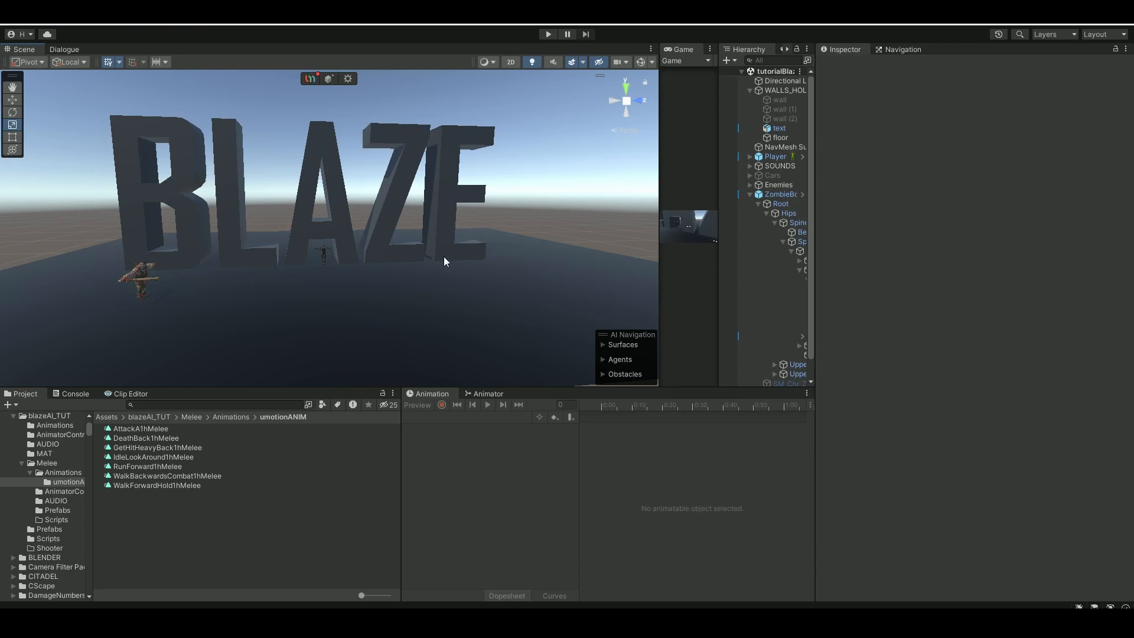
{"action": "mouse_move", "coordinate": [460, 268]}
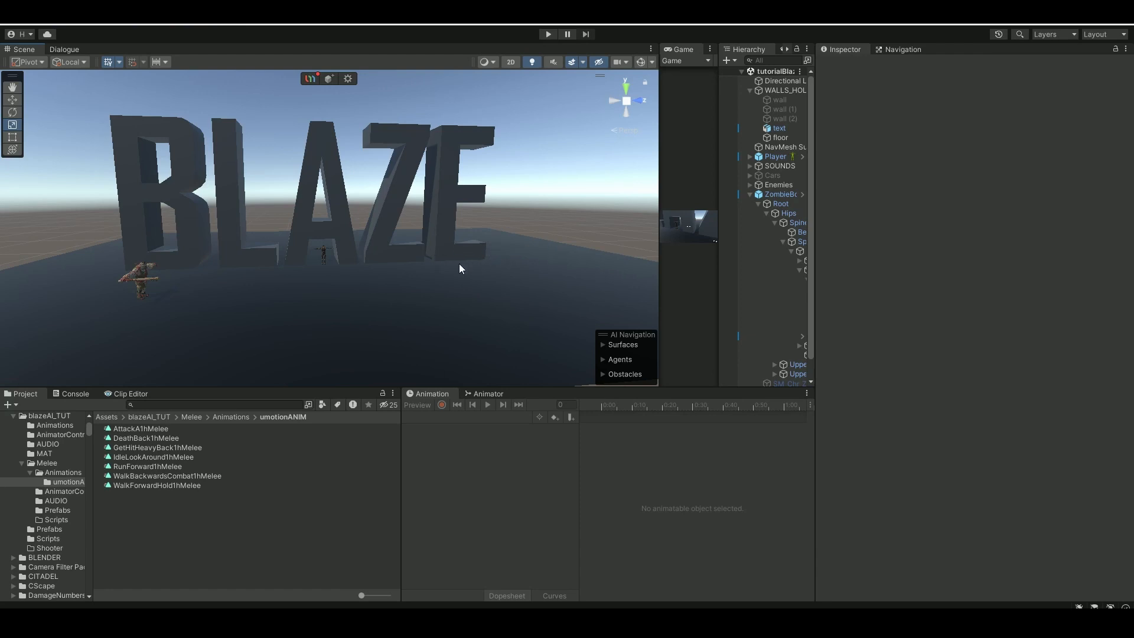
{"action": "mouse_move", "coordinate": [478, 272]}
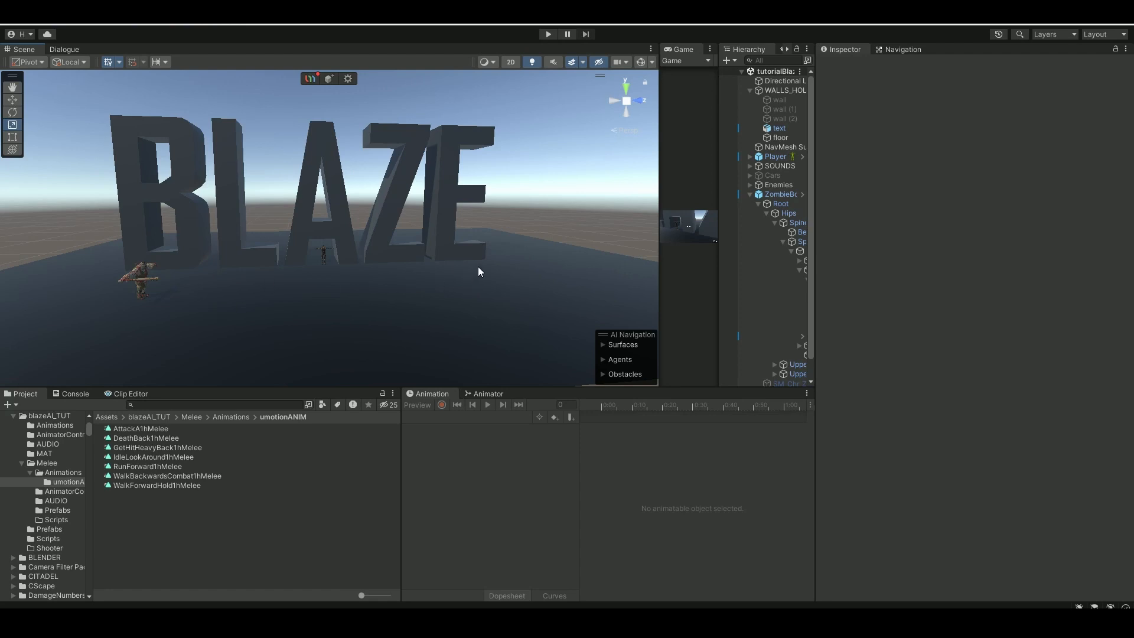
{"action": "mouse_move", "coordinate": [430, 267]}
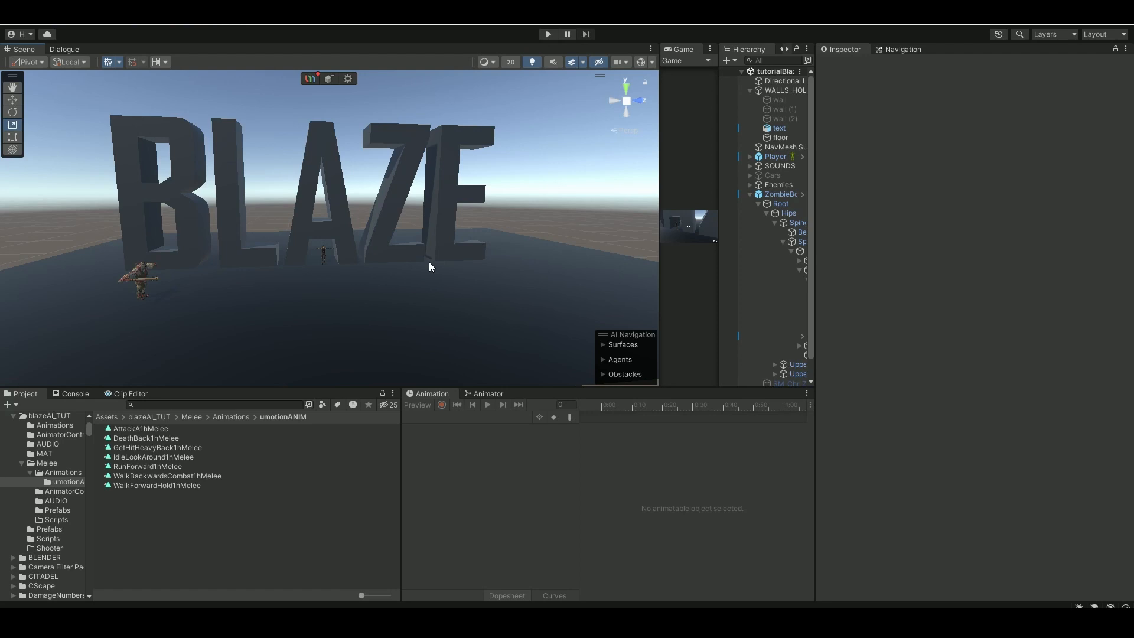